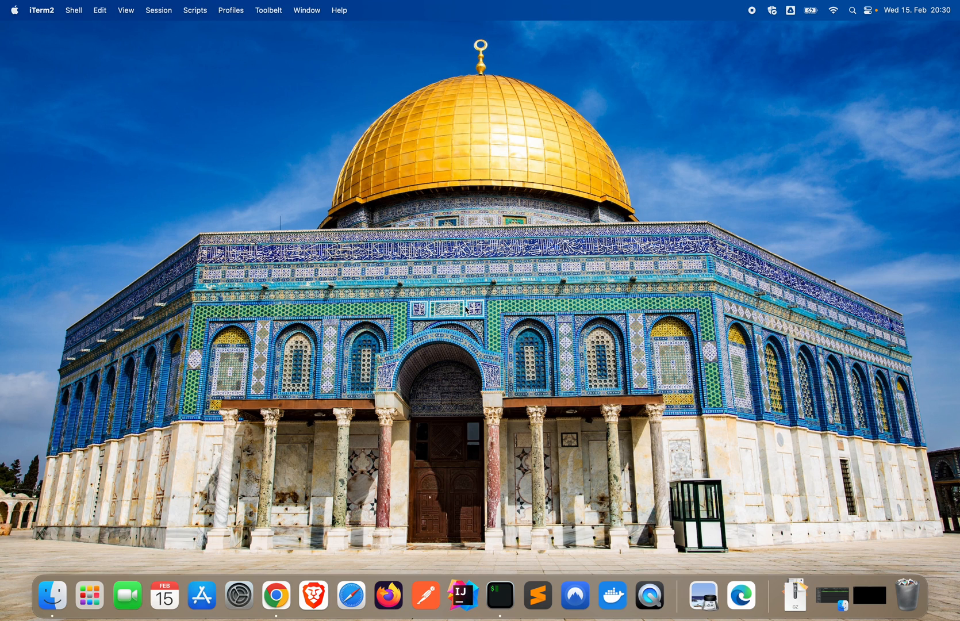
{"action": "mouse_move", "coordinate": [465, 420]}
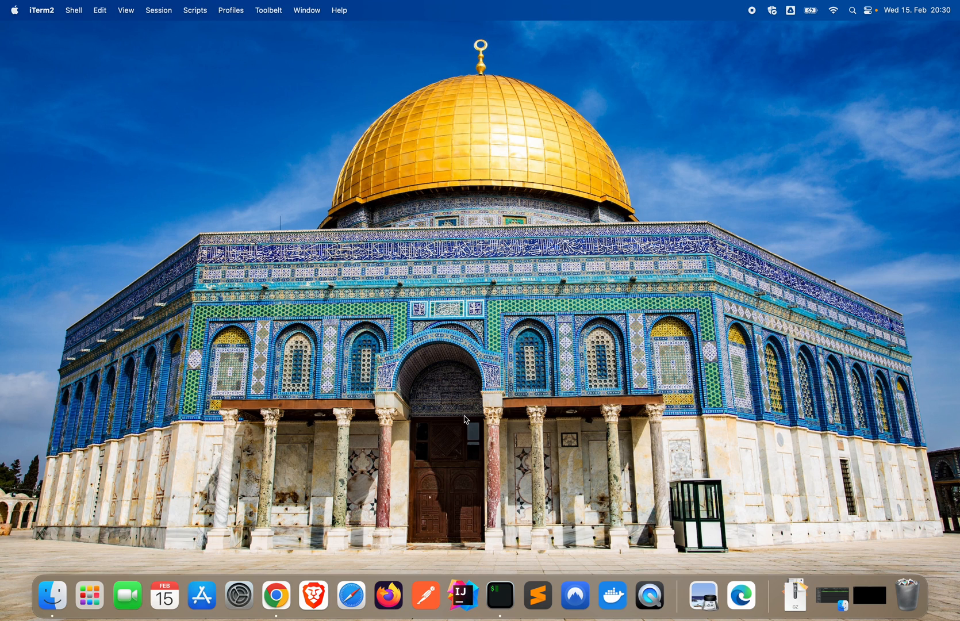
{"action": "mouse_move", "coordinate": [276, 594]}
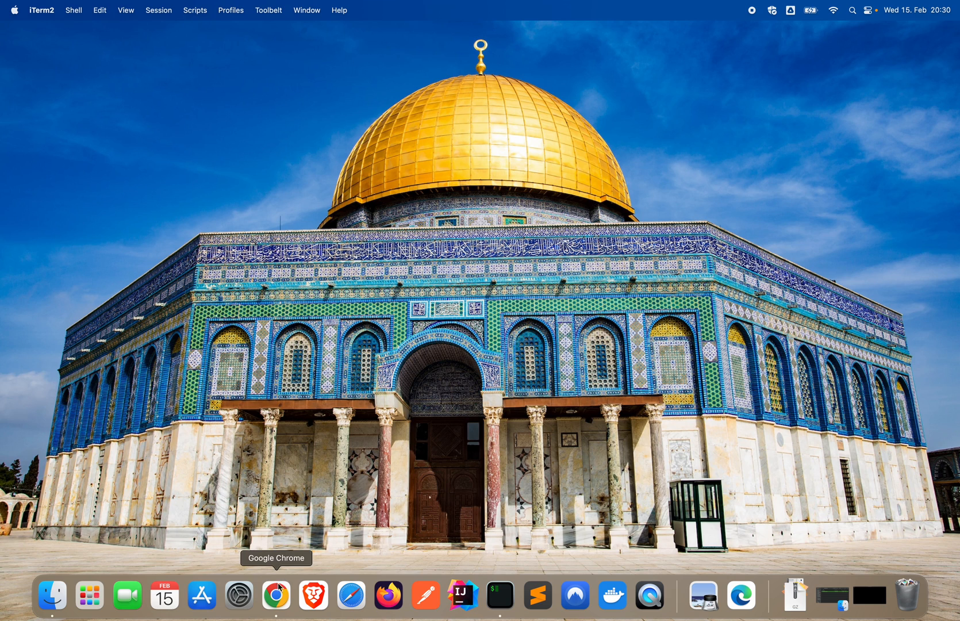
- Bring up Linode Cloud Manager in Chrome and go to the empty Domains page
{"action": "left_click", "coordinate": [276, 594]}
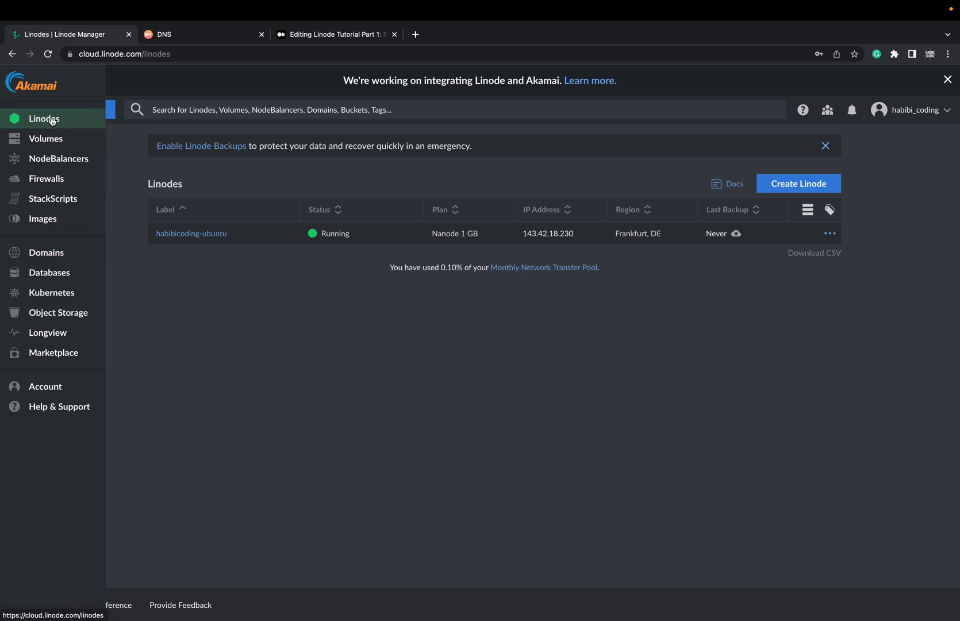
{"action": "mouse_move", "coordinate": [55, 312]}
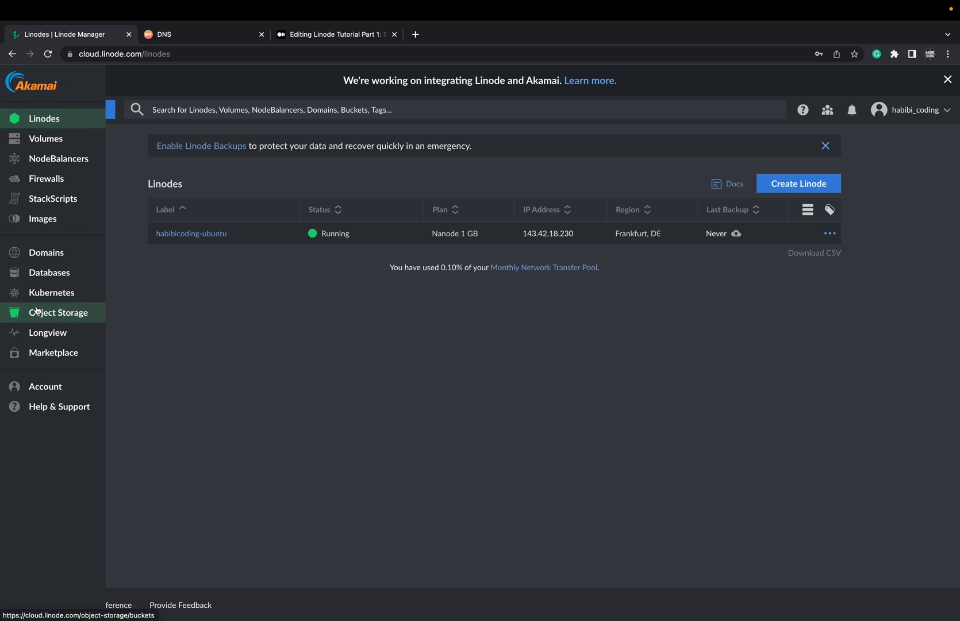
{"action": "left_click", "coordinate": [46, 252]}
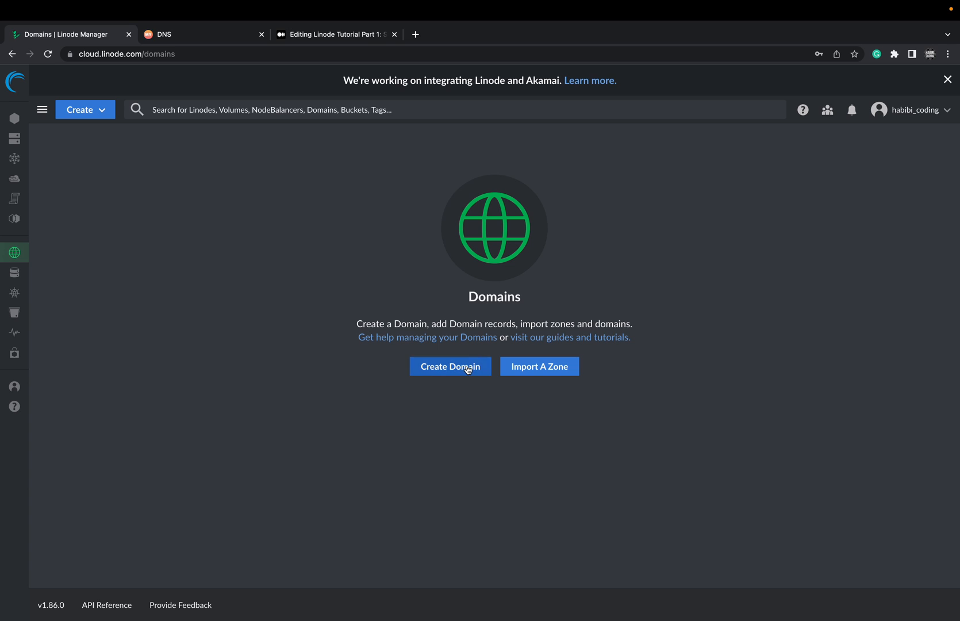
- Create the primary domain amazo.ai using the suggested SOA contact email
{"action": "left_click", "coordinate": [450, 366]}
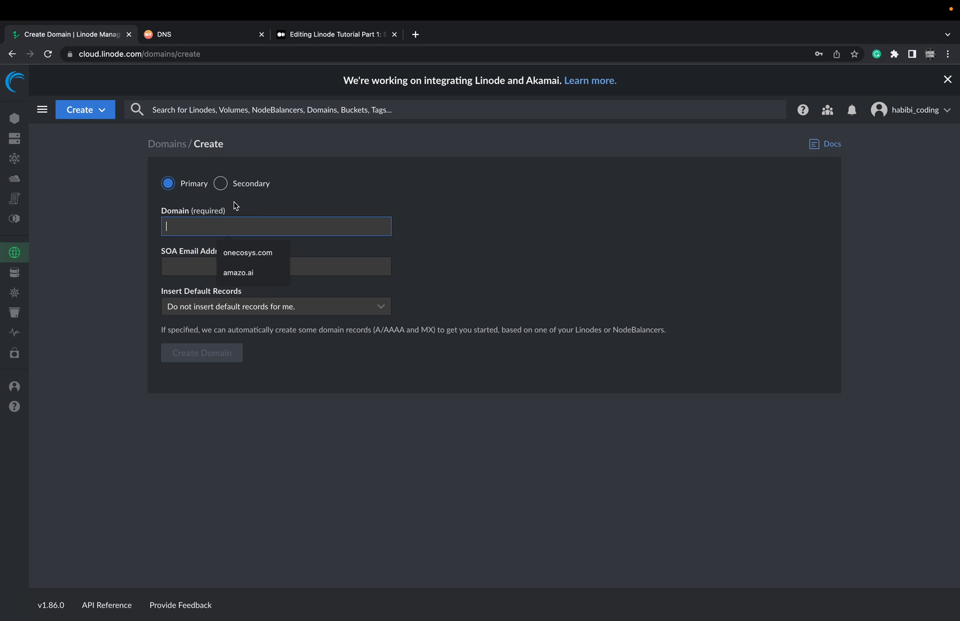
{"action": "left_click", "coordinate": [238, 272]}
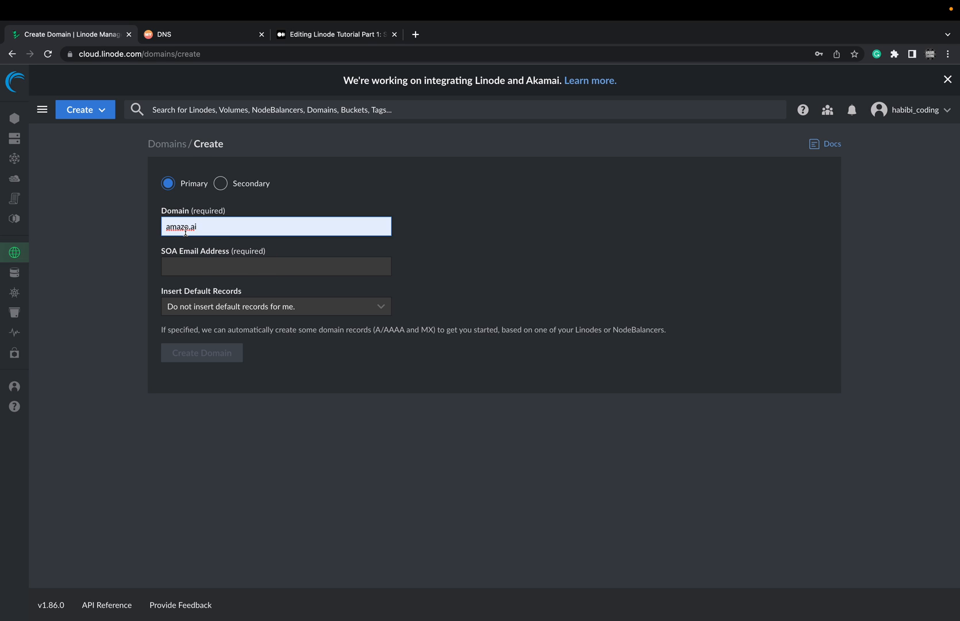
{"action": "left_click", "coordinate": [276, 266]}
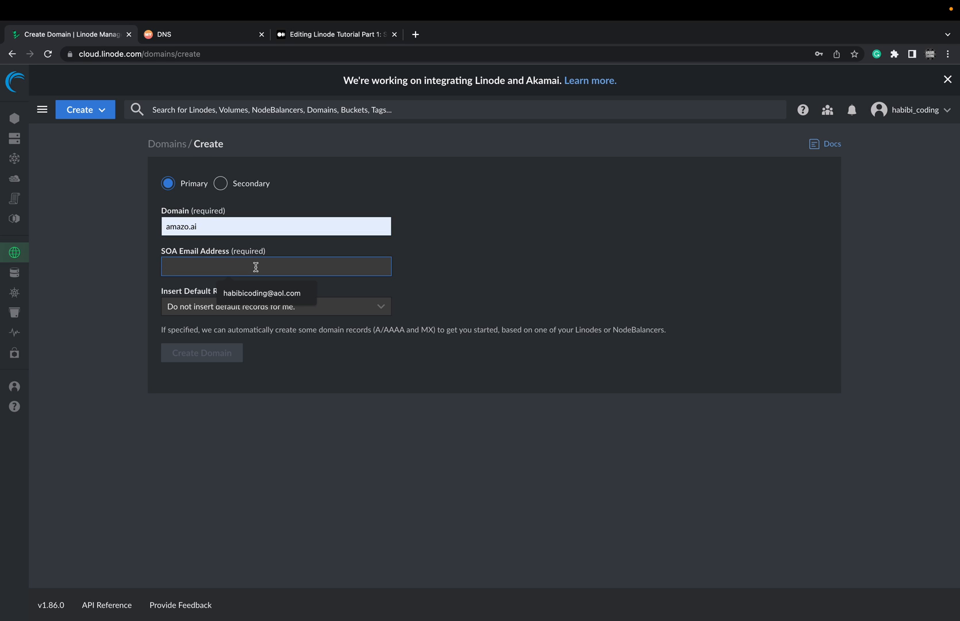
{"action": "left_click", "coordinate": [266, 292]}
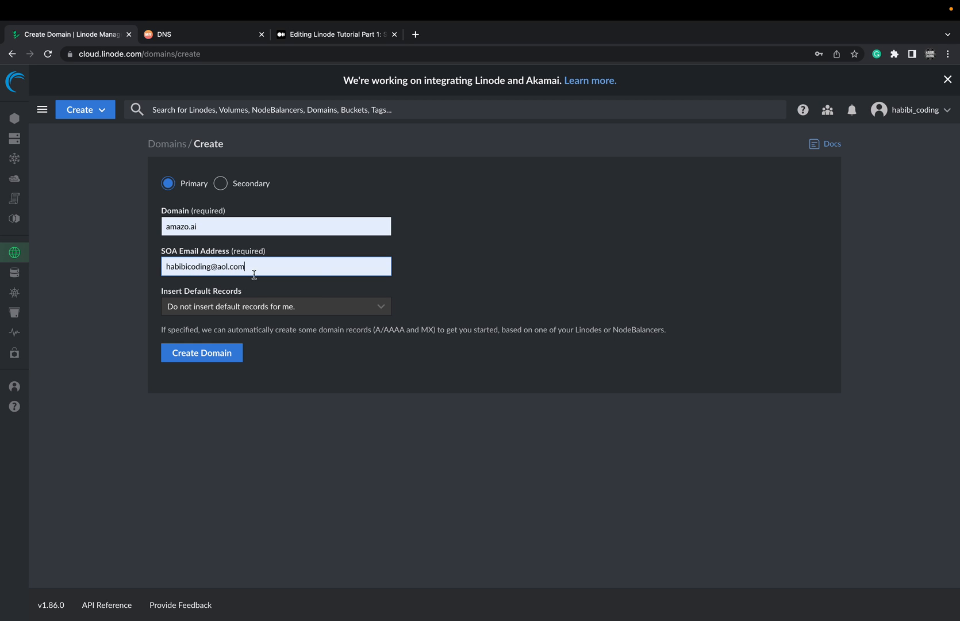
{"action": "mouse_move", "coordinate": [374, 551]}
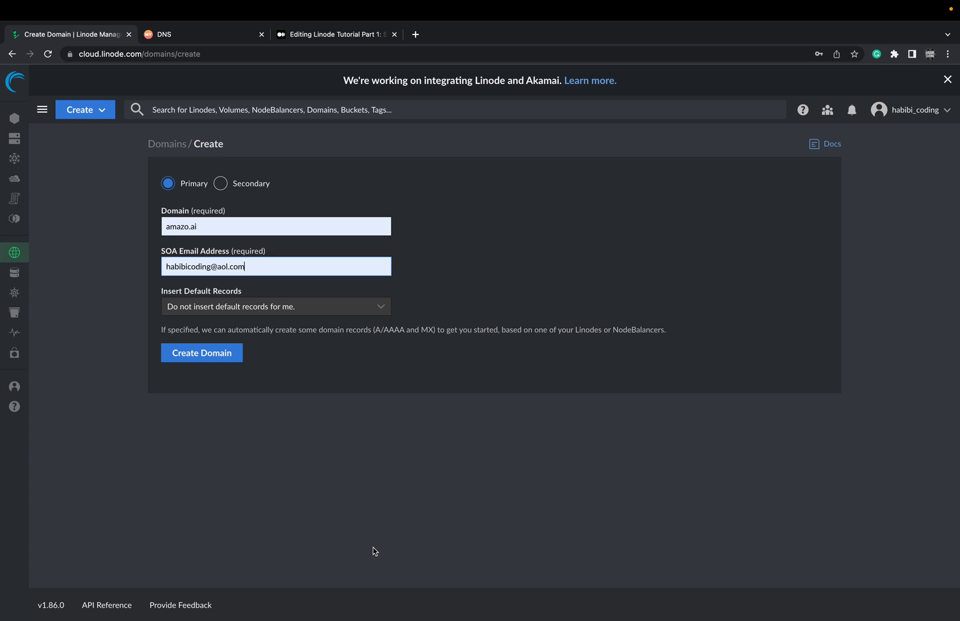
{"action": "mouse_move", "coordinate": [331, 507]}
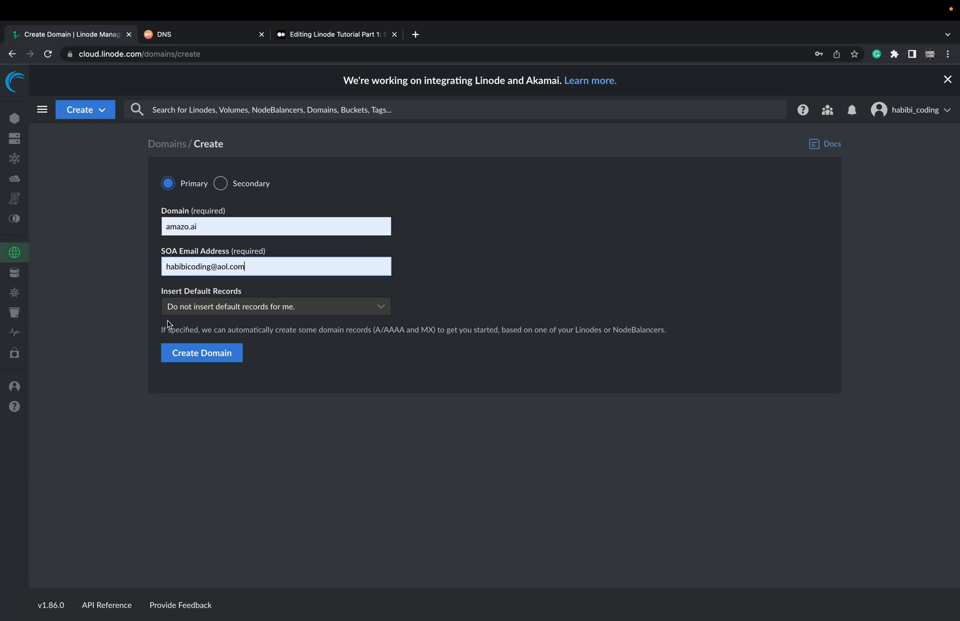
{"action": "mouse_move", "coordinate": [181, 322]}
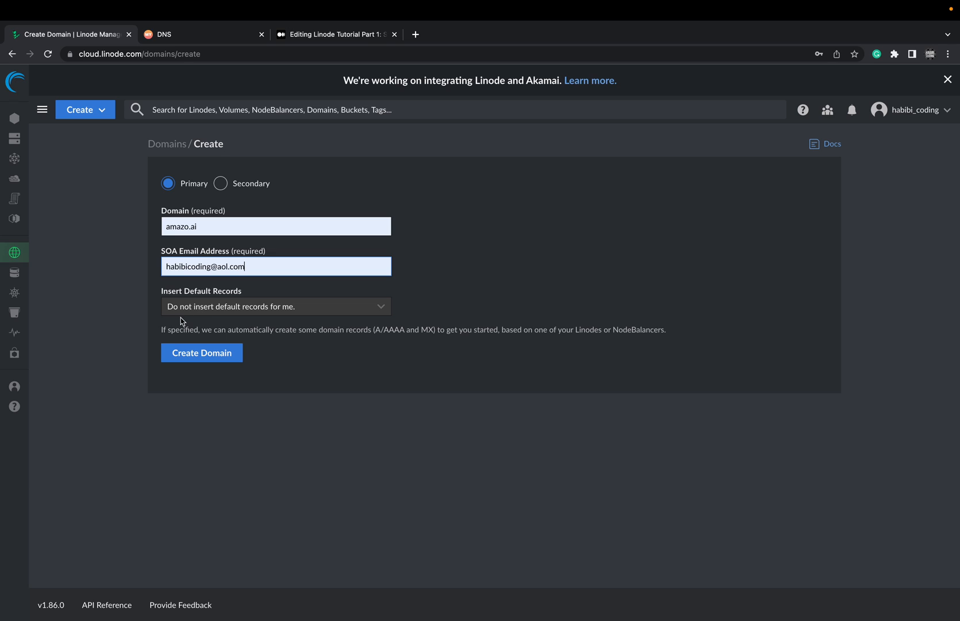
{"action": "mouse_move", "coordinate": [375, 345]}
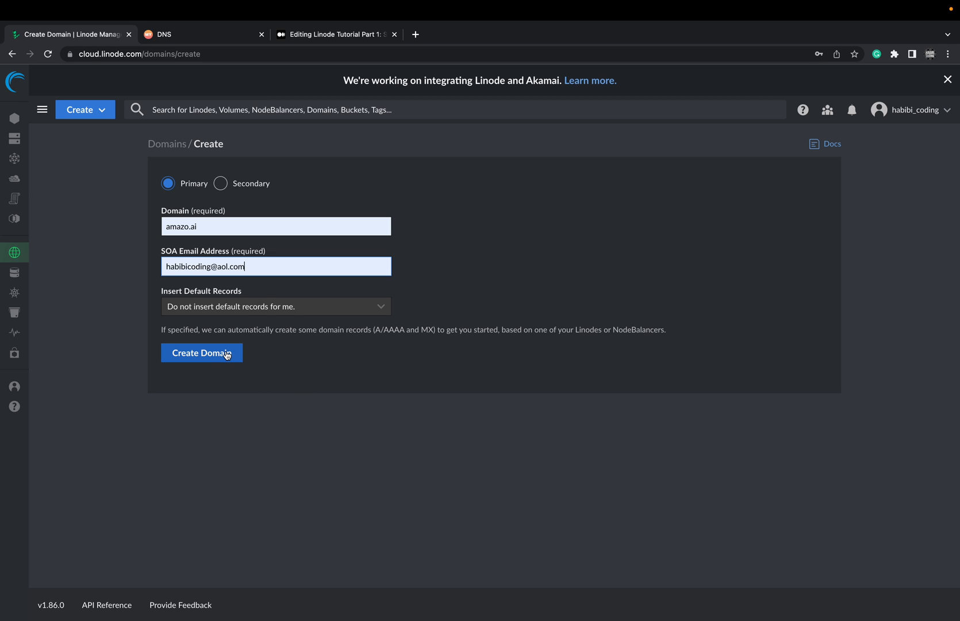
{"action": "left_click", "coordinate": [201, 353]}
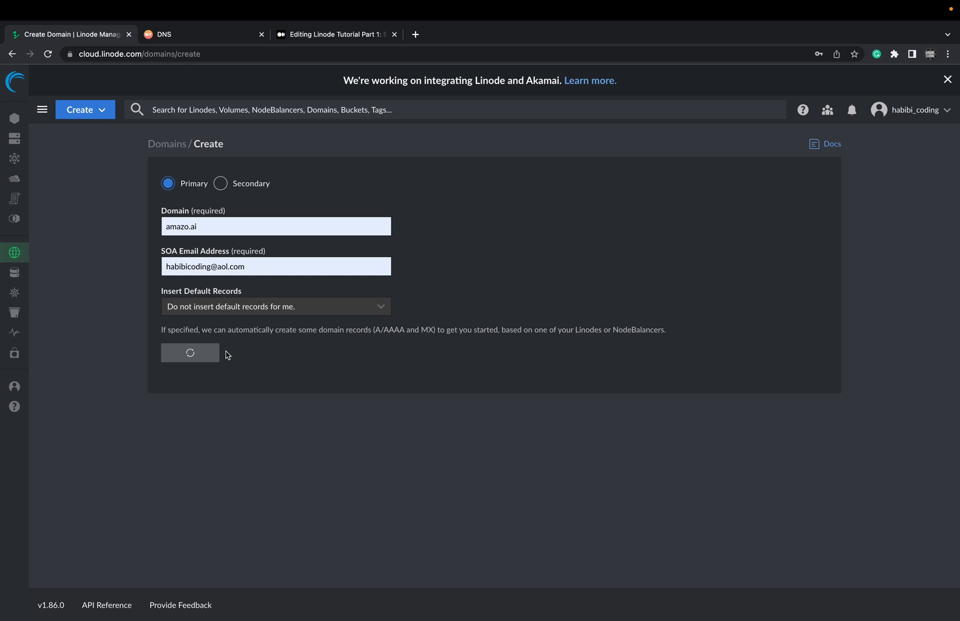
- Review amazo.ai's SOA record and its five Linode NS records, ns1 to ns5
{"action": "left_click", "coordinate": [190, 353]}
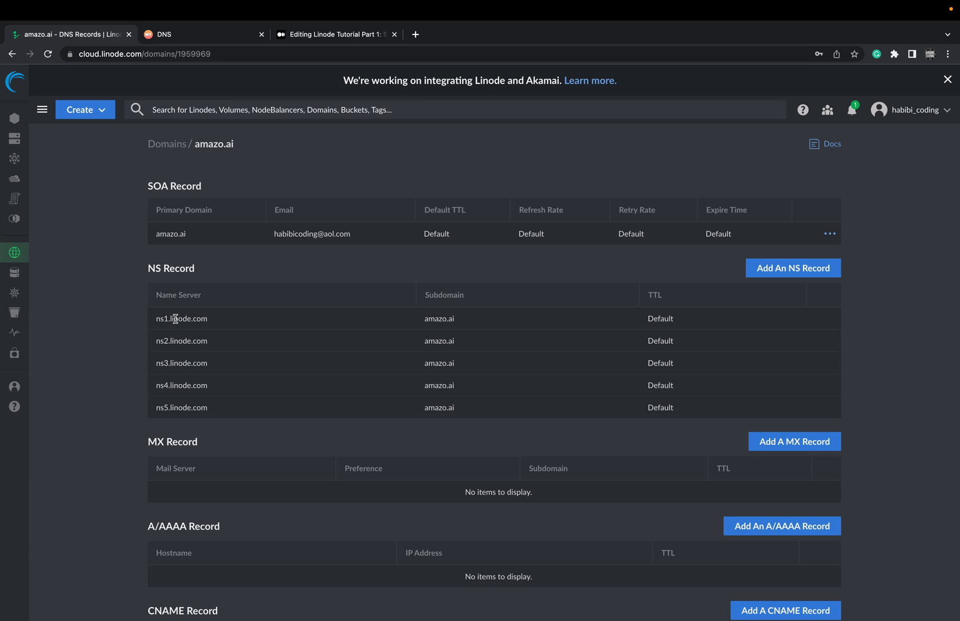
{"action": "scroll", "scroll_direction": "down", "scroll_amount": 3}
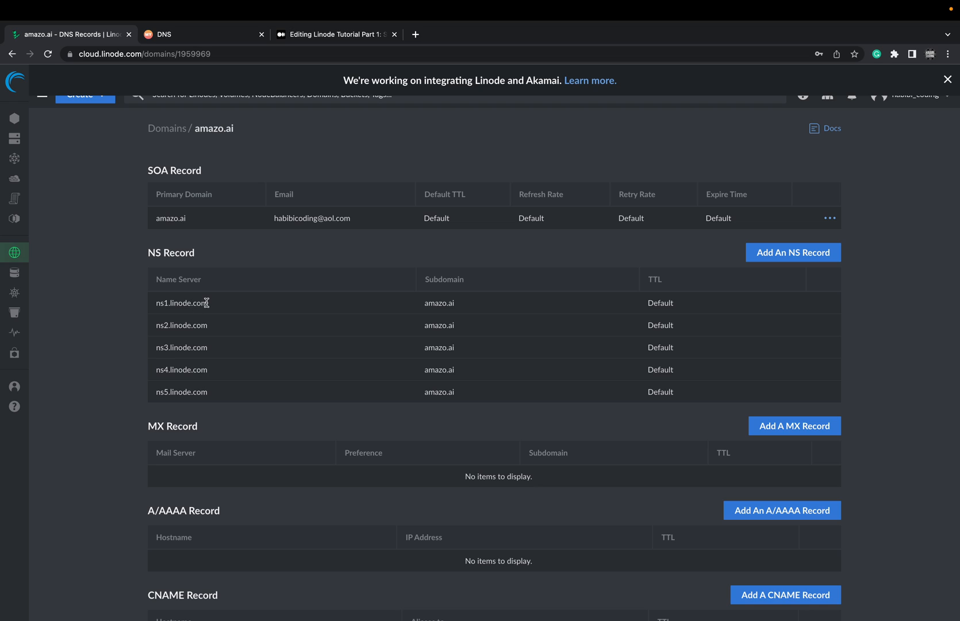
{"action": "mouse_move", "coordinate": [182, 206]}
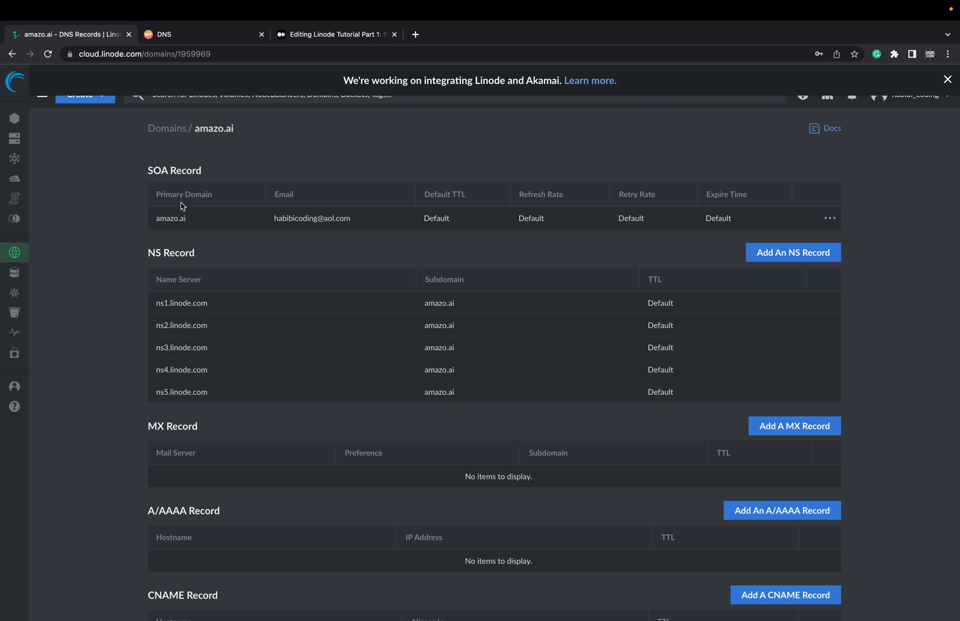
{"action": "mouse_move", "coordinate": [180, 359]}
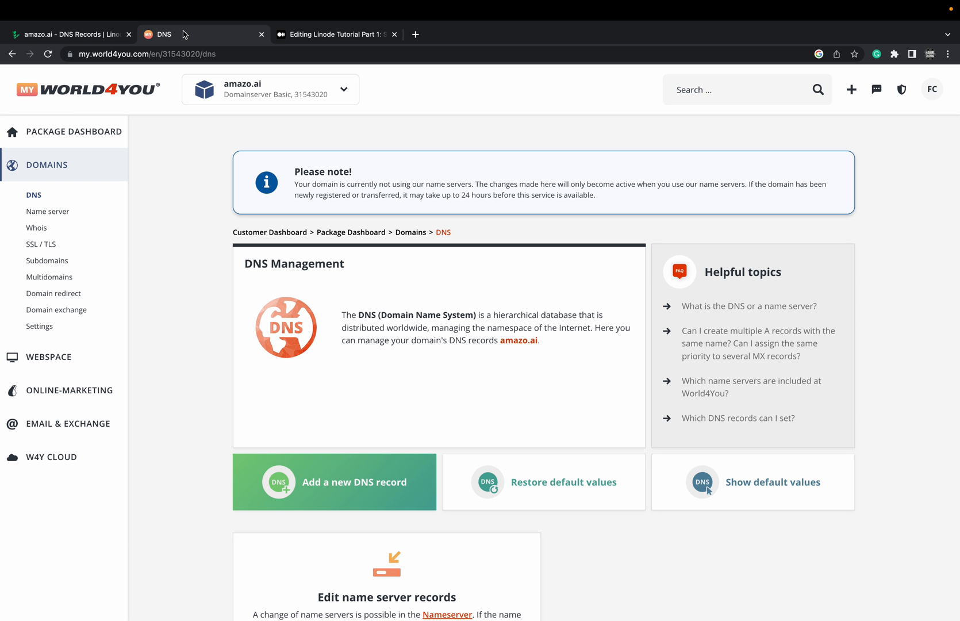
{"action": "mouse_move", "coordinate": [246, 109]}
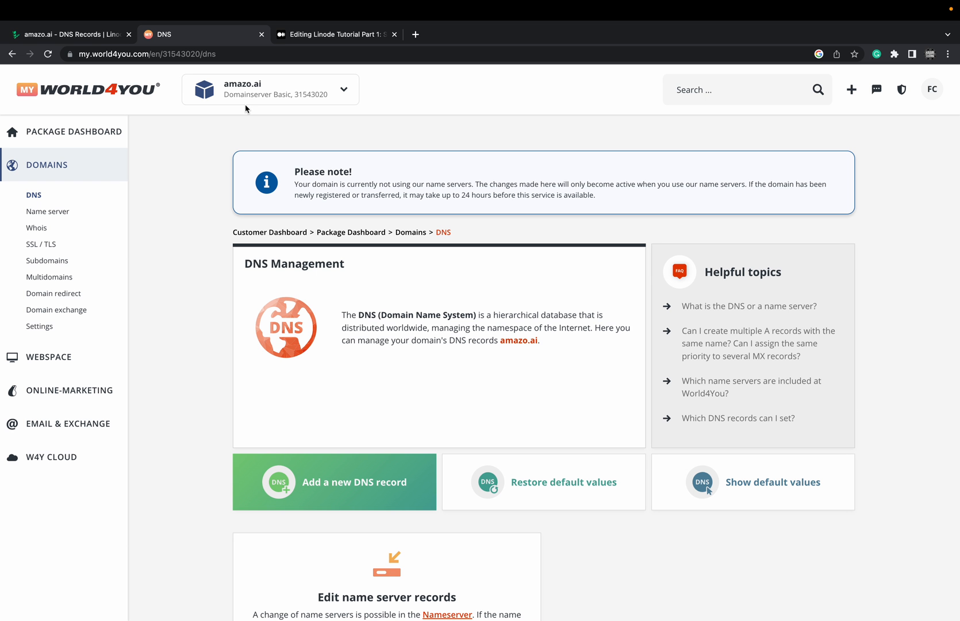
- Open World4You's Name server page for amazo.ai, listing ns1 and ns2.linode.com
{"action": "left_click", "coordinate": [48, 211]}
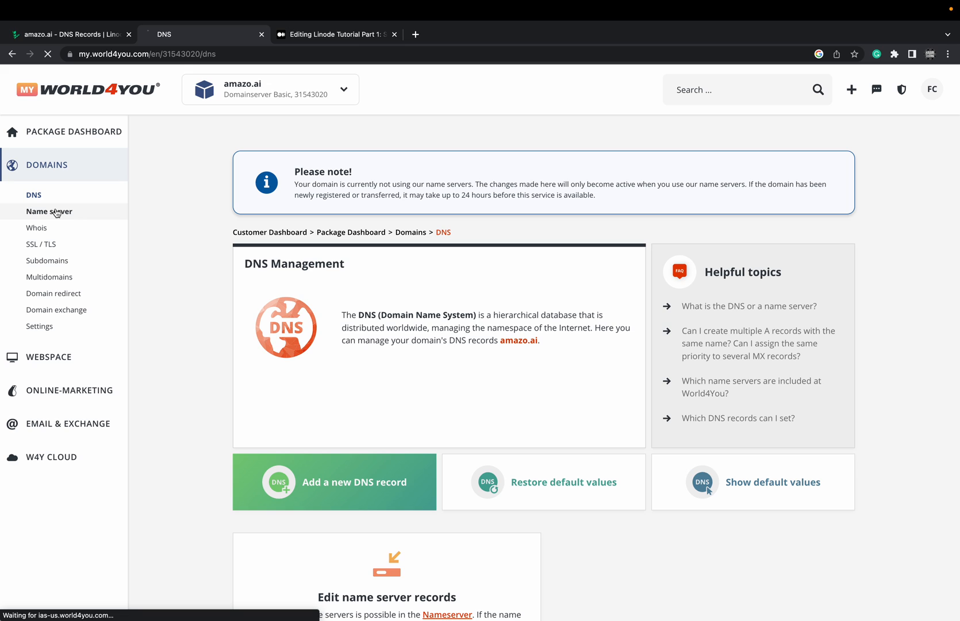
{"action": "left_click", "coordinate": [49, 211]}
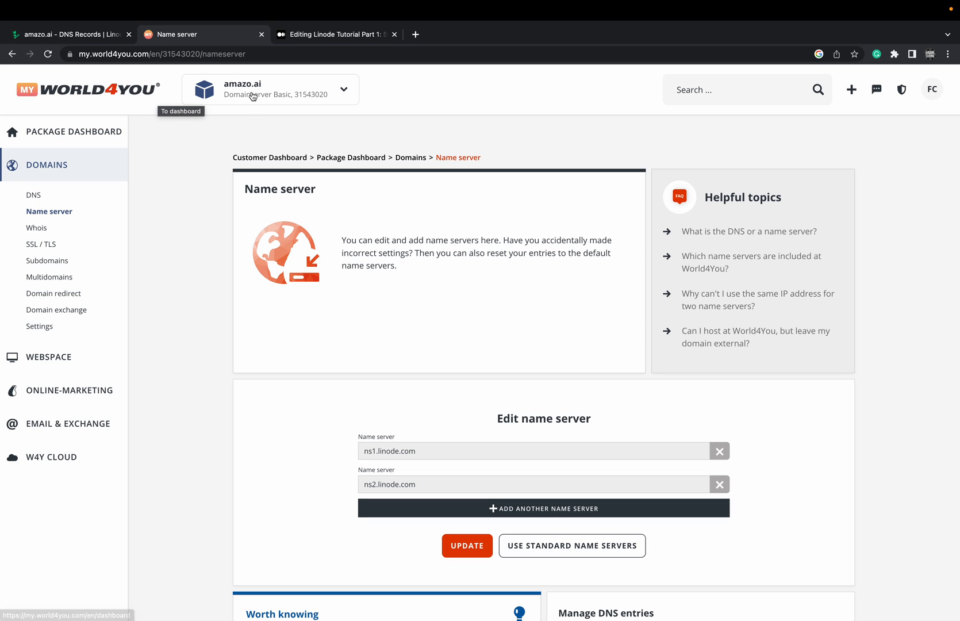
{"action": "scroll", "scroll_direction": "down", "scroll_amount": 3}
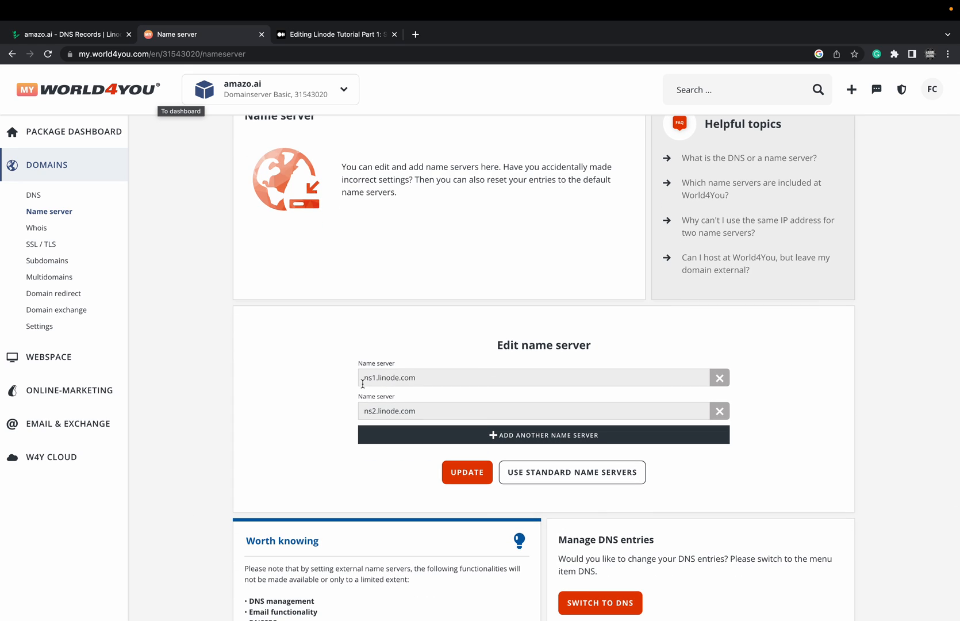
{"action": "mouse_move", "coordinate": [375, 394]}
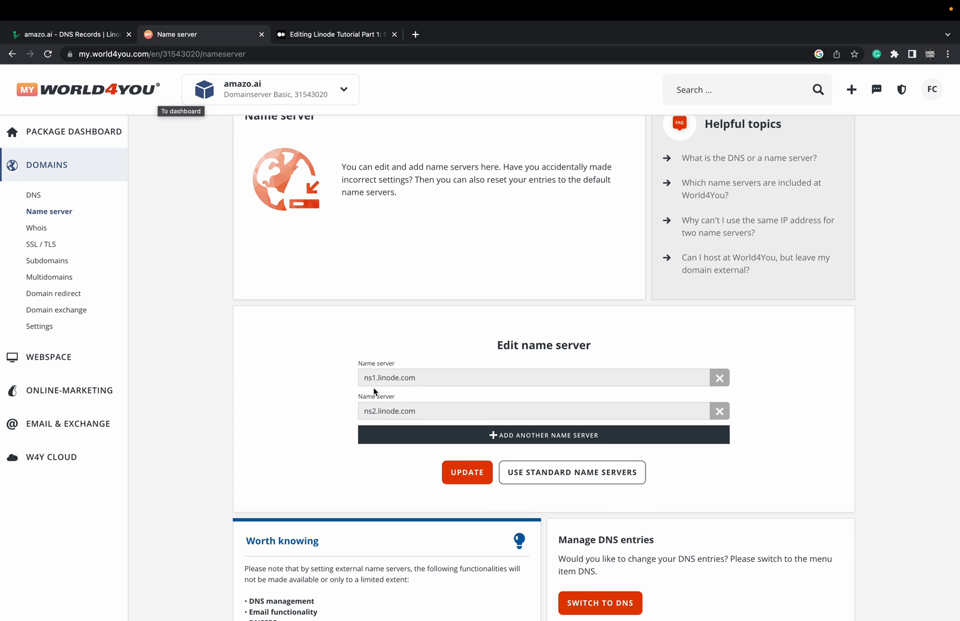
{"action": "mouse_move", "coordinate": [399, 425]}
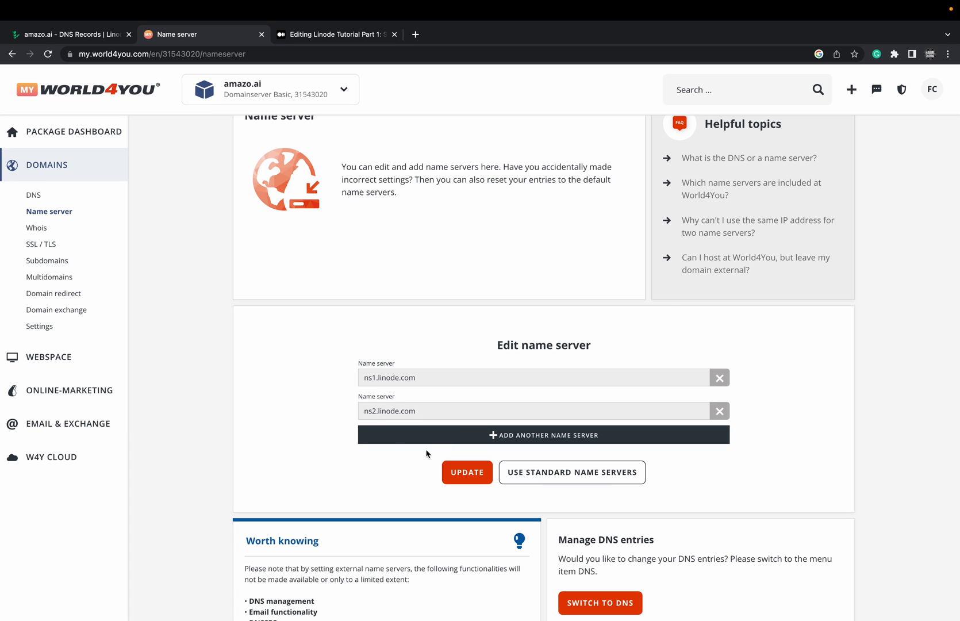
- Copy ns3.linode.com from Linode's amazo.ai records and return to World4You
{"action": "left_click", "coordinate": [70, 34]}
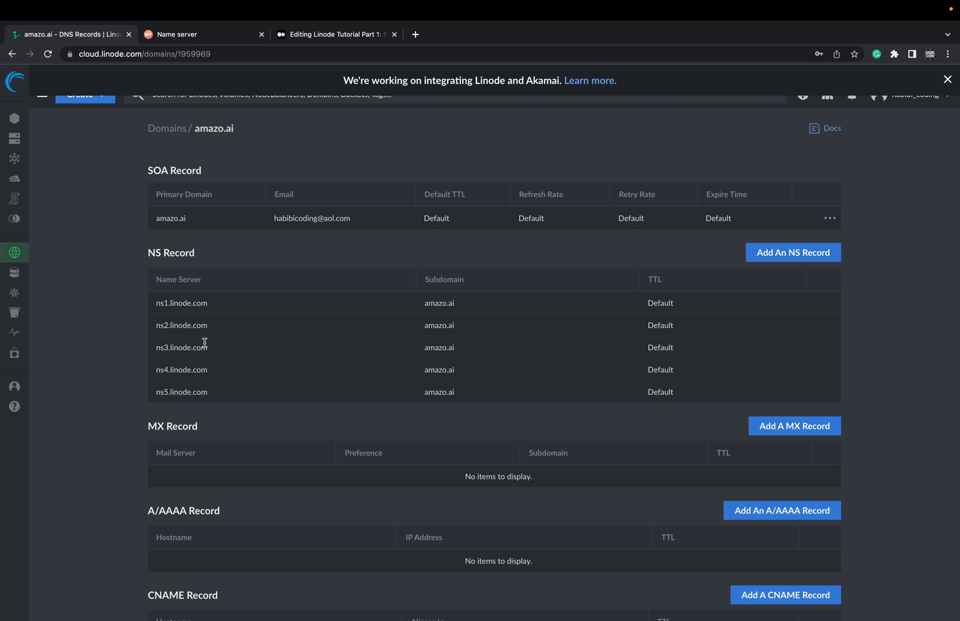
{"action": "double_click", "coordinate": [181, 347]}
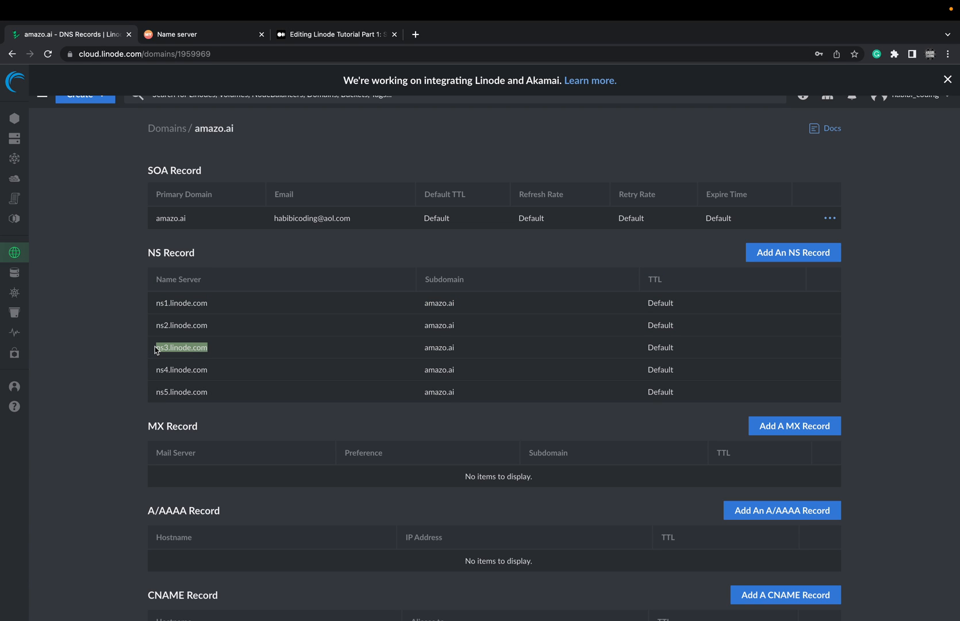
{"action": "left_click", "coordinate": [204, 34]}
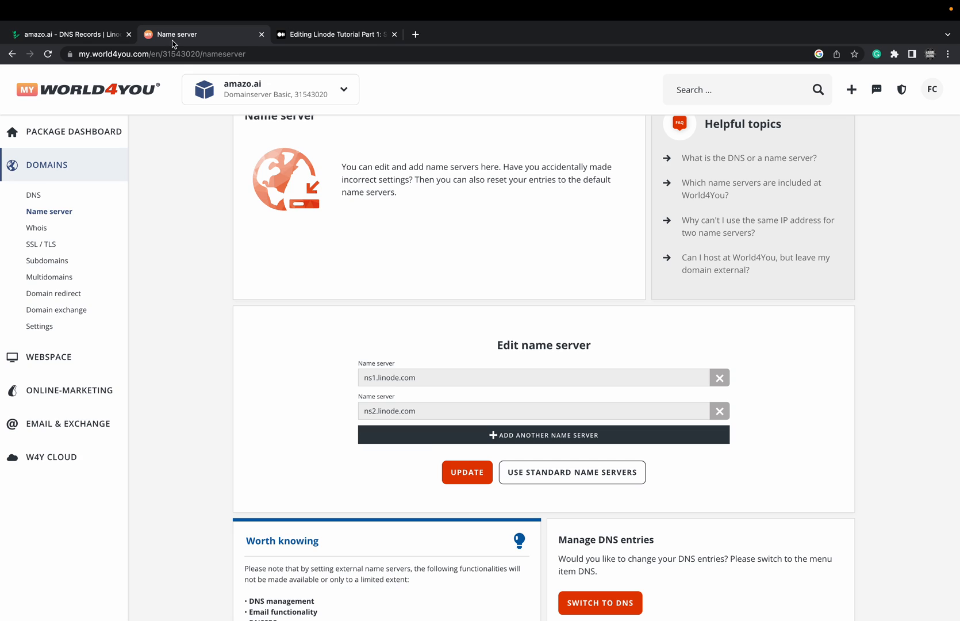
- Enter ns3.linode.com and ns4.linode.com as amazo.ai's third and fourth name servers
{"action": "left_click", "coordinate": [542, 435]}
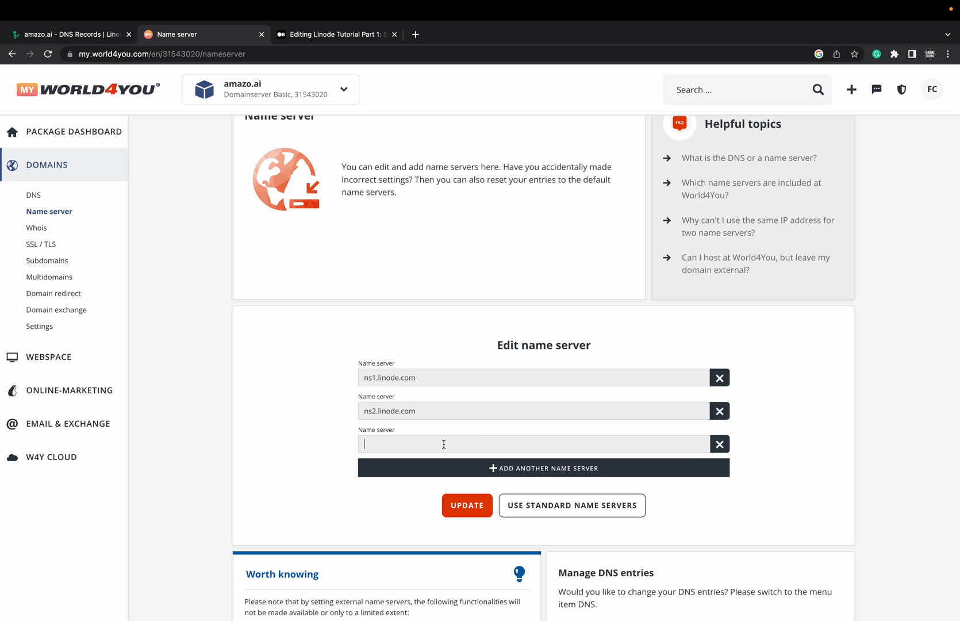
{"action": "type", "text": "ns3.linode.com"}
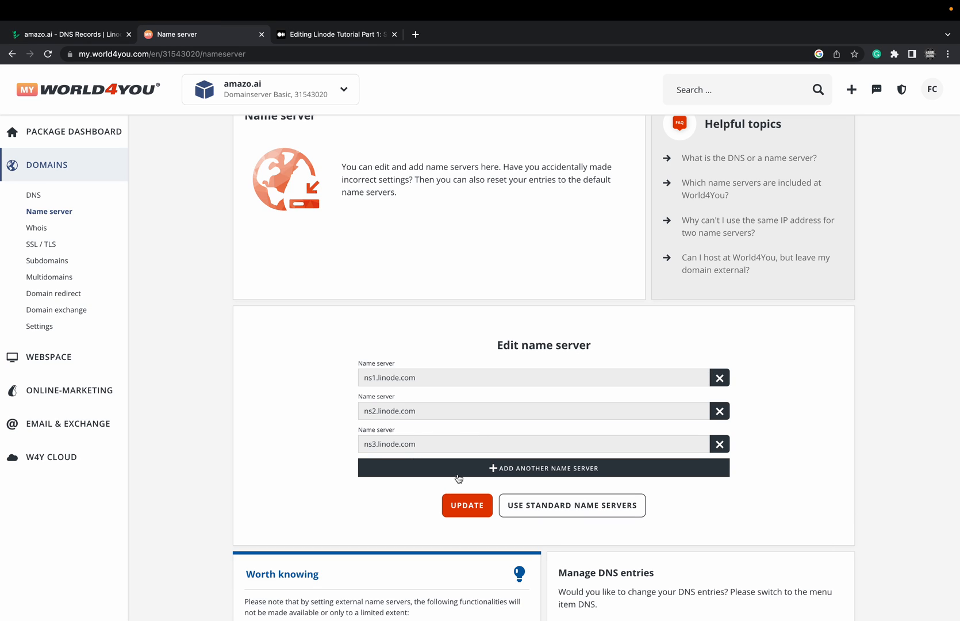
{"action": "left_click", "coordinate": [543, 468]}
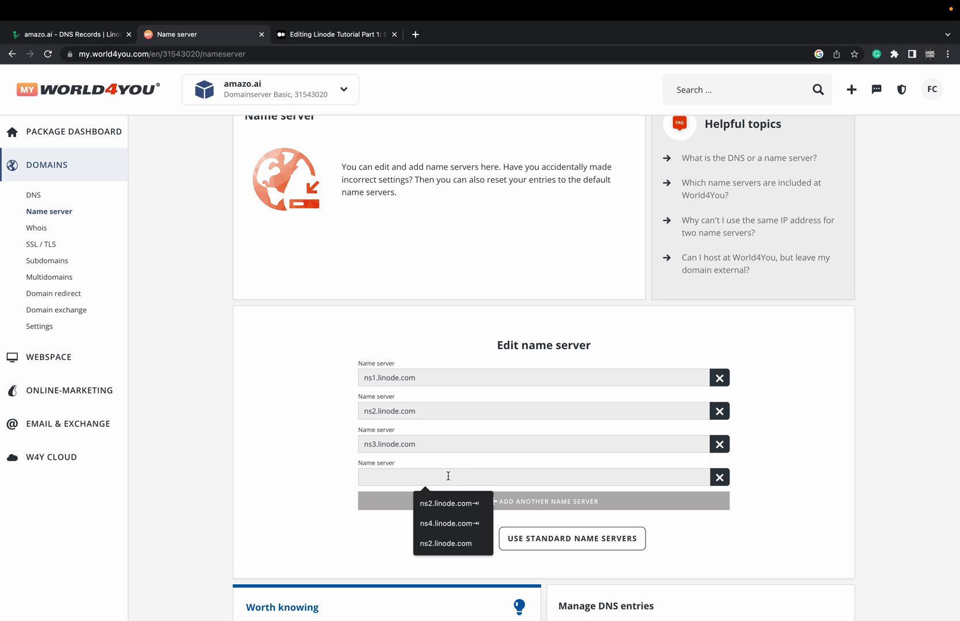
{"action": "type", "text": "ns"}
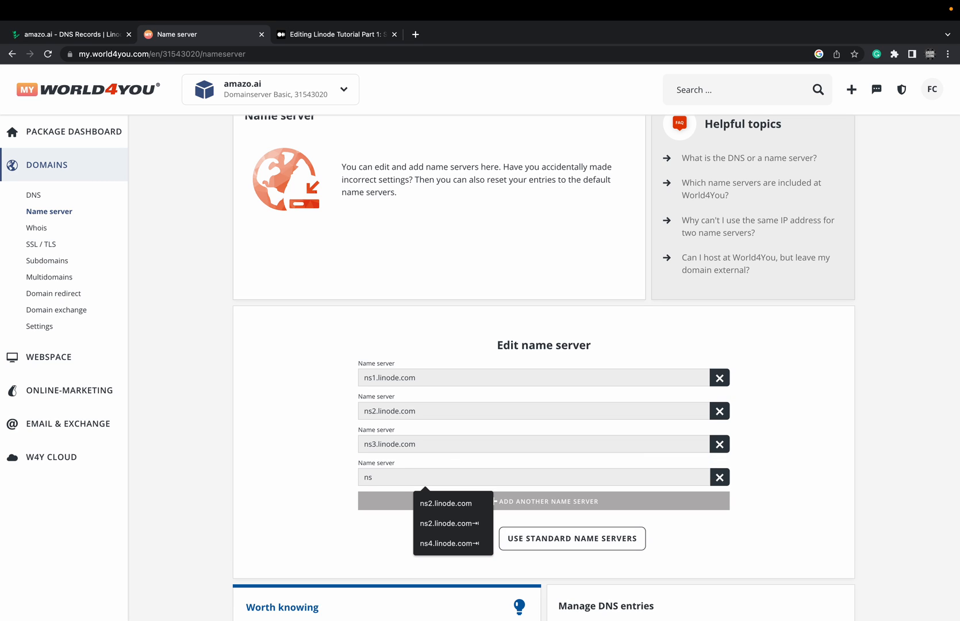
{"action": "left_click", "coordinate": [444, 544]}
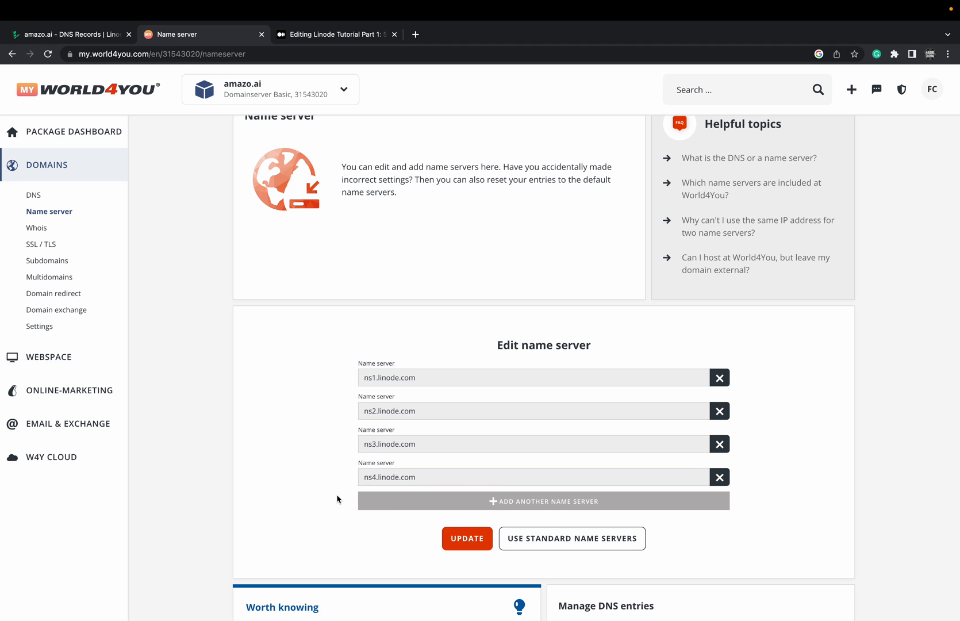
{"action": "scroll", "scroll_direction": "down", "scroll_amount": 3}
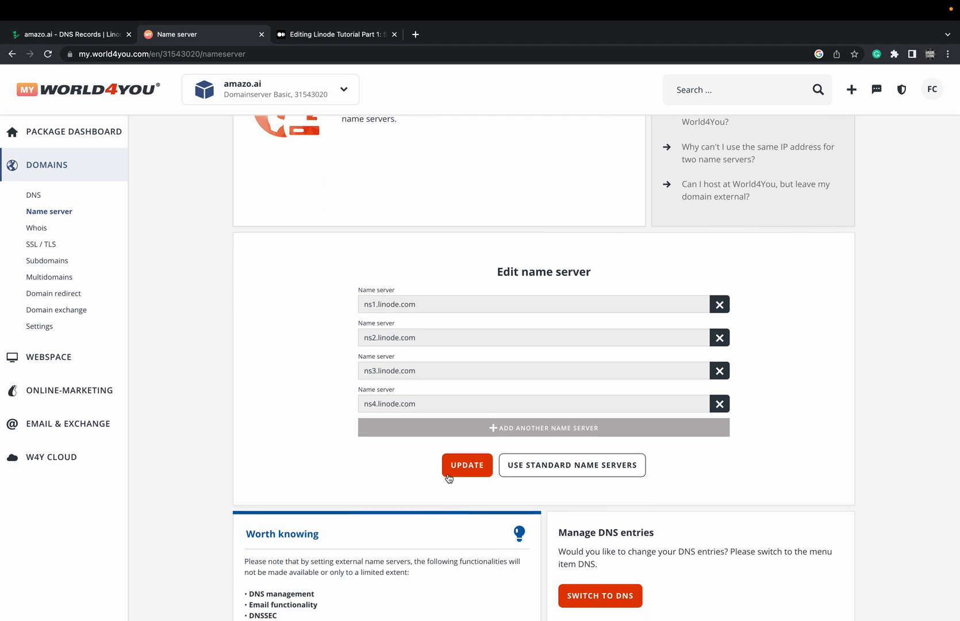
- Update amazo.ai's name servers to ns1–ns4.linode.com, confirming the propagation warning and saving
{"action": "left_click", "coordinate": [466, 464]}
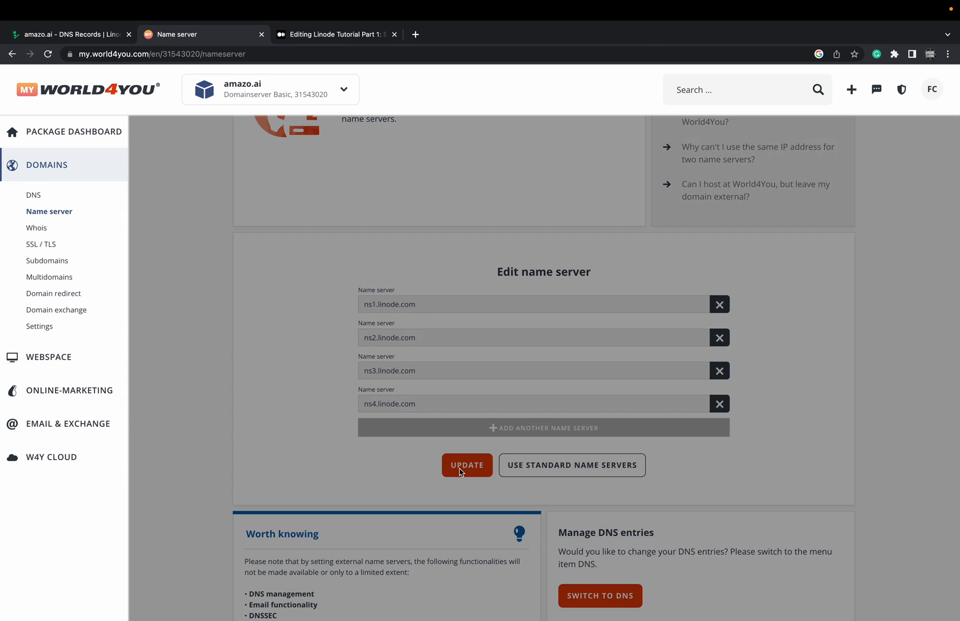
{"action": "left_click", "coordinate": [467, 464]}
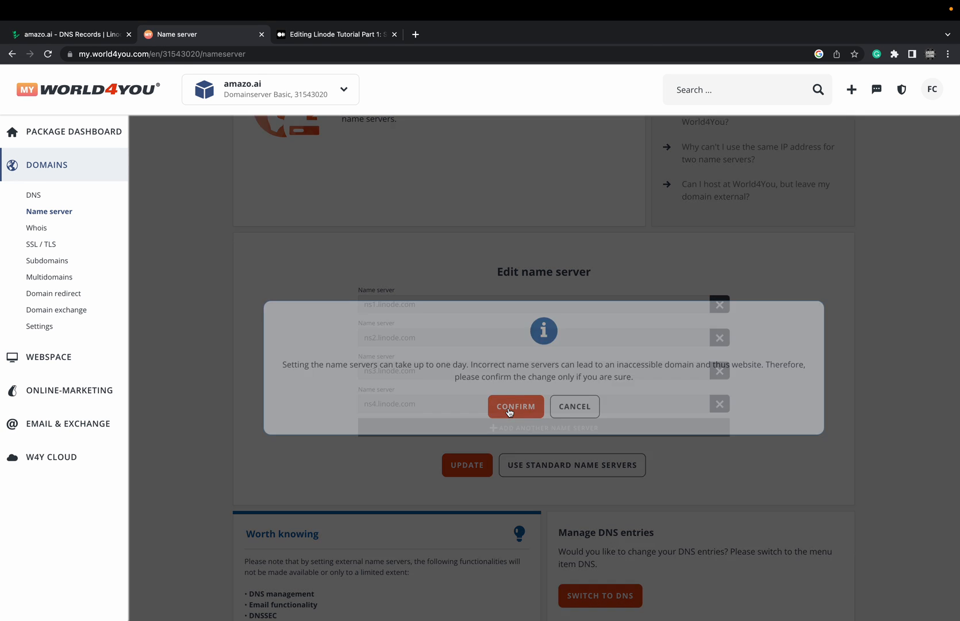
{"action": "left_click", "coordinate": [515, 411]}
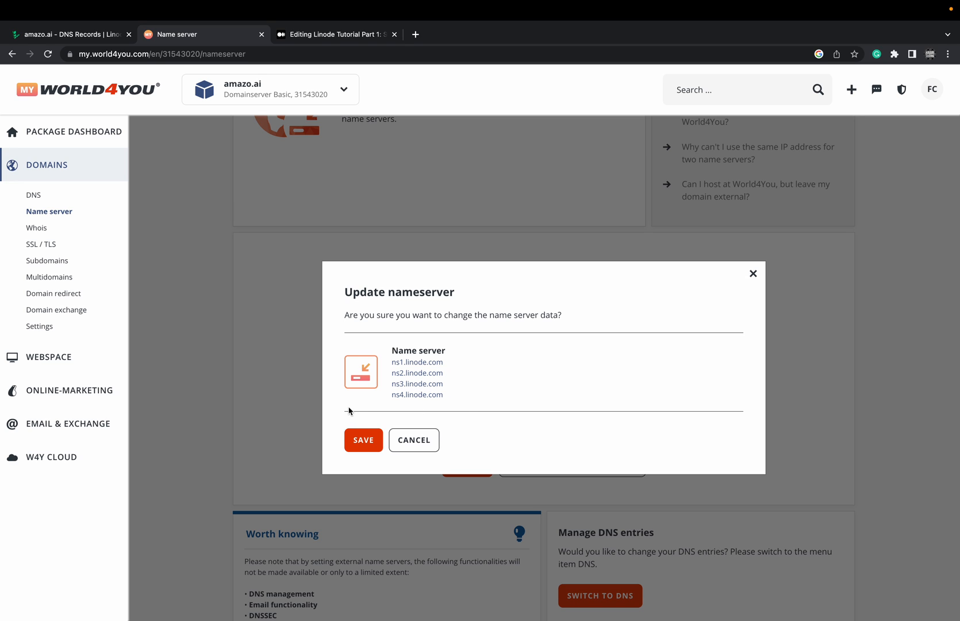
{"action": "left_click", "coordinate": [363, 440]}
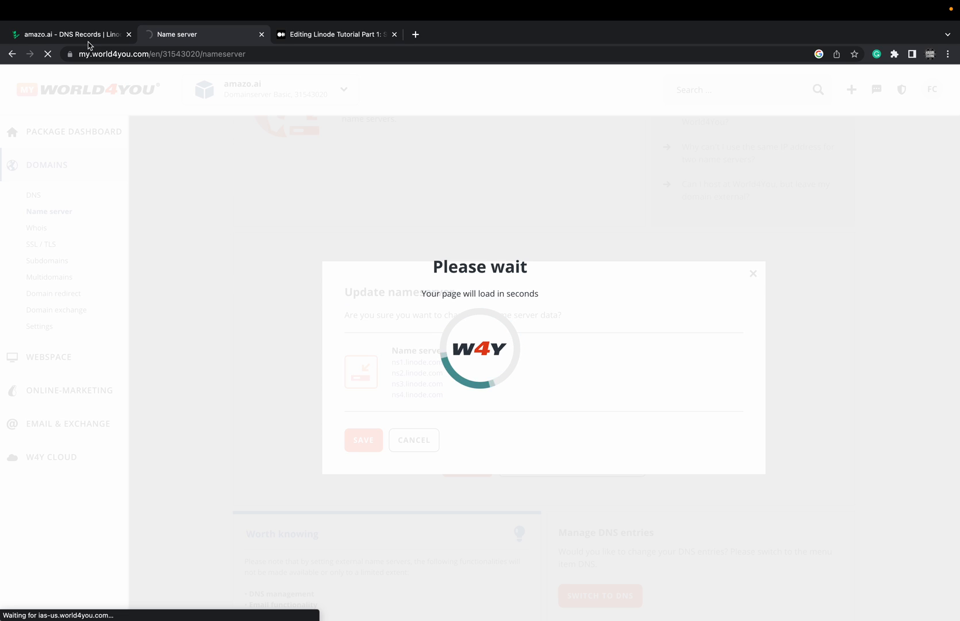
- Look up ns5.linode.com in Linode, then verify World4You lists ns1–ns4.linode.com
{"action": "left_click", "coordinate": [69, 34]}
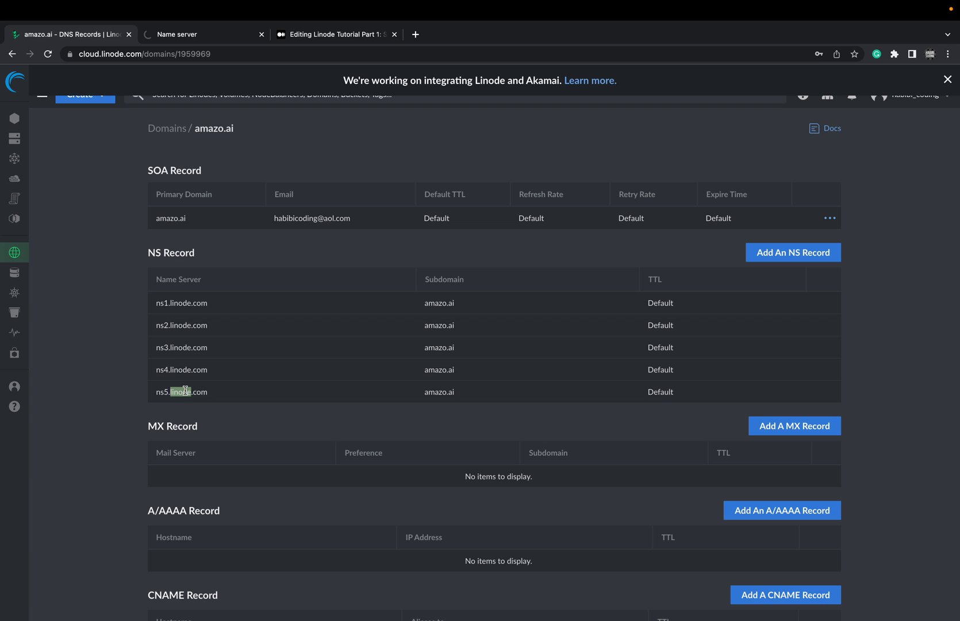
{"action": "triple_click", "coordinate": [181, 391]}
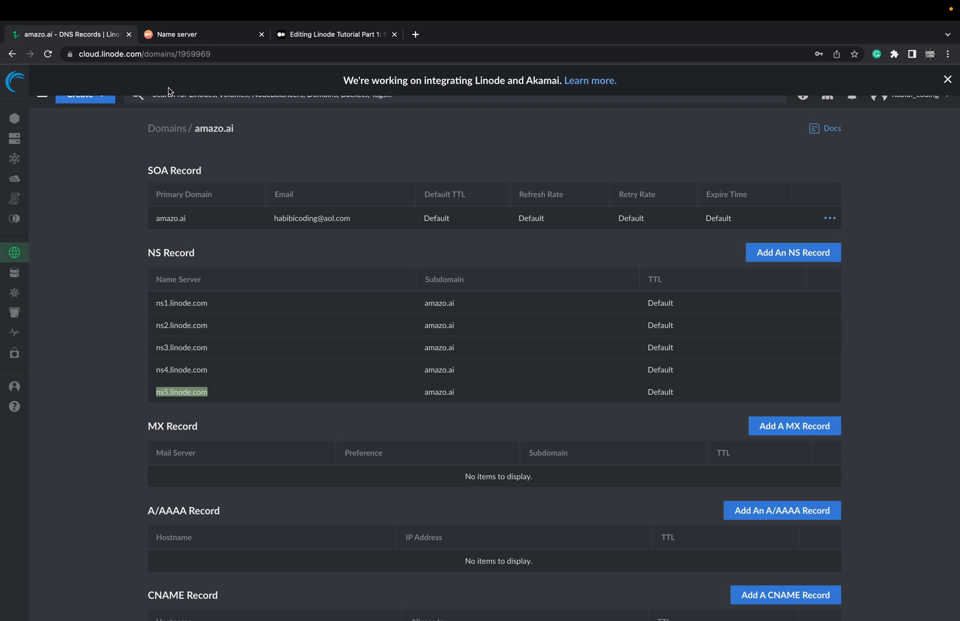
{"action": "left_click", "coordinate": [184, 35]}
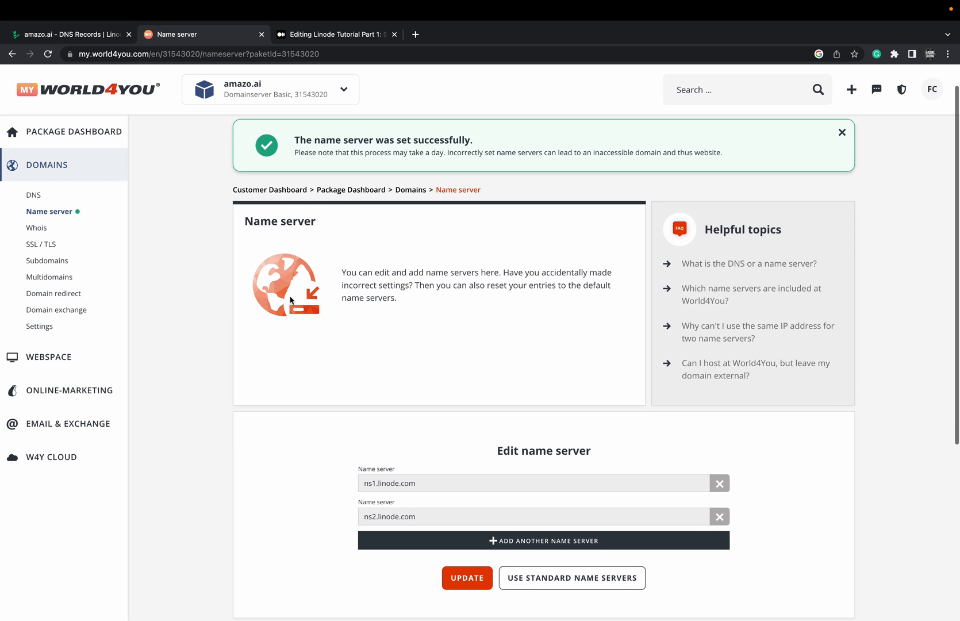
{"action": "left_click", "coordinate": [37, 227]}
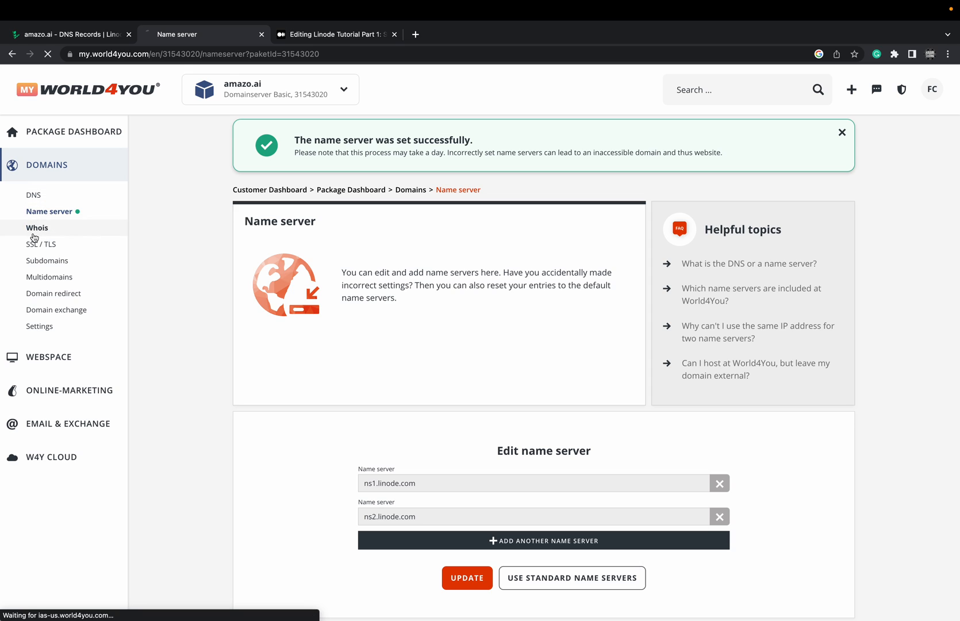
{"action": "left_click", "coordinate": [37, 228]}
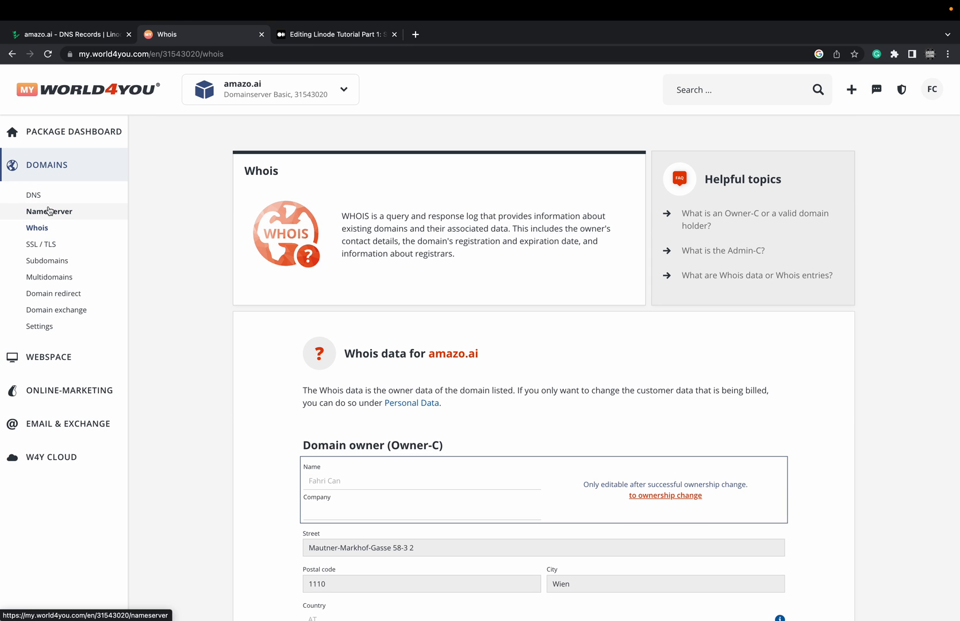
{"action": "left_click", "coordinate": [48, 211]}
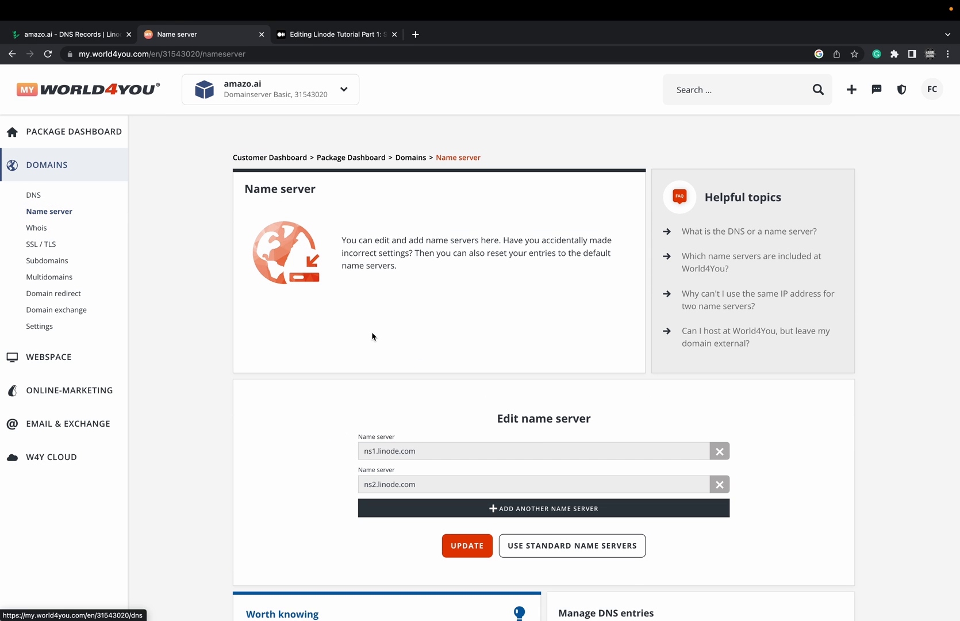
{"action": "mouse_move", "coordinate": [43, 189]}
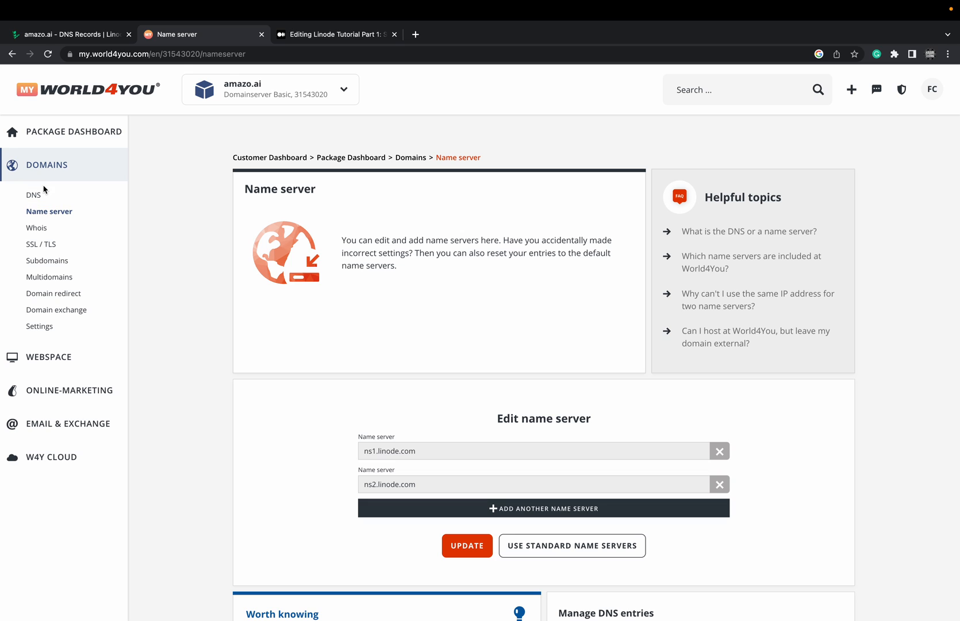
{"action": "left_click", "coordinate": [33, 194]}
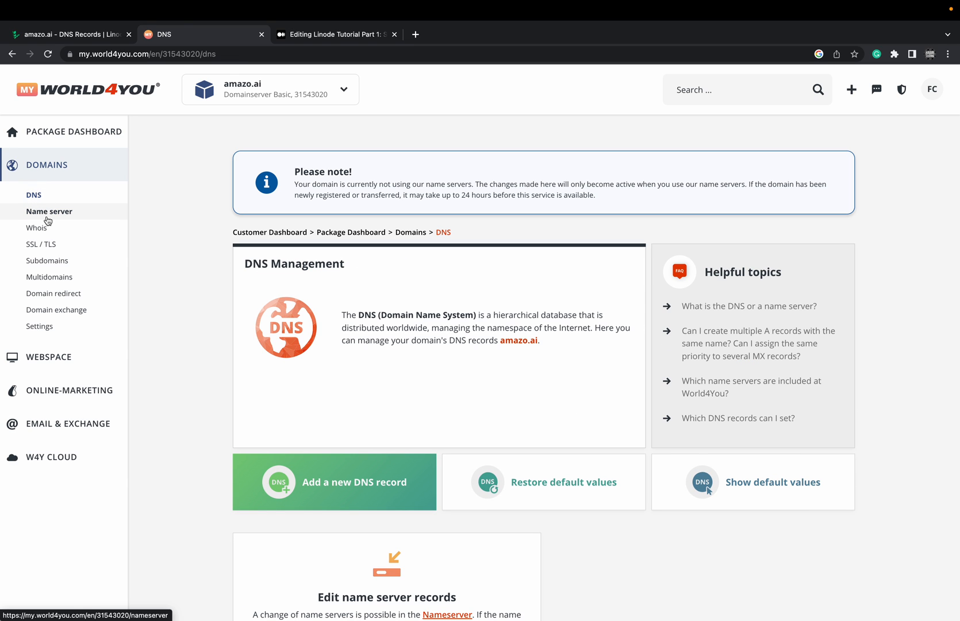
{"action": "left_click", "coordinate": [49, 211]}
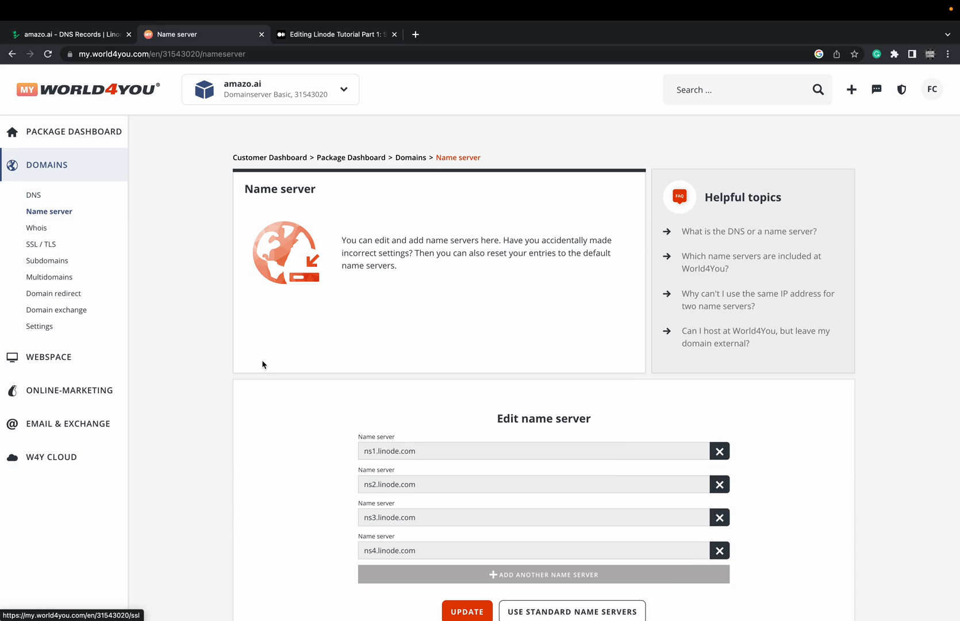
{"action": "scroll", "scroll_direction": "down", "scroll_amount": 3}
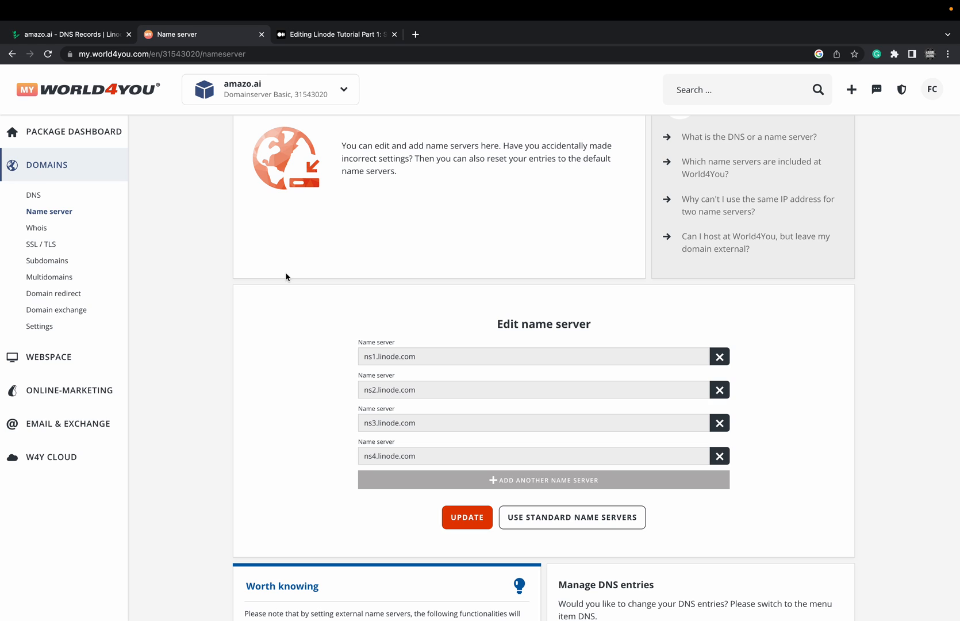
{"action": "left_click", "coordinate": [68, 34]}
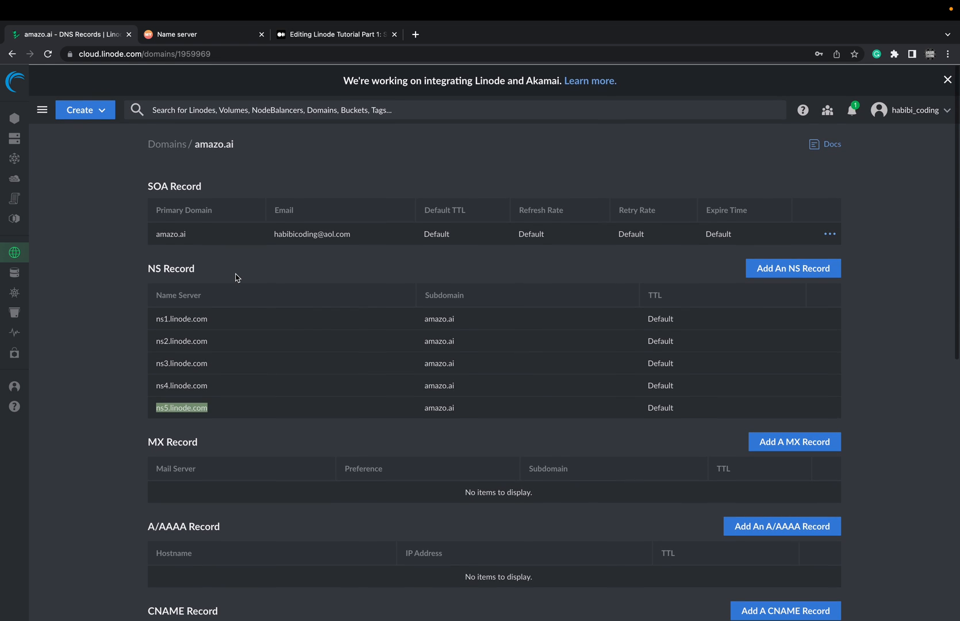
- Copy the Linode server's IP 143.42.18.230 and reopen amazo.ai's DNS records
{"action": "left_click", "coordinate": [42, 110]}
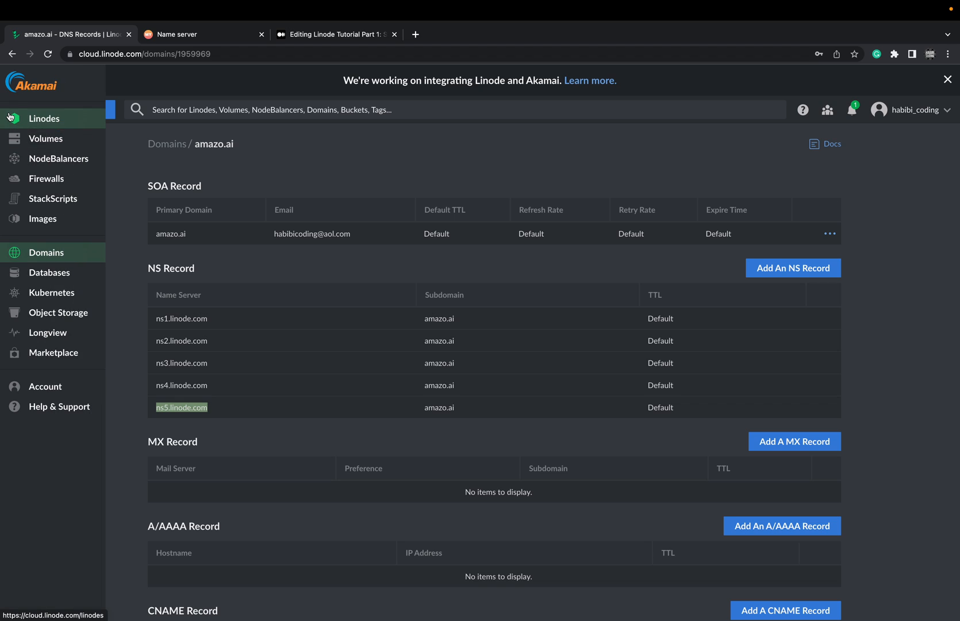
{"action": "left_click", "coordinate": [43, 119]}
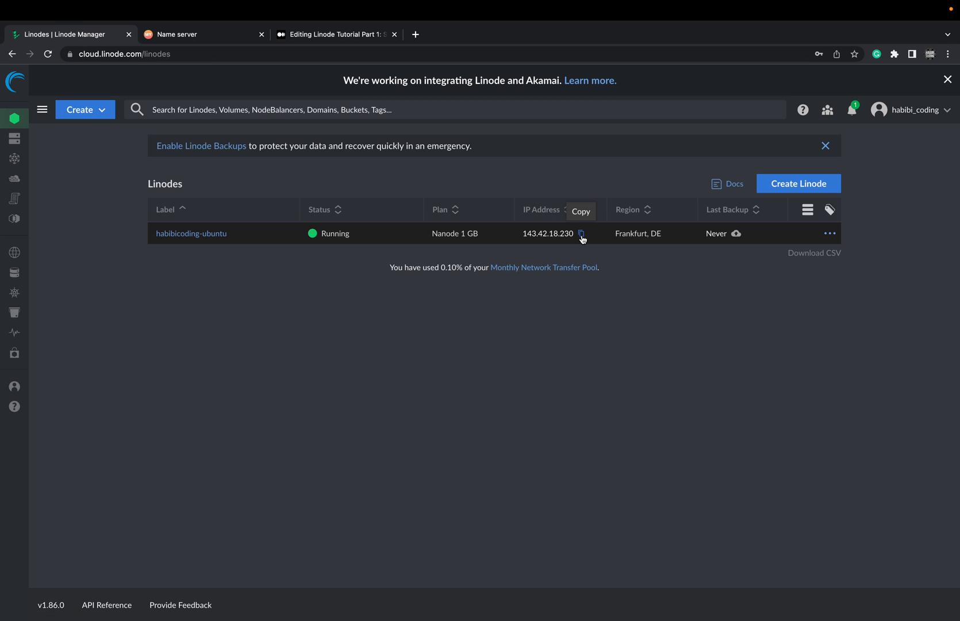
{"action": "left_click", "coordinate": [582, 233]}
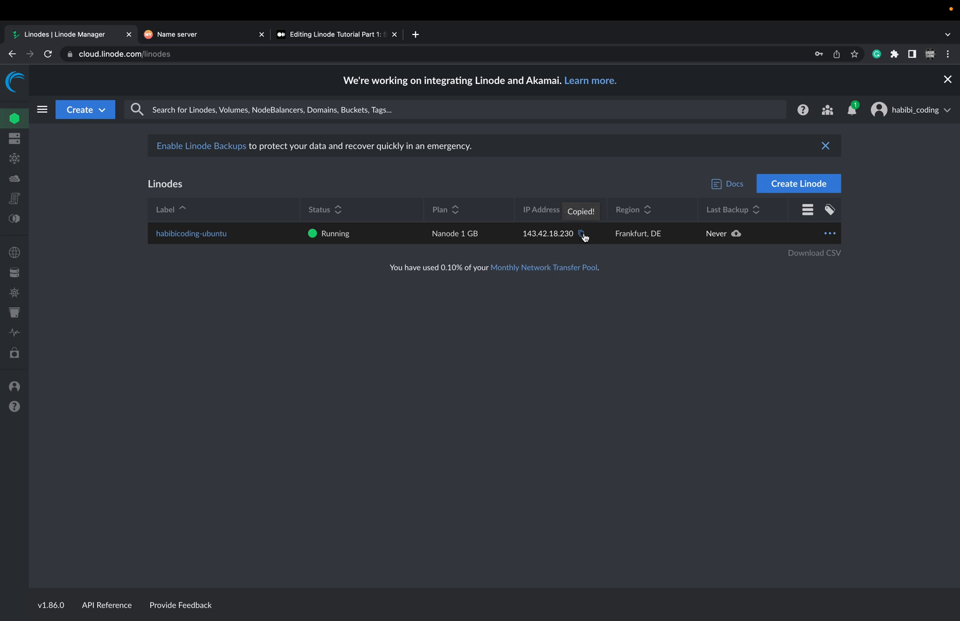
{"action": "mouse_move", "coordinate": [78, 187]}
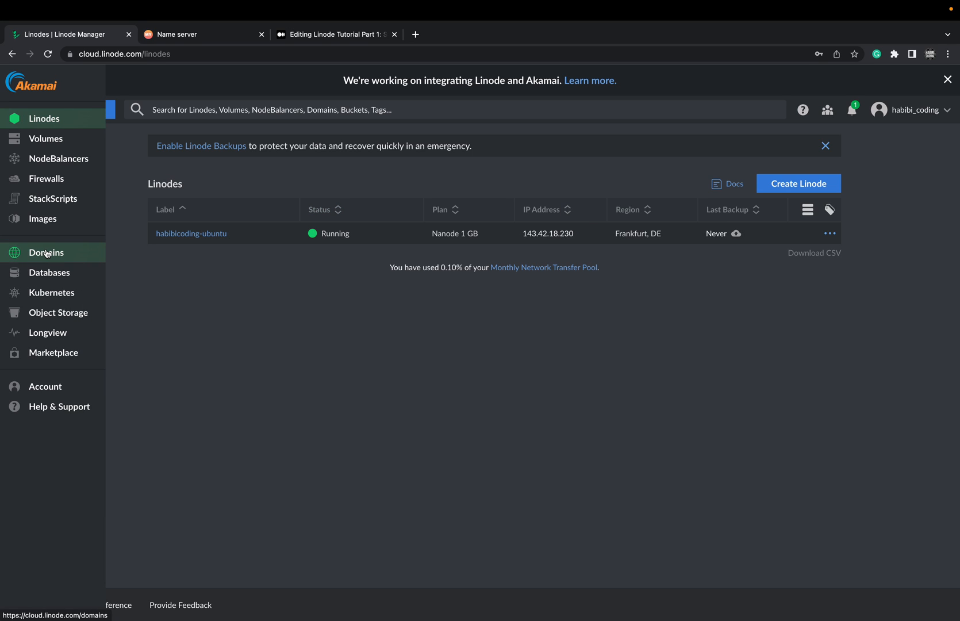
{"action": "left_click", "coordinate": [47, 253]}
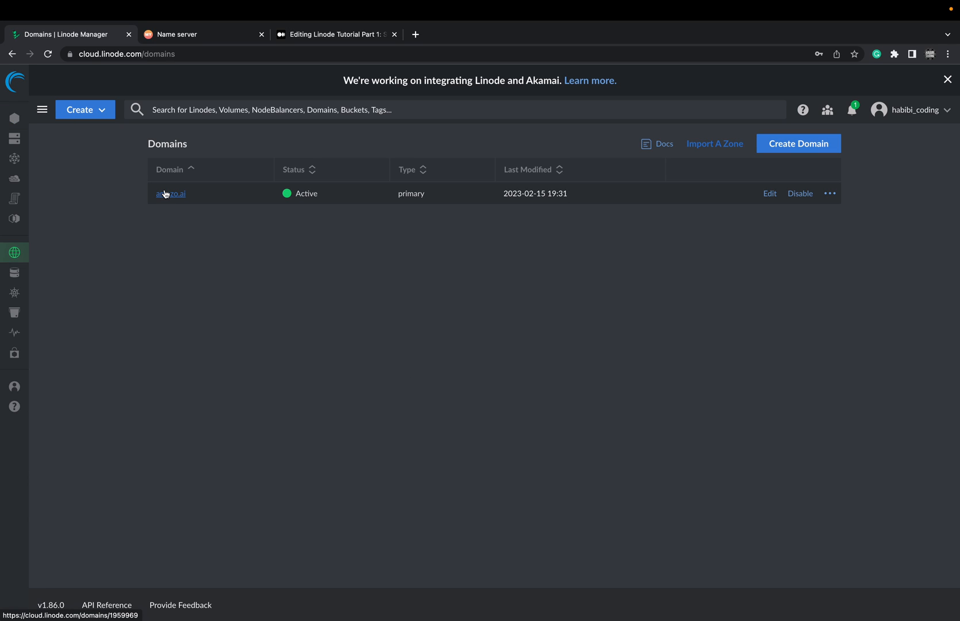
{"action": "left_click", "coordinate": [171, 194]}
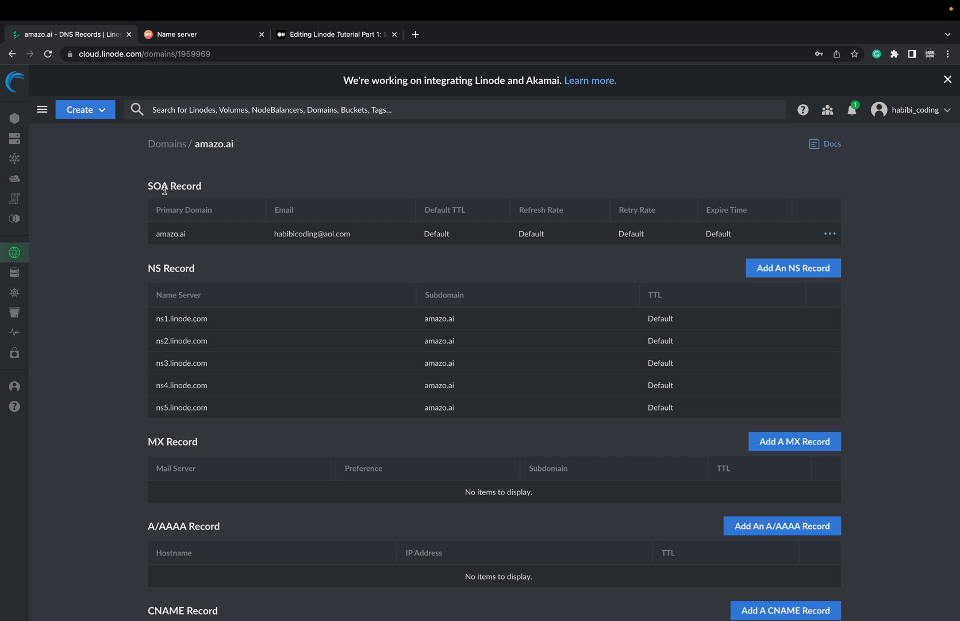
{"action": "scroll", "scroll_direction": "down", "scroll_amount": 3}
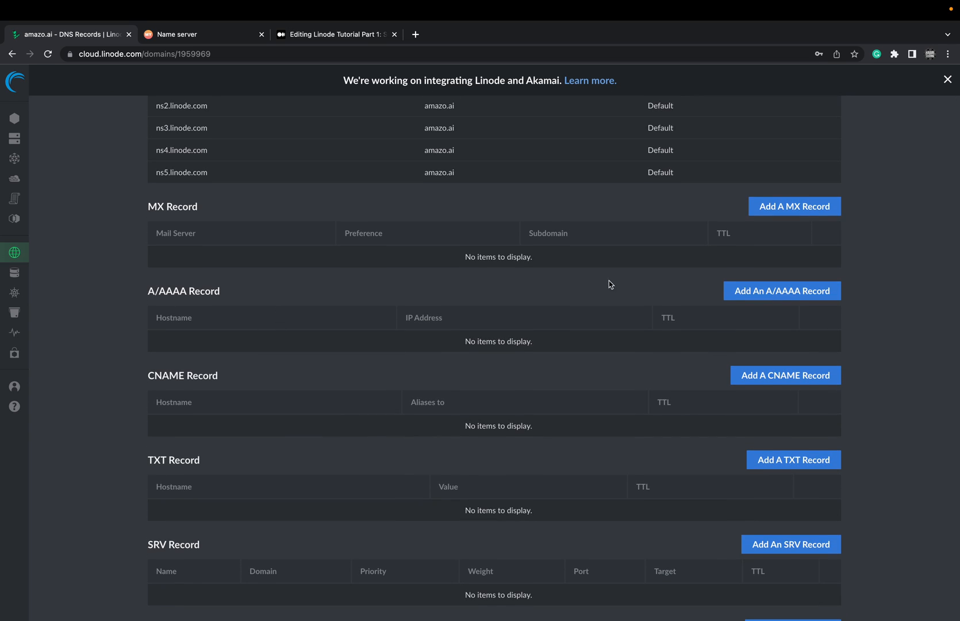
{"action": "mouse_move", "coordinate": [782, 291]}
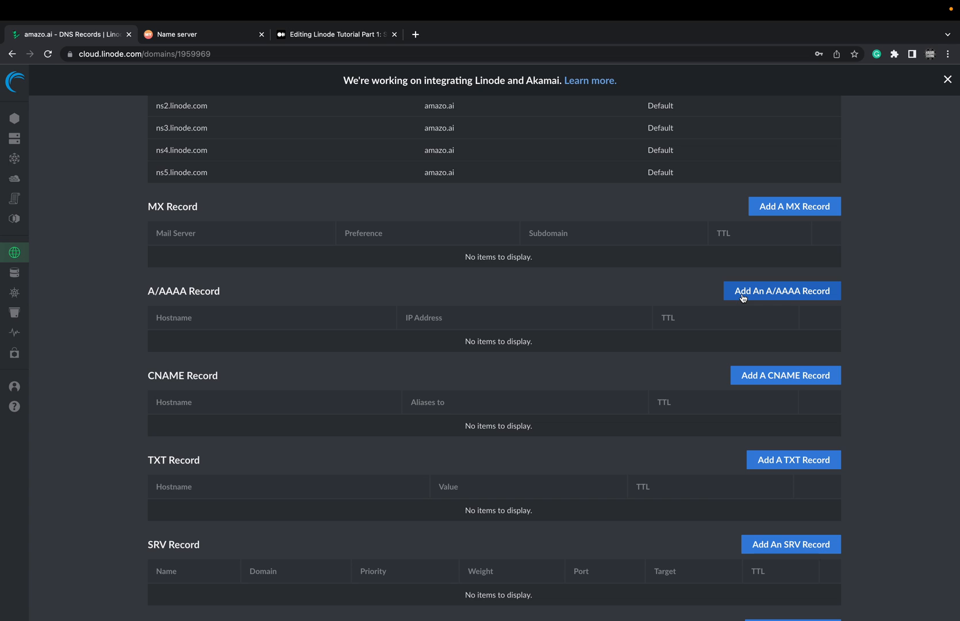
- Add an A record with hostname @ pointing to 143.42.18.230
{"action": "left_click", "coordinate": [781, 291]}
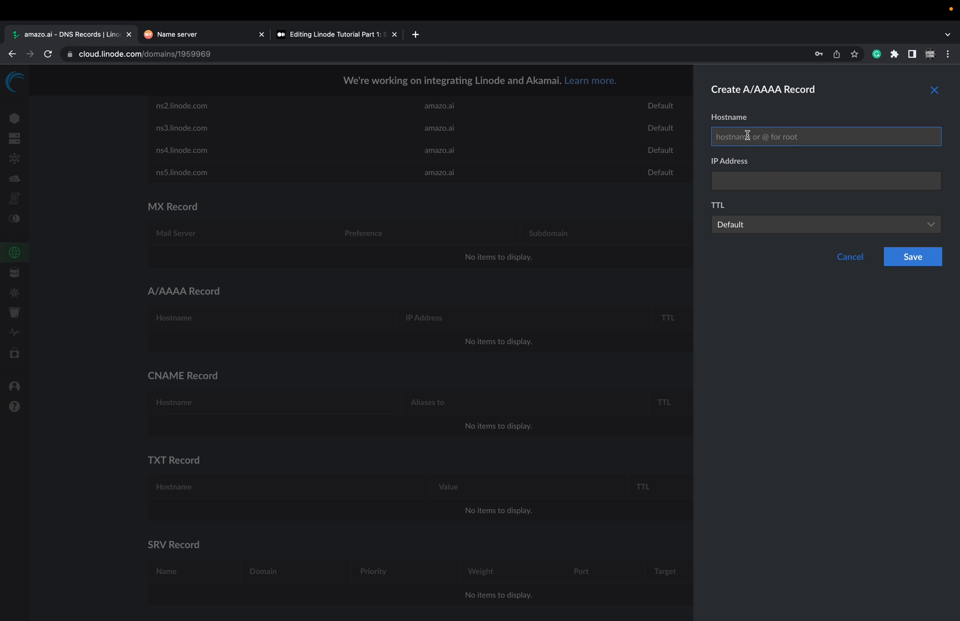
{"action": "type", "text": "@"}
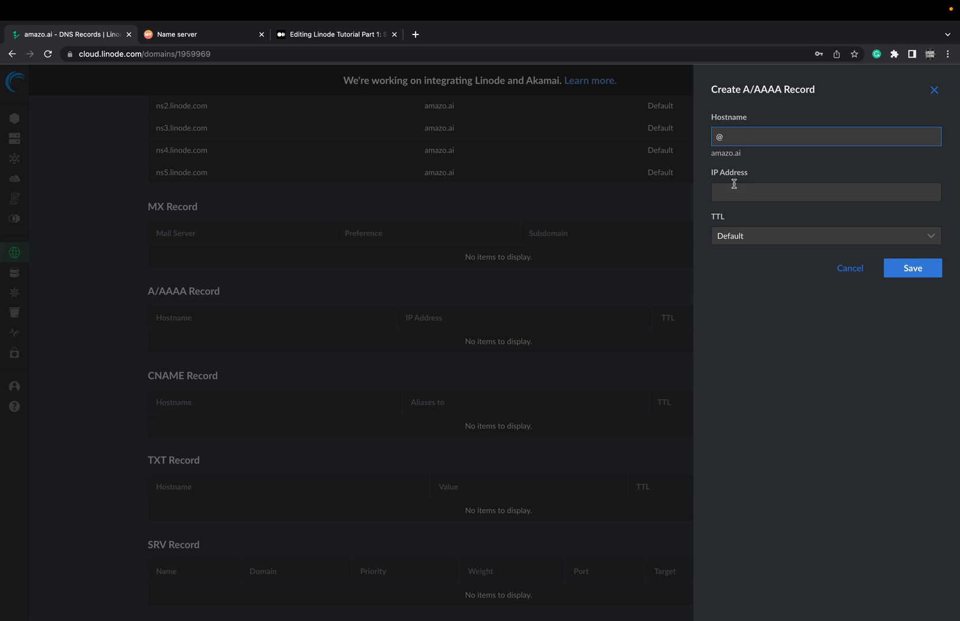
{"action": "left_click", "coordinate": [825, 191]}
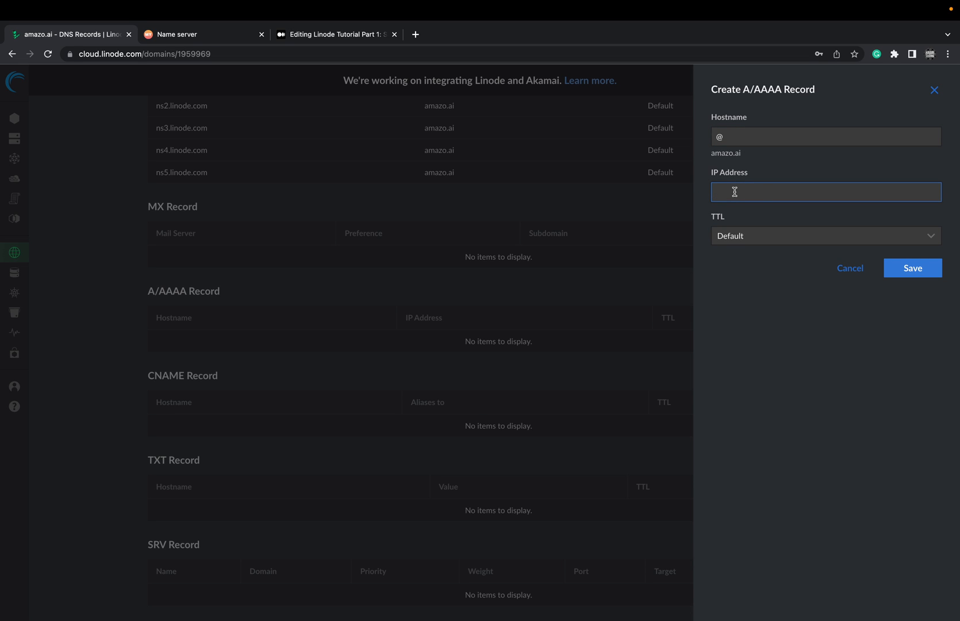
{"action": "type", "text": "143.42.18.230"}
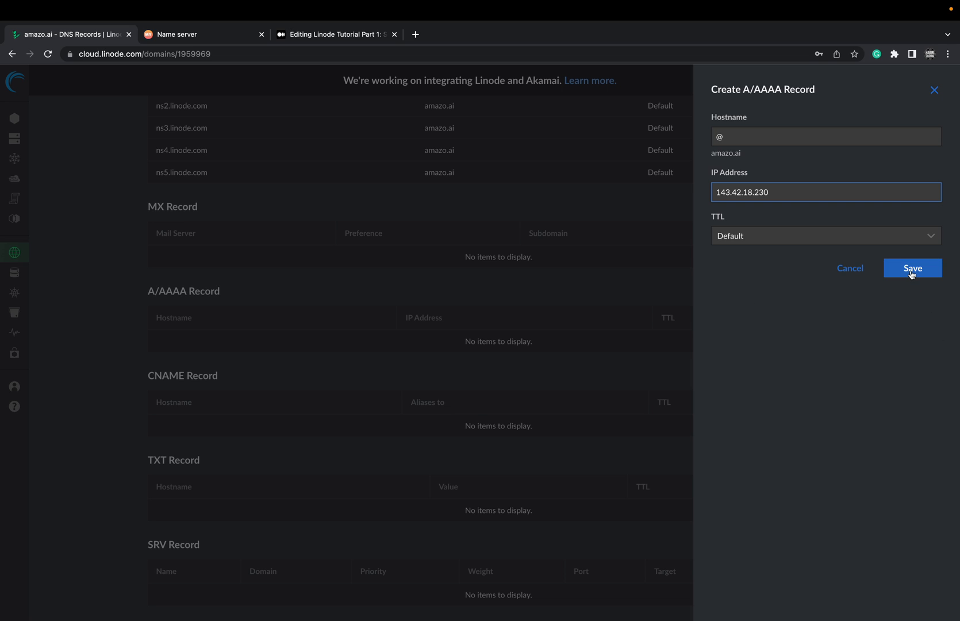
{"action": "left_click", "coordinate": [912, 268]}
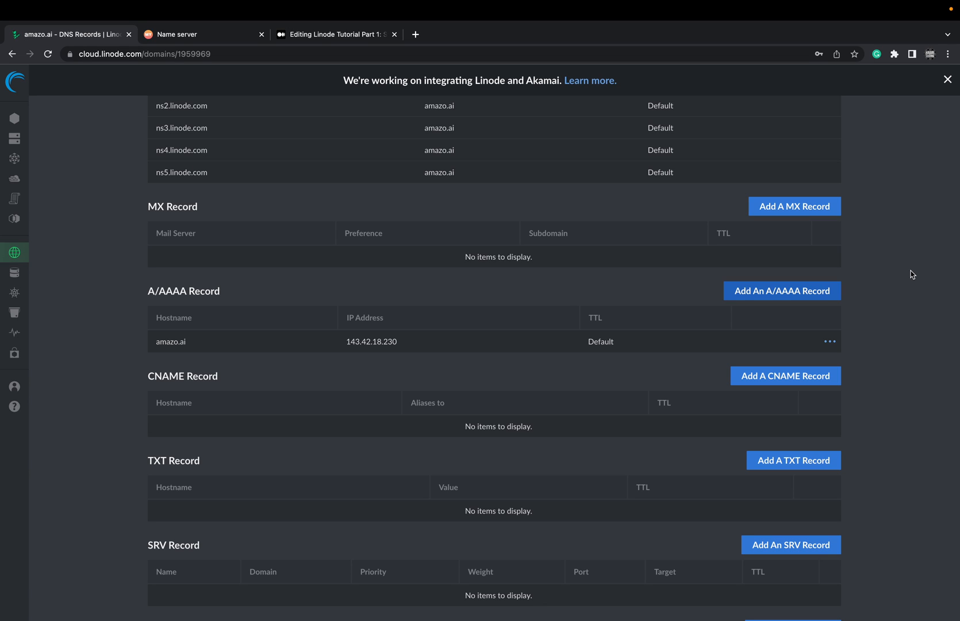
- Add a wildcard (*) A record pointing to 143.42.18.230
{"action": "left_click", "coordinate": [781, 290]}
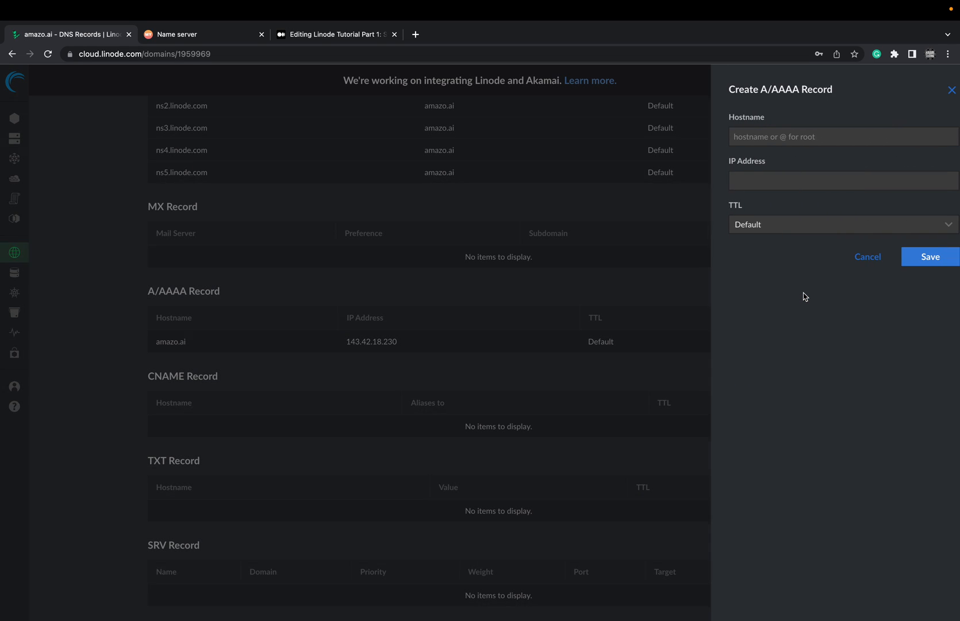
{"action": "left_click", "coordinate": [825, 137]}
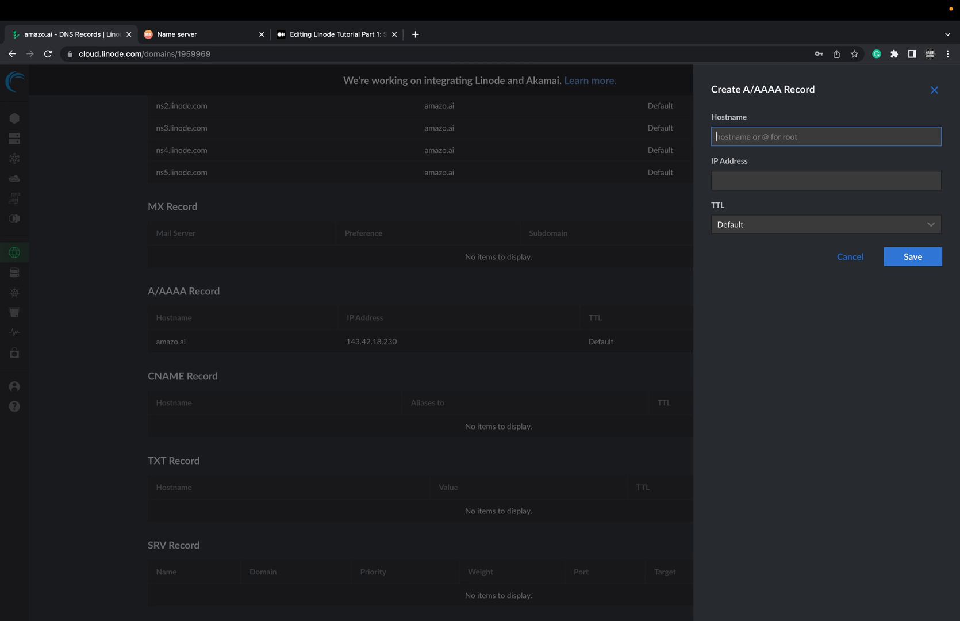
{"action": "type", "text": "*"}
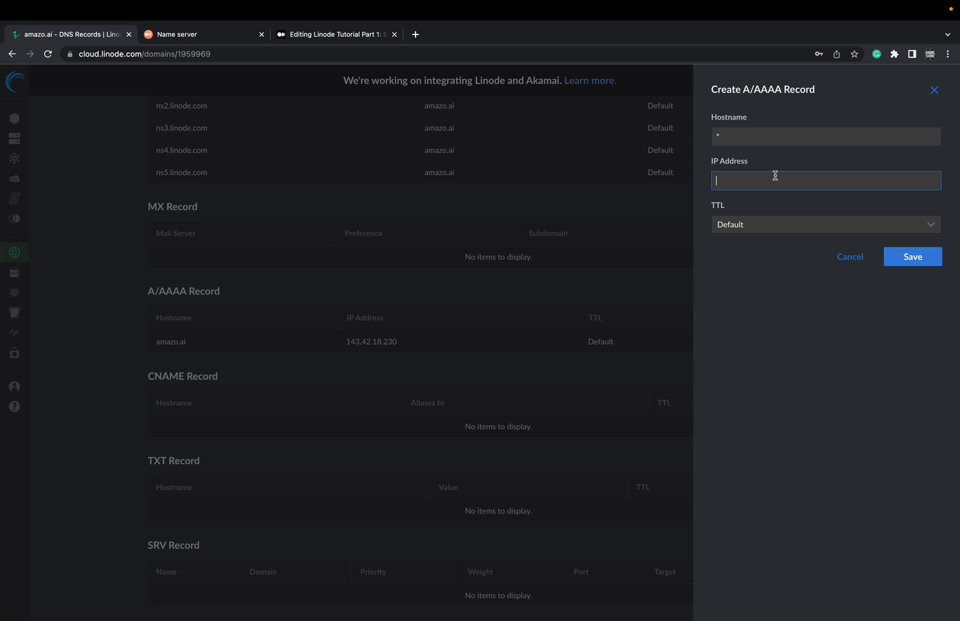
{"action": "type", "text": "143.42.18.230"}
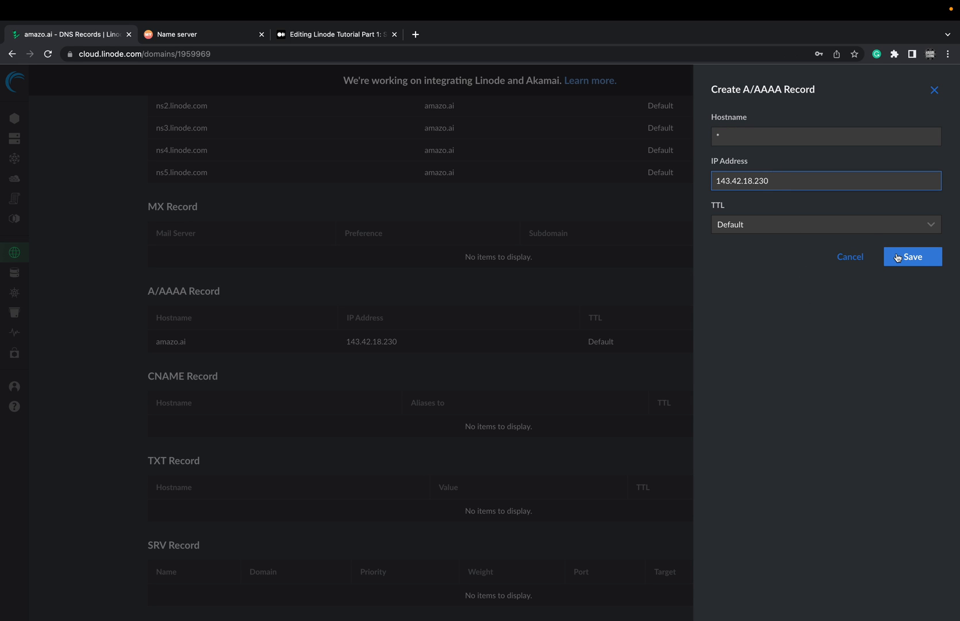
{"action": "left_click", "coordinate": [913, 256]}
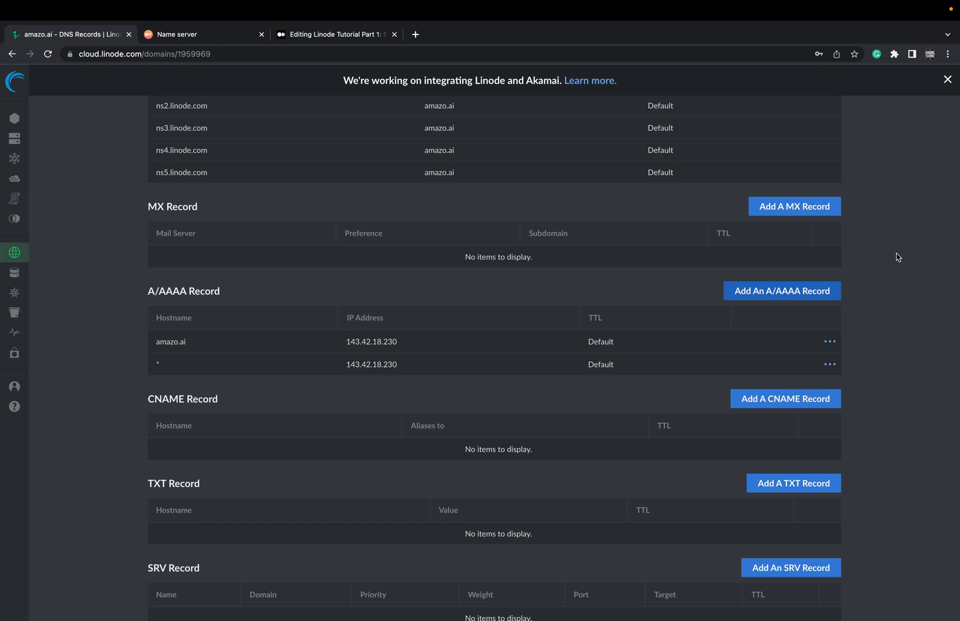
{"action": "mouse_move", "coordinate": [196, 350]}
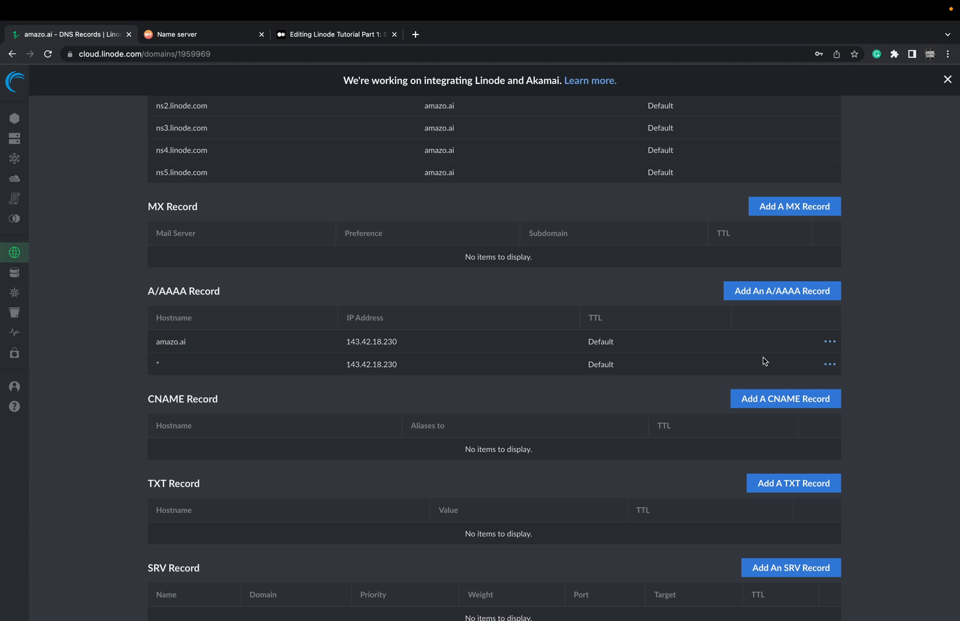
{"action": "mouse_move", "coordinate": [272, 350]}
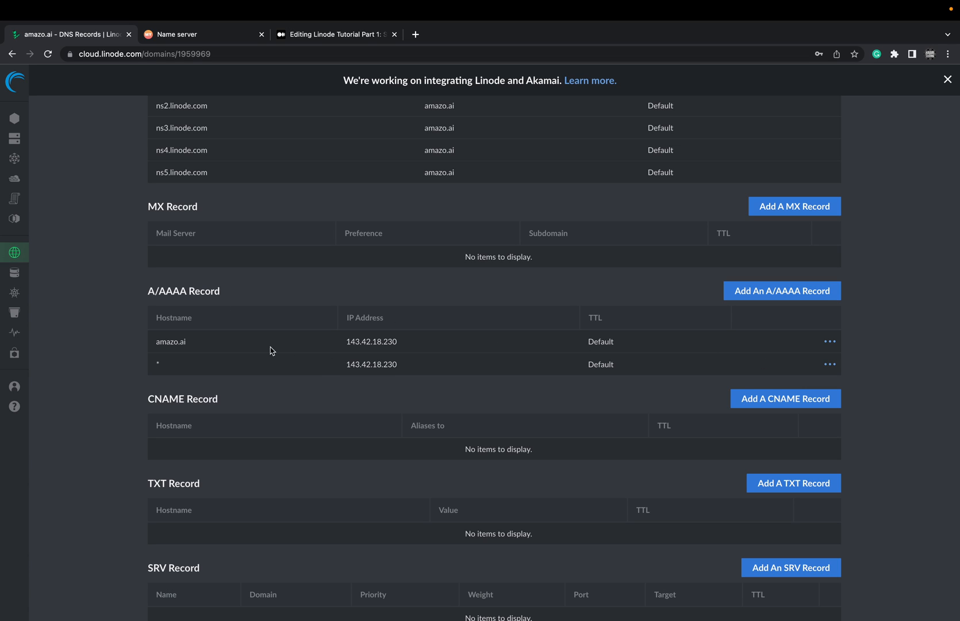
{"action": "left_click", "coordinate": [782, 290]}
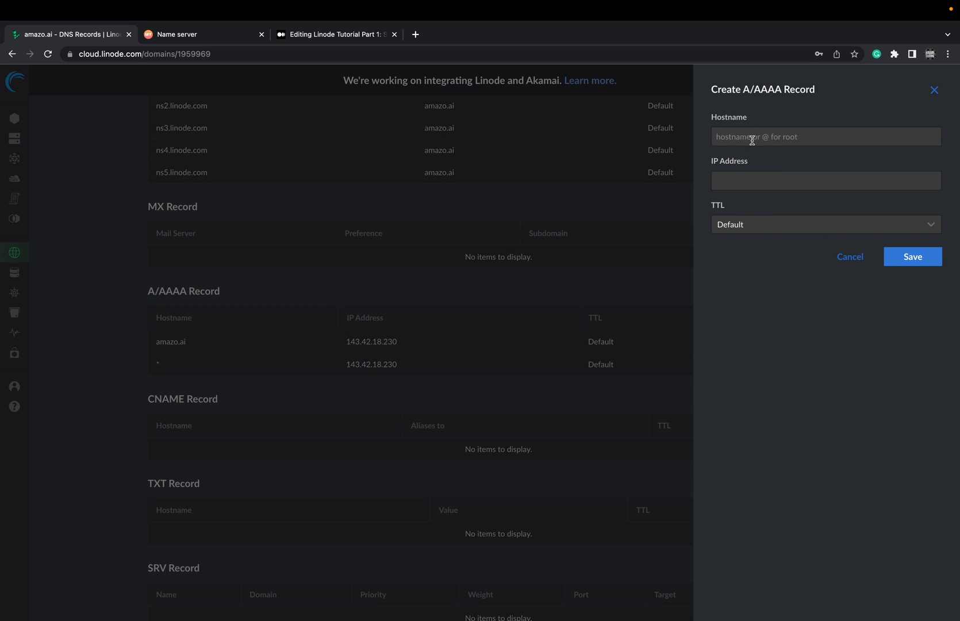
{"action": "type", "text": "ww"}
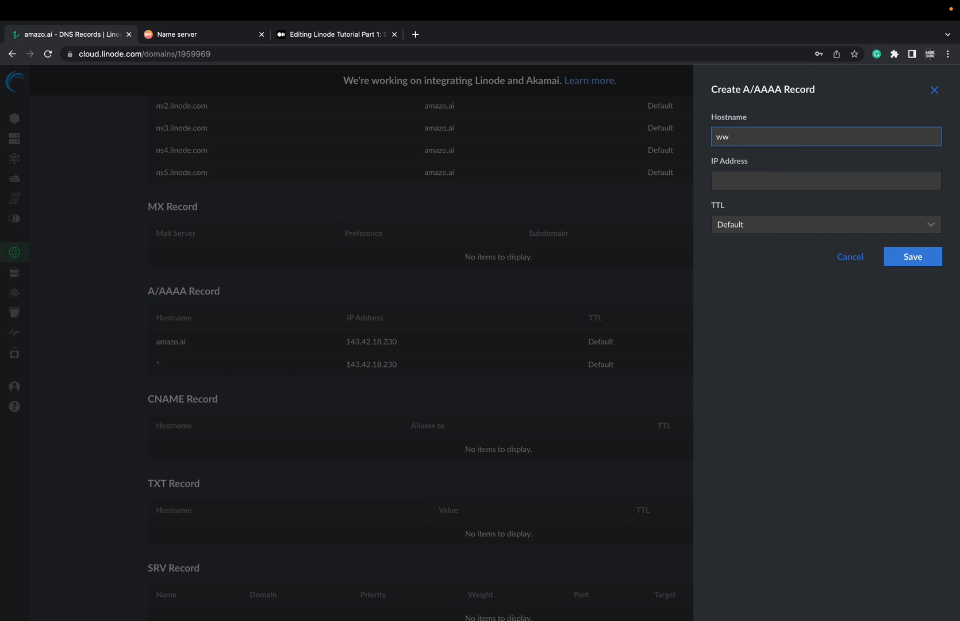
{"action": "type", "text": "api"}
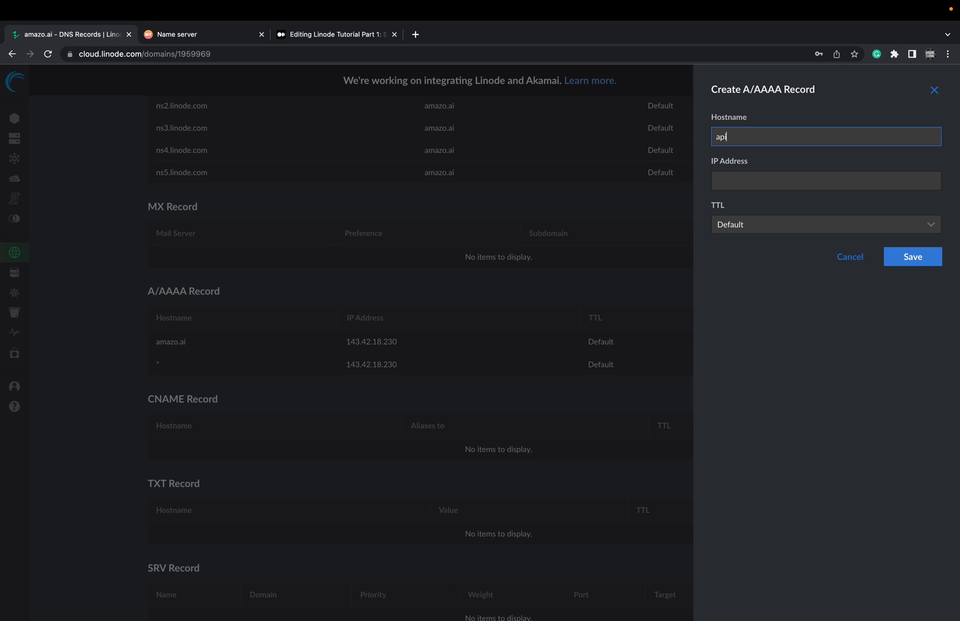
{"action": "key", "text": "Backspace"}
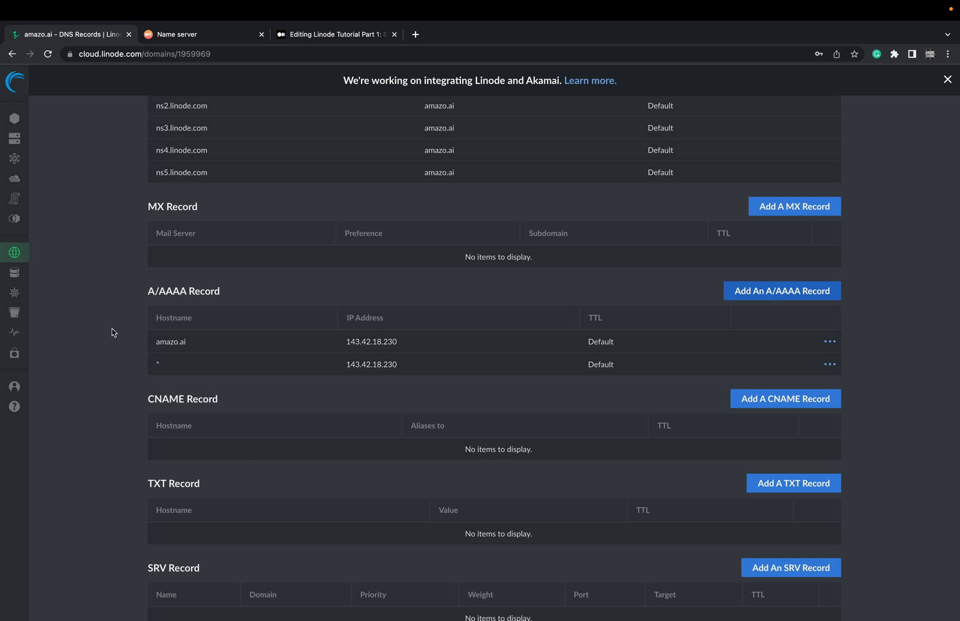
{"action": "scroll", "scroll_direction": "down", "scroll_amount": 3}
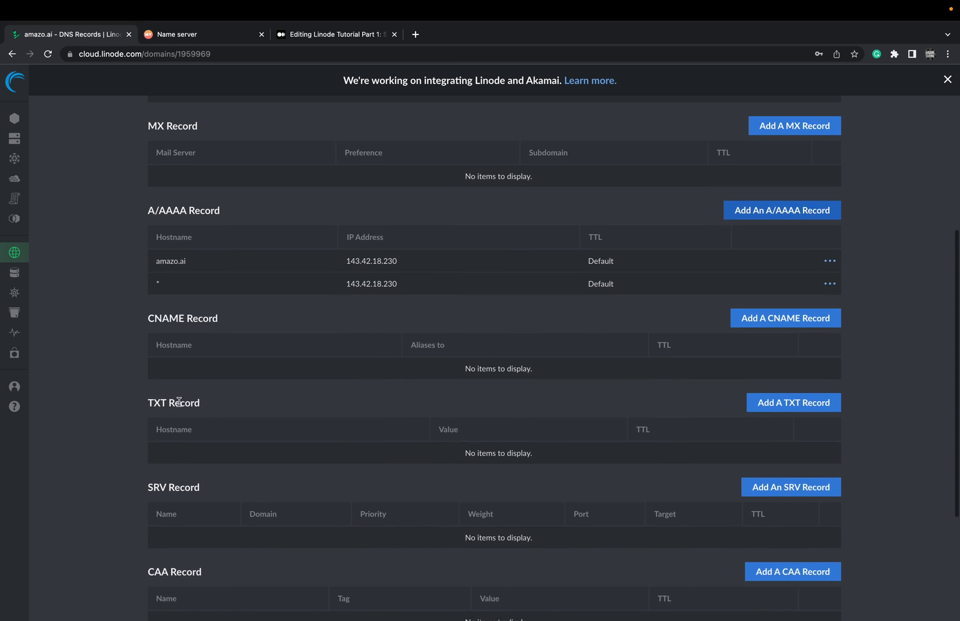
{"action": "scroll", "scroll_direction": "up", "scroll_amount": 3}
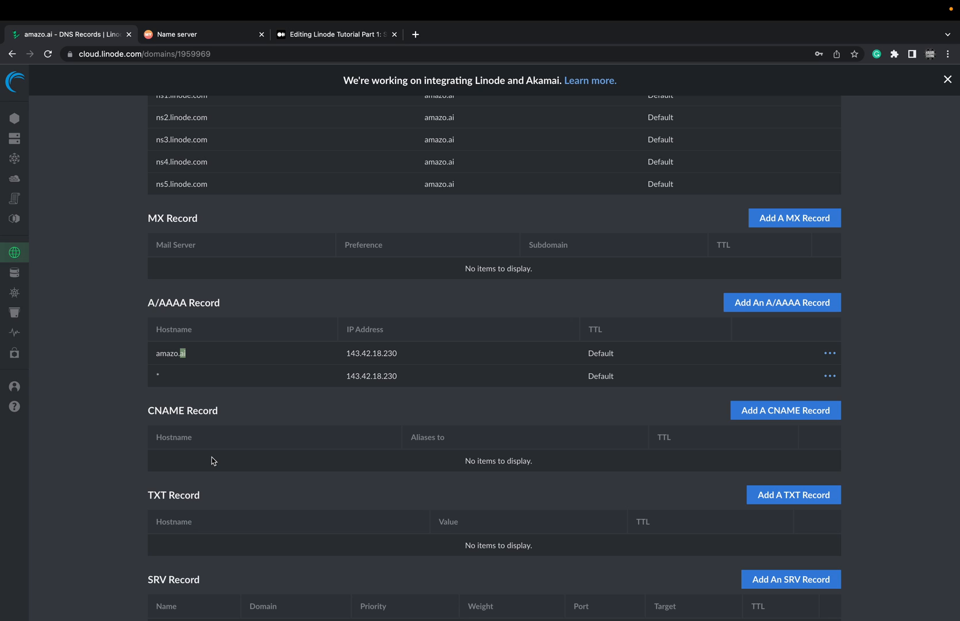
{"action": "mouse_move", "coordinate": [103, 384]}
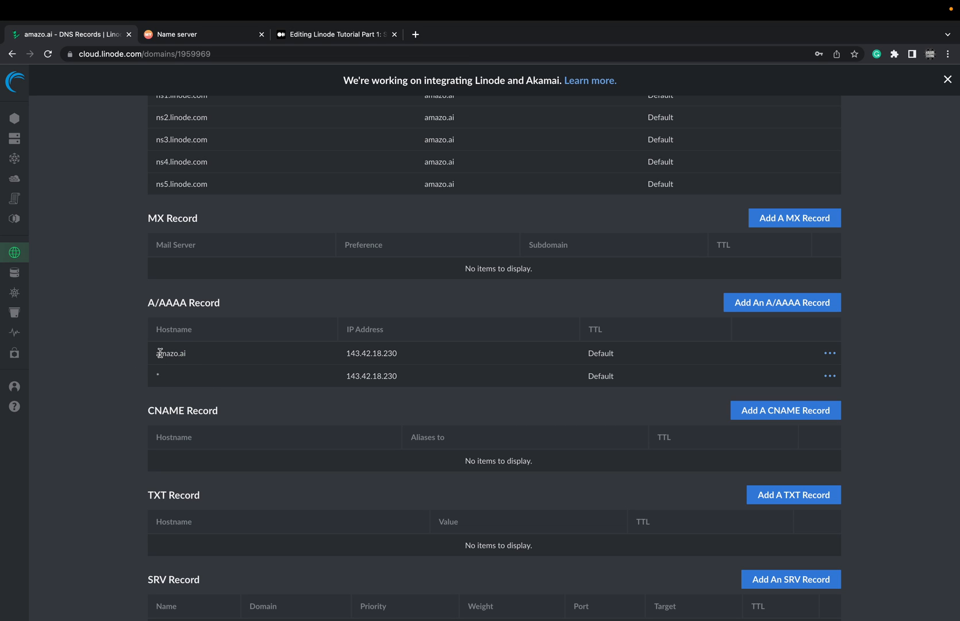
{"action": "double_click", "coordinate": [171, 354]}
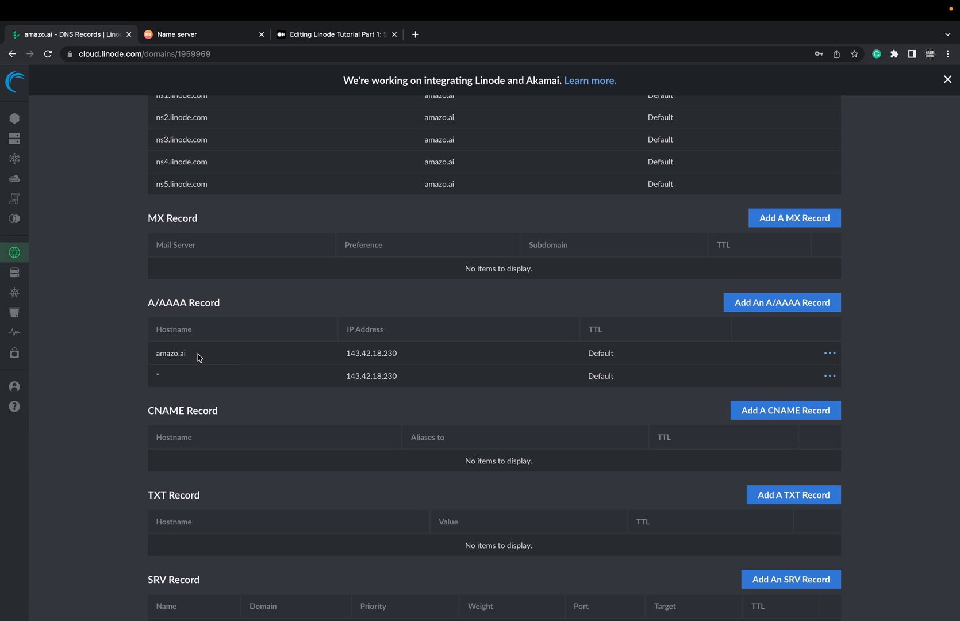
{"action": "left_click", "coordinate": [171, 352]}
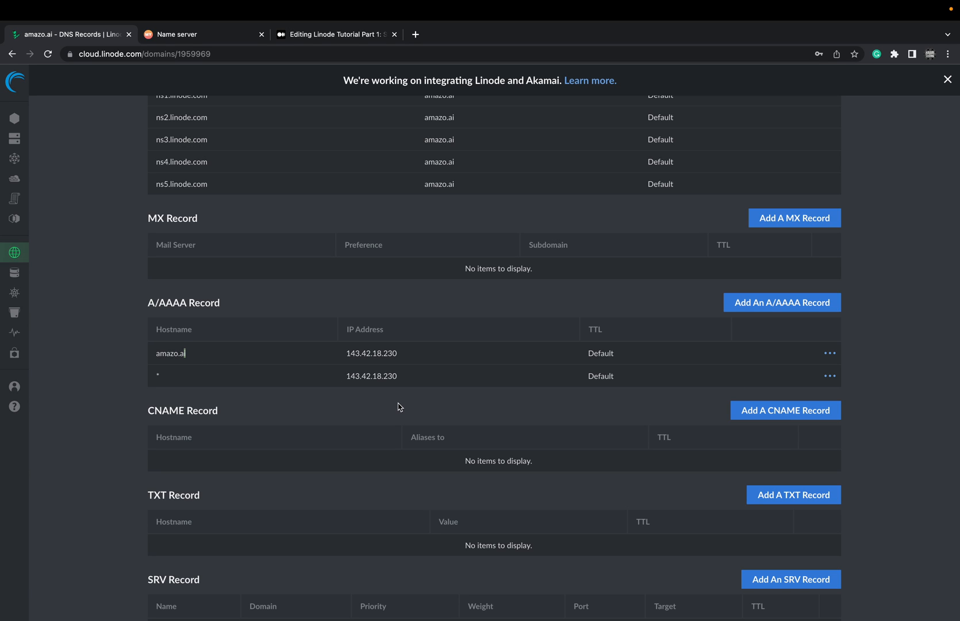
{"action": "mouse_move", "coordinate": [203, 150]}
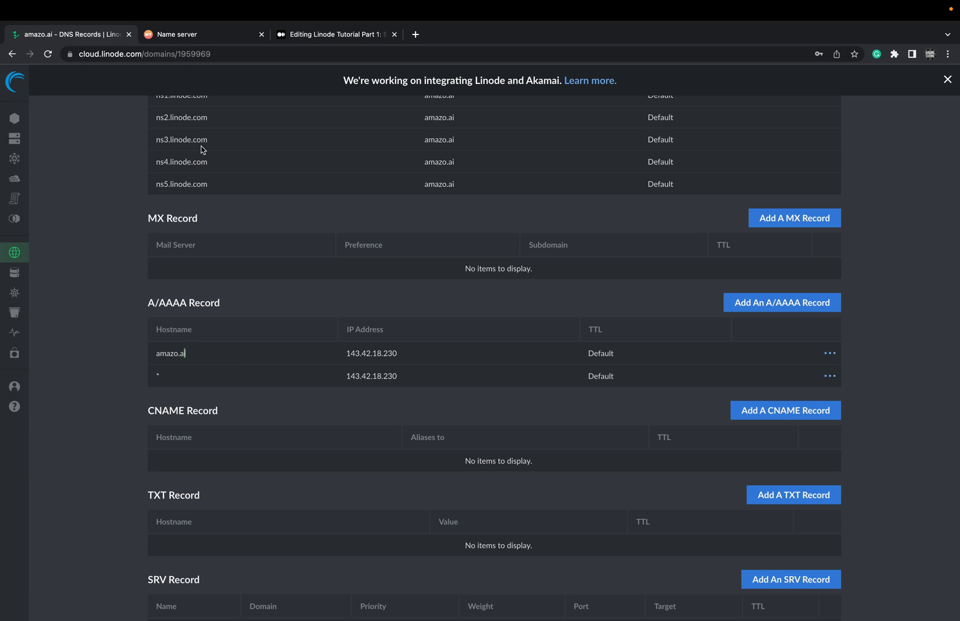
{"action": "mouse_move", "coordinate": [487, 175]}
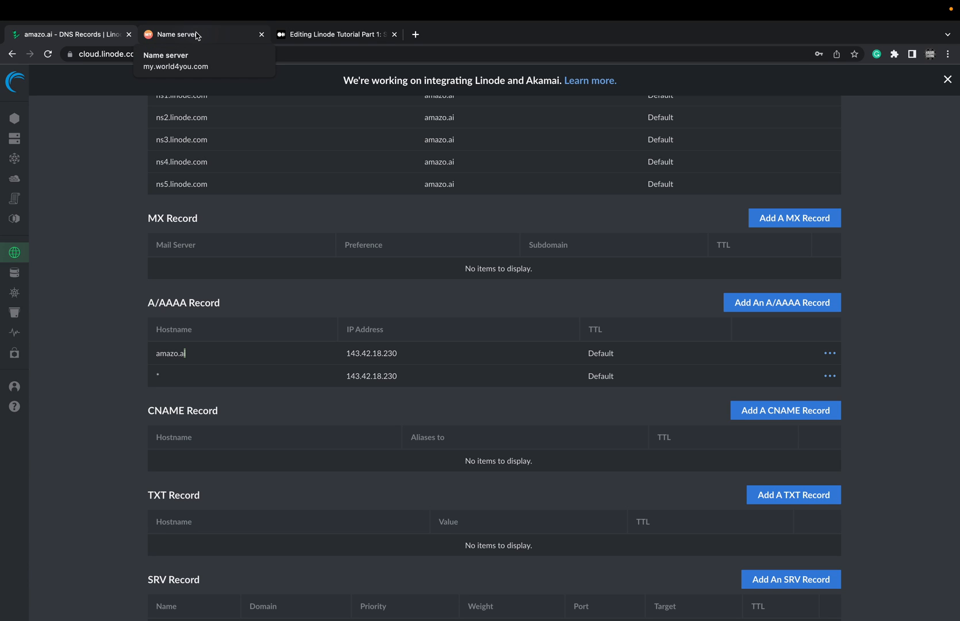
- Switch to the World4You tab and open the DNS records page for amazo.ai
{"action": "left_click", "coordinate": [184, 35]}
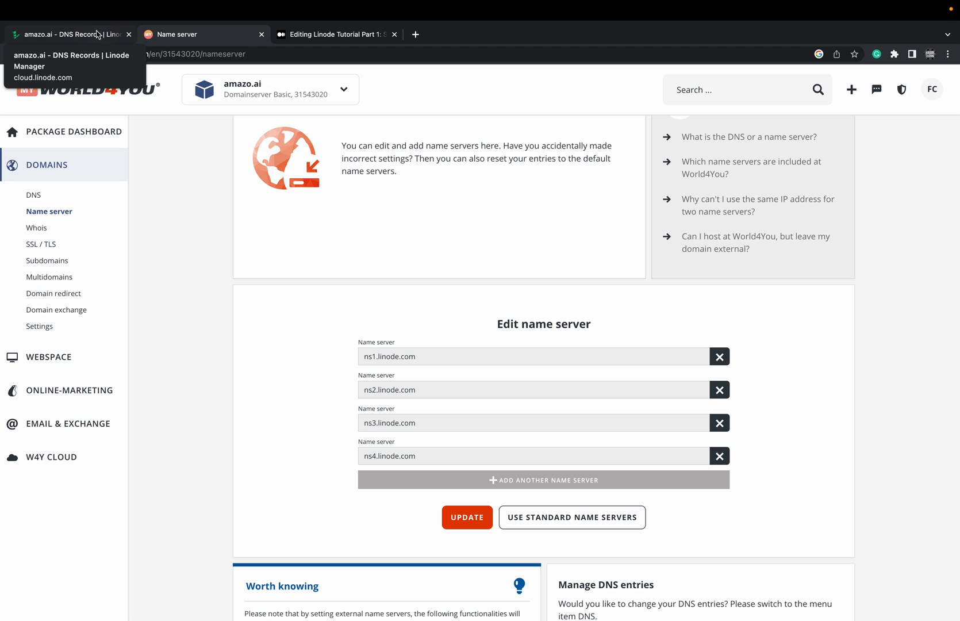
{"action": "left_click", "coordinate": [33, 195]}
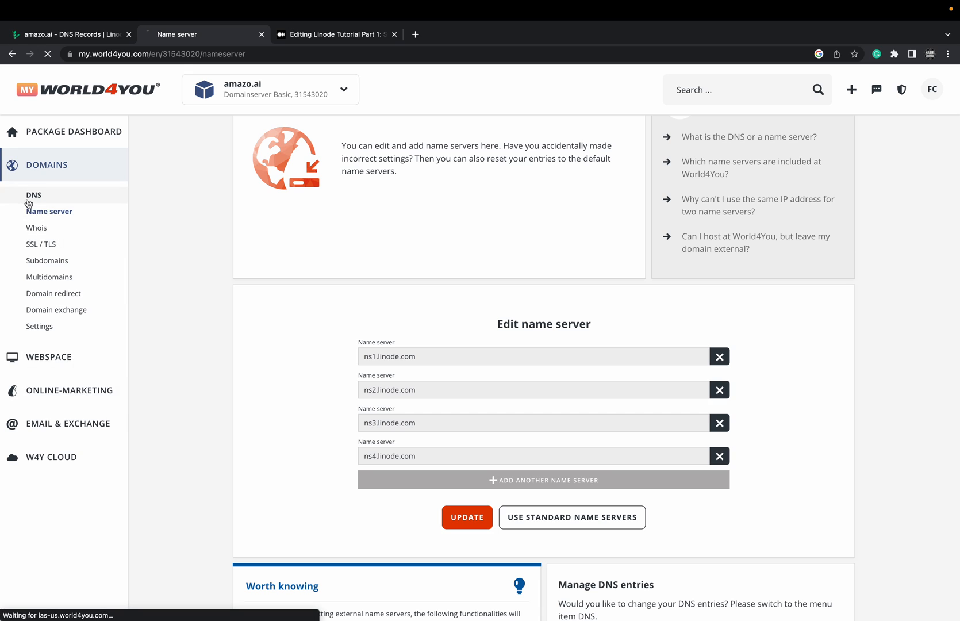
{"action": "left_click", "coordinate": [33, 194]}
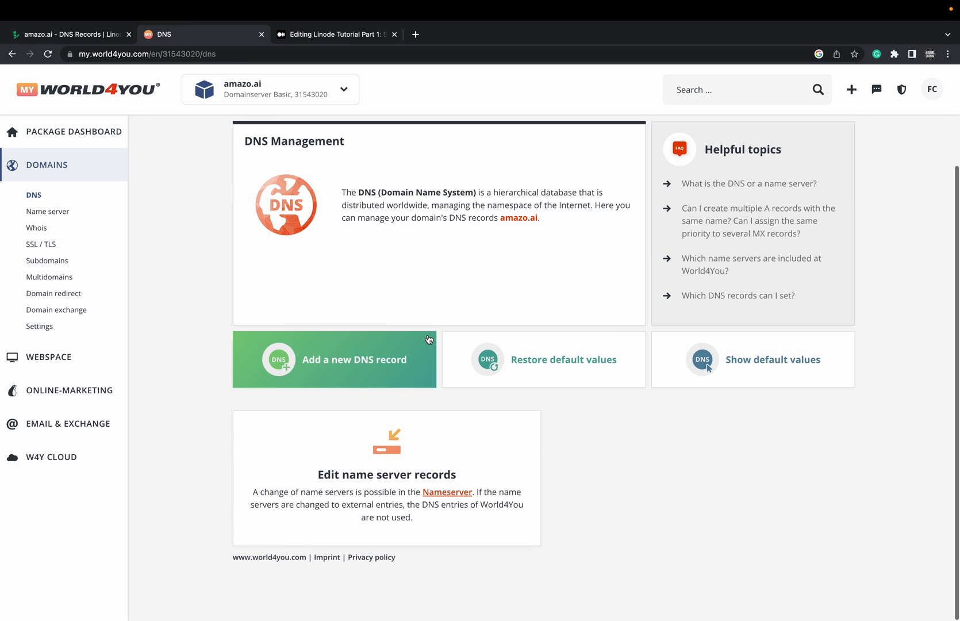
{"action": "mouse_move", "coordinate": [331, 372]}
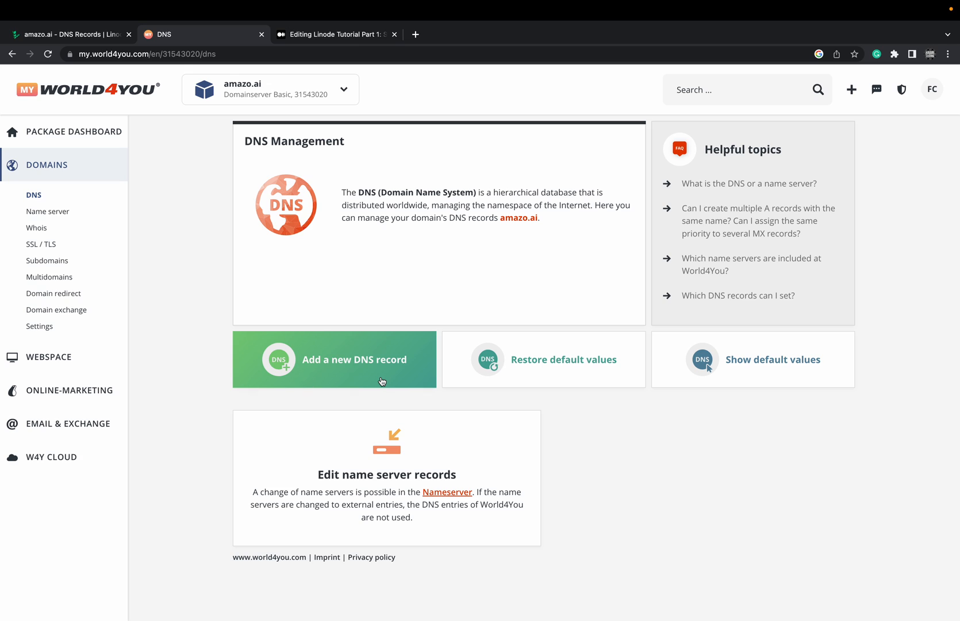
- Add a World4You A record with name @ and value 143.42.18.230
{"action": "left_click", "coordinate": [335, 359]}
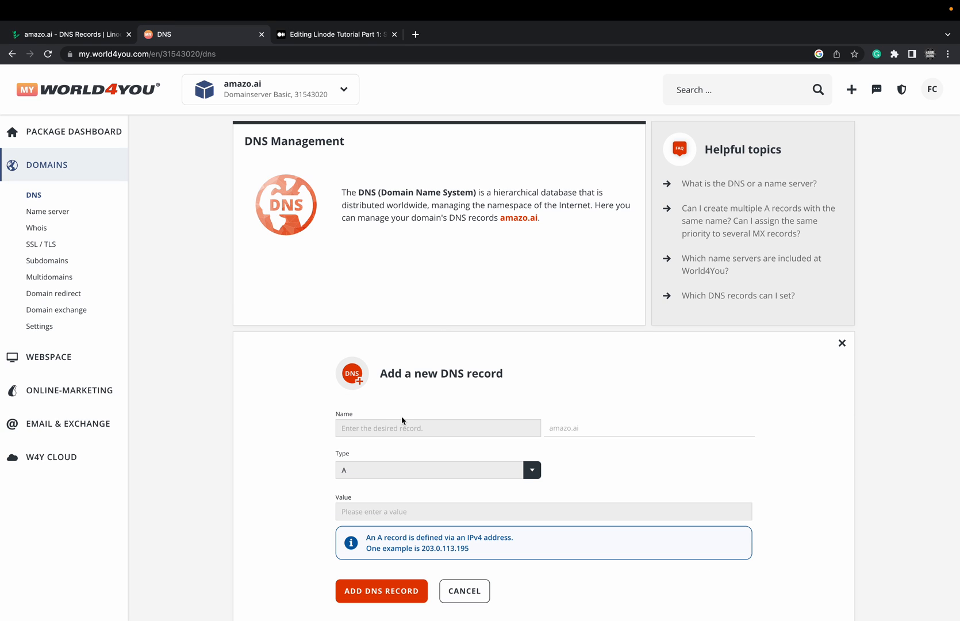
{"action": "left_click", "coordinate": [437, 428]}
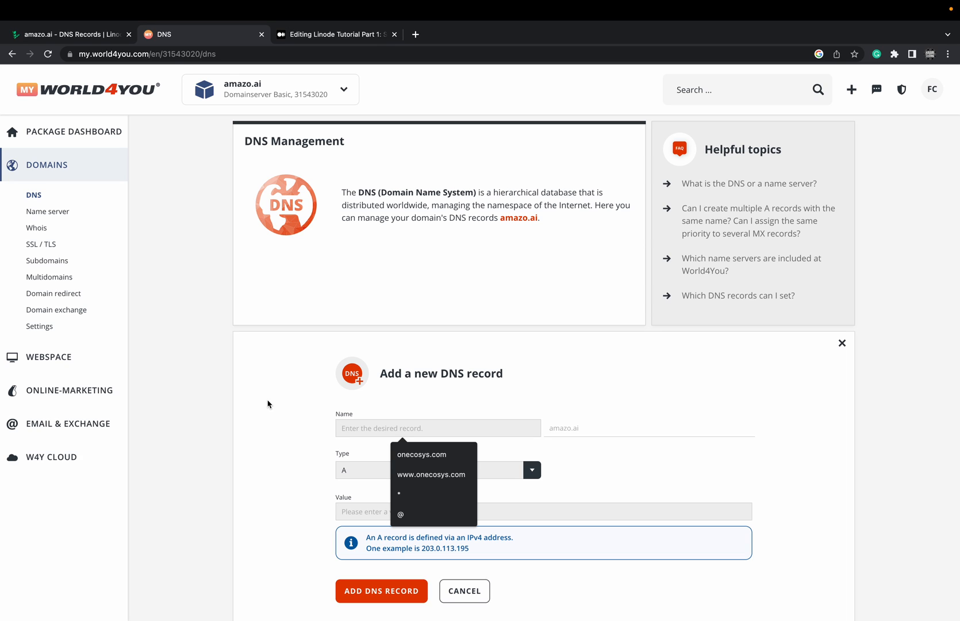
{"action": "left_click", "coordinate": [400, 513]}
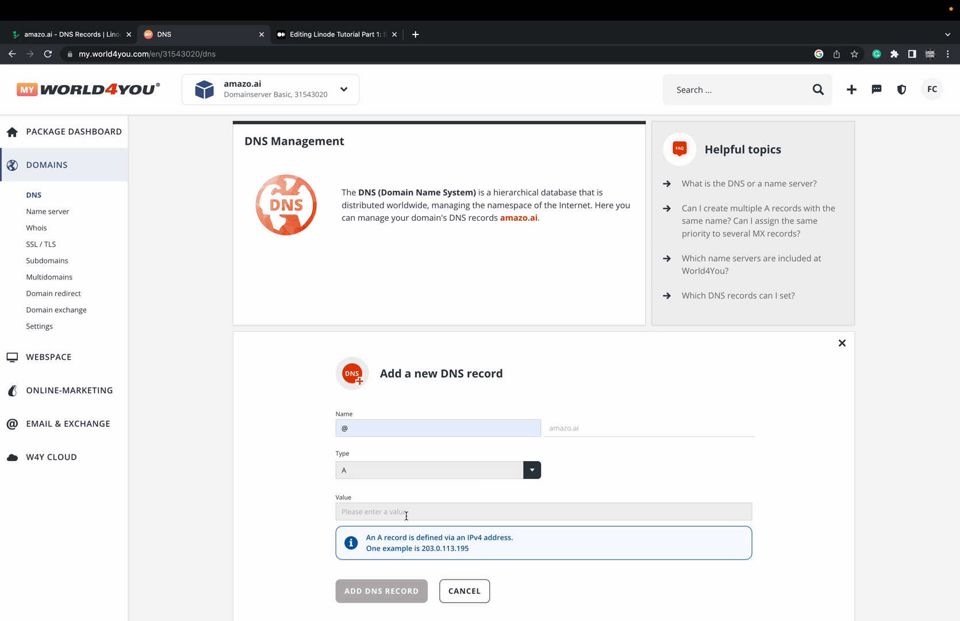
{"action": "left_click", "coordinate": [542, 511]}
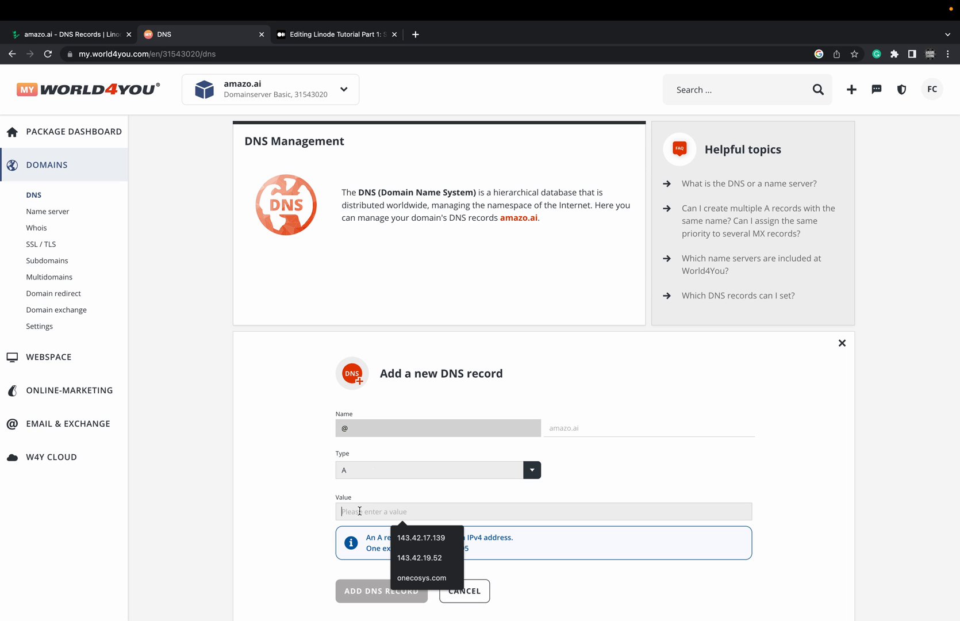
{"action": "type", "text": "143.42.18.230"}
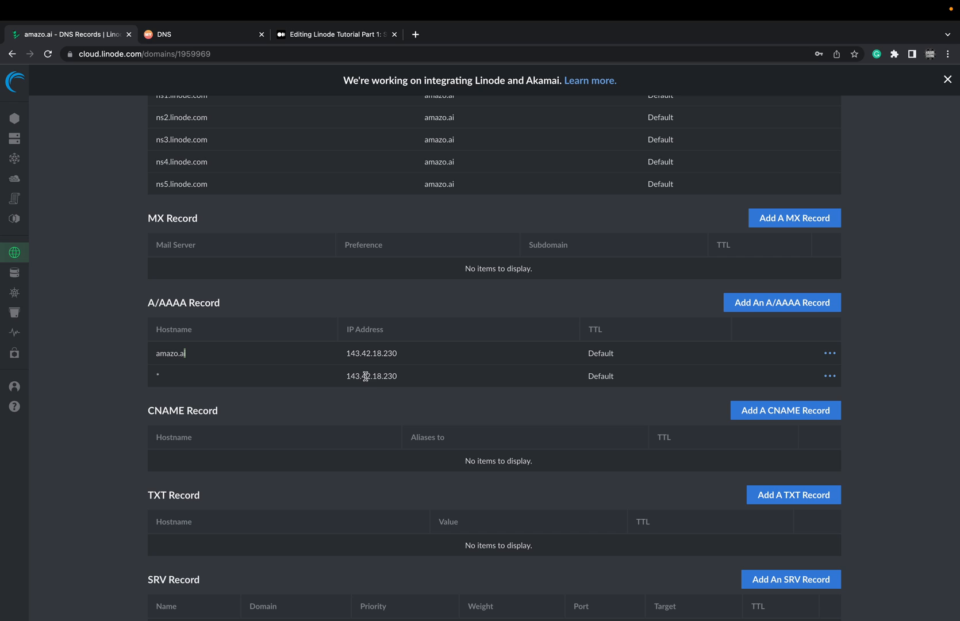
{"action": "mouse_move", "coordinate": [228, 102]}
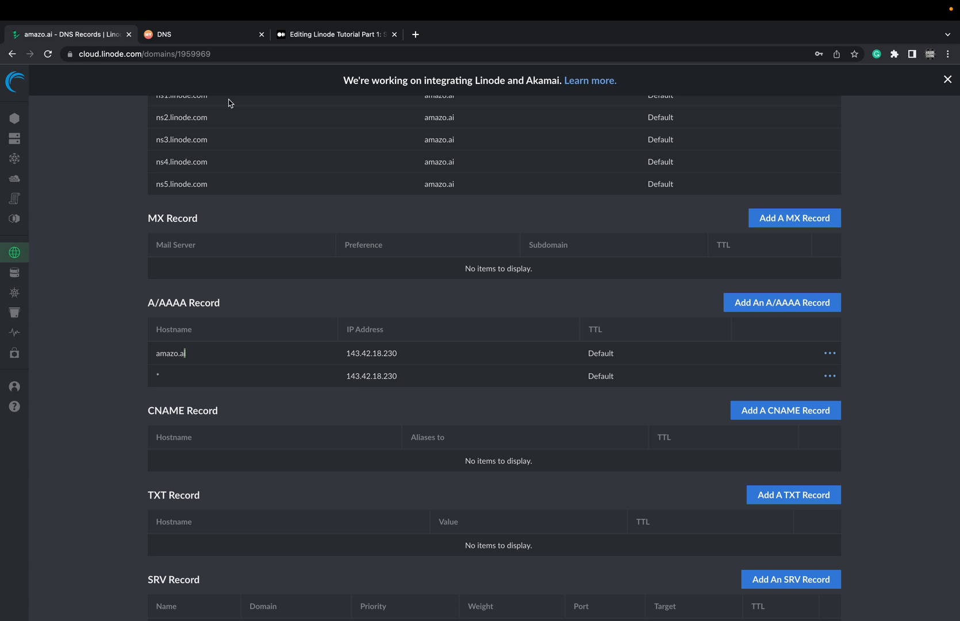
{"action": "mouse_move", "coordinate": [390, 356]}
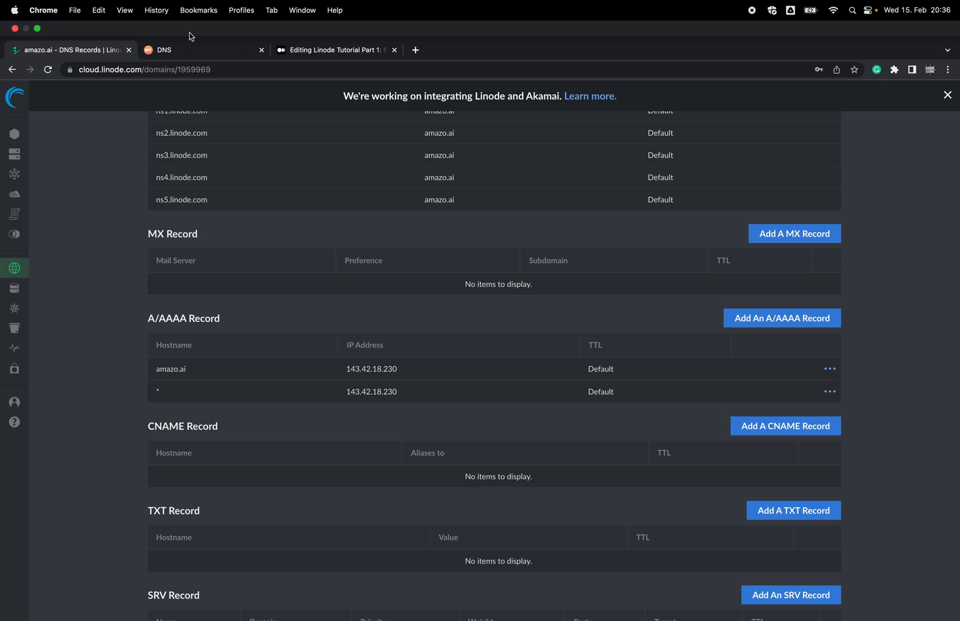
{"action": "left_click", "coordinate": [164, 34]}
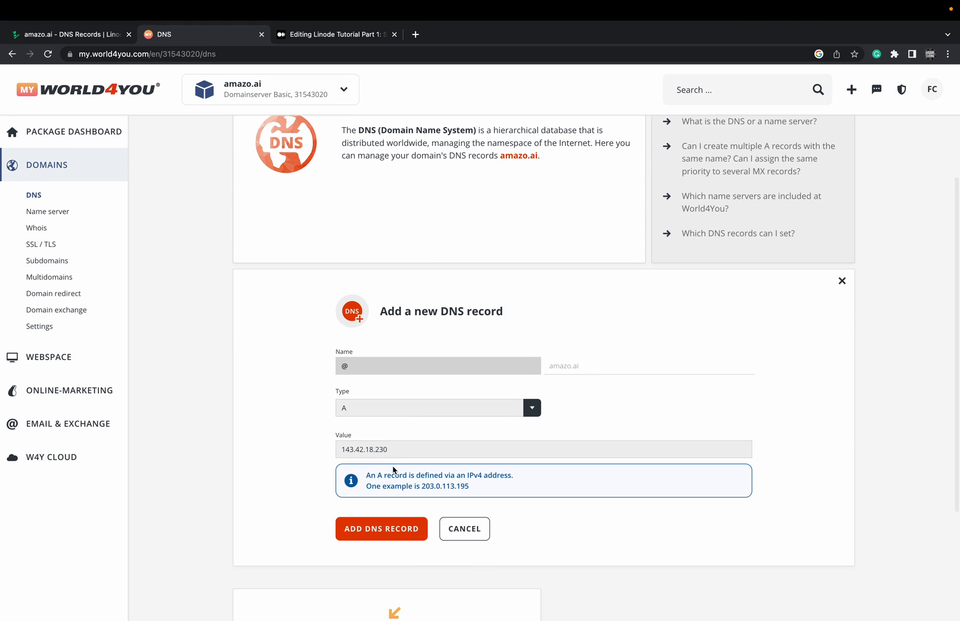
{"action": "scroll", "scroll_direction": "down", "scroll_amount": 3}
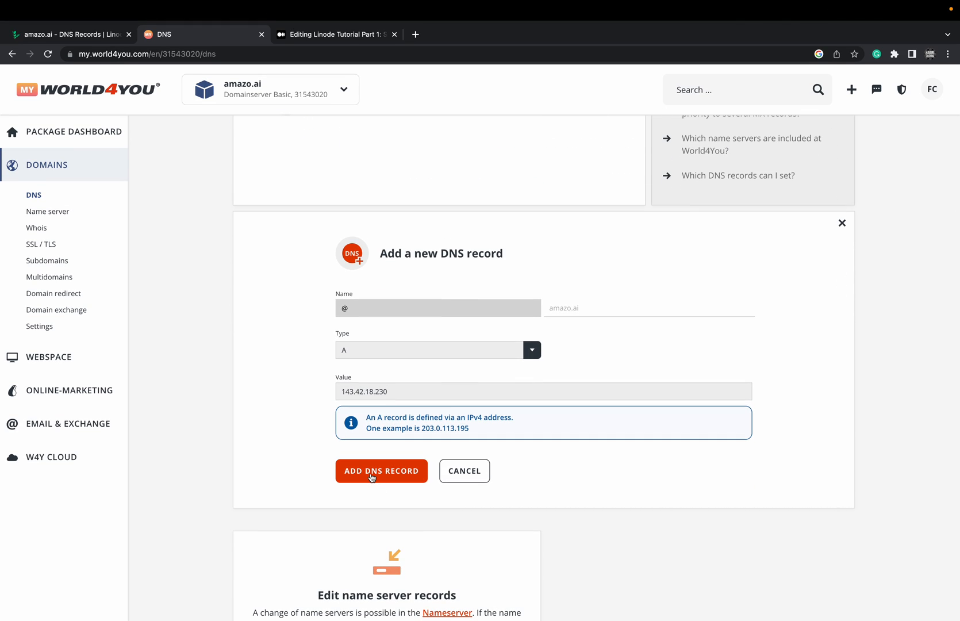
{"action": "left_click", "coordinate": [380, 470]}
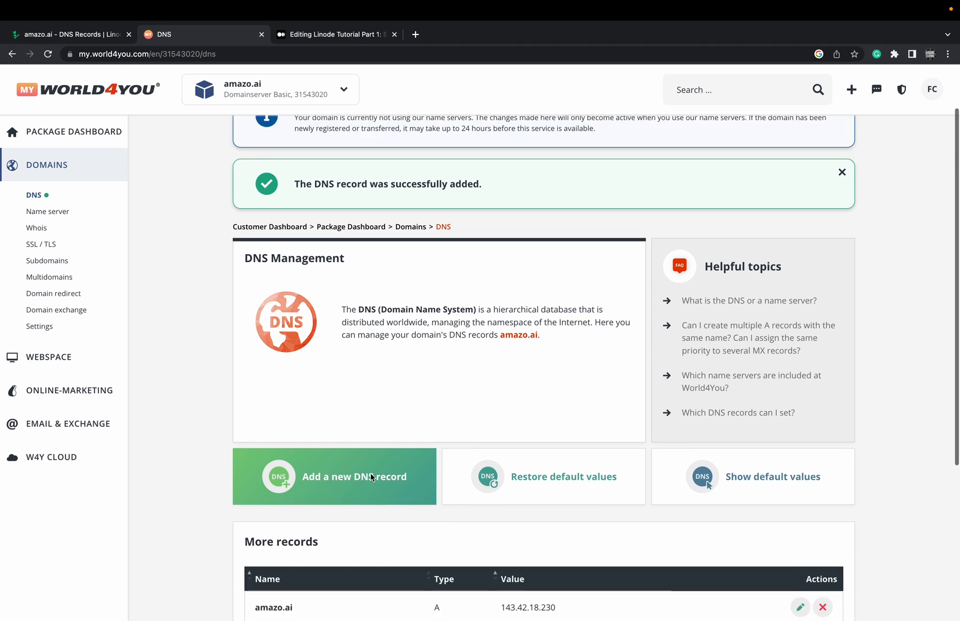
{"action": "scroll", "scroll_direction": "down", "scroll_amount": 3}
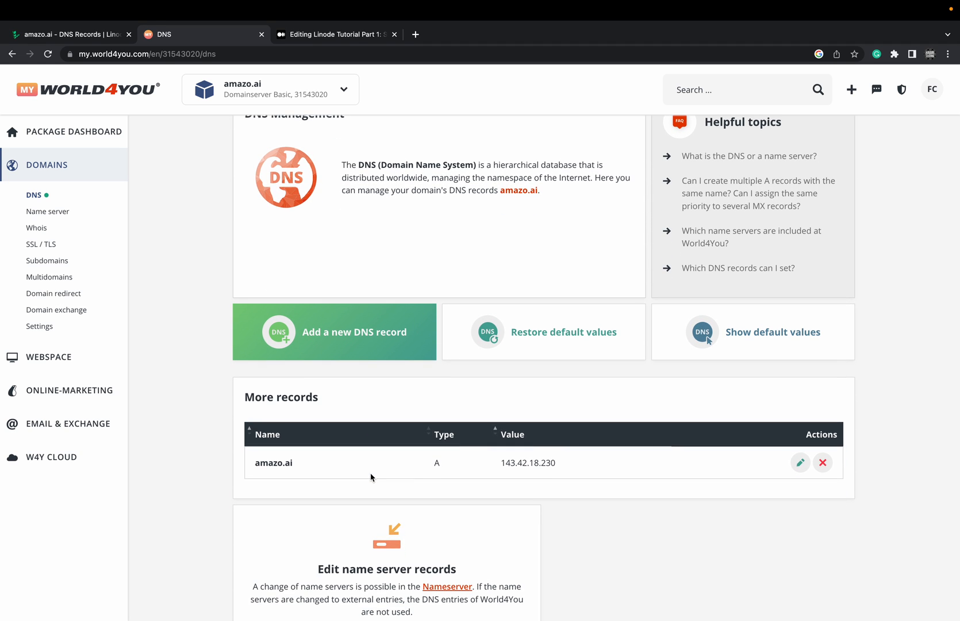
- Add a wildcard * A record with value 143.42.18.230 and check it in the list
{"action": "scroll", "scroll_direction": "down", "scroll_amount": 3}
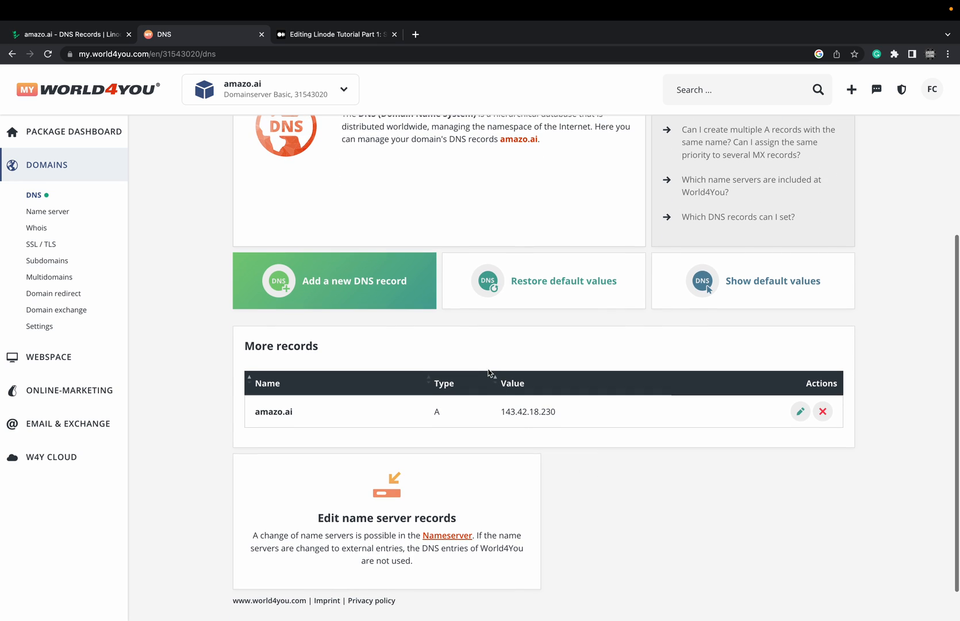
{"action": "scroll", "scroll_direction": "down", "scroll_amount": 3}
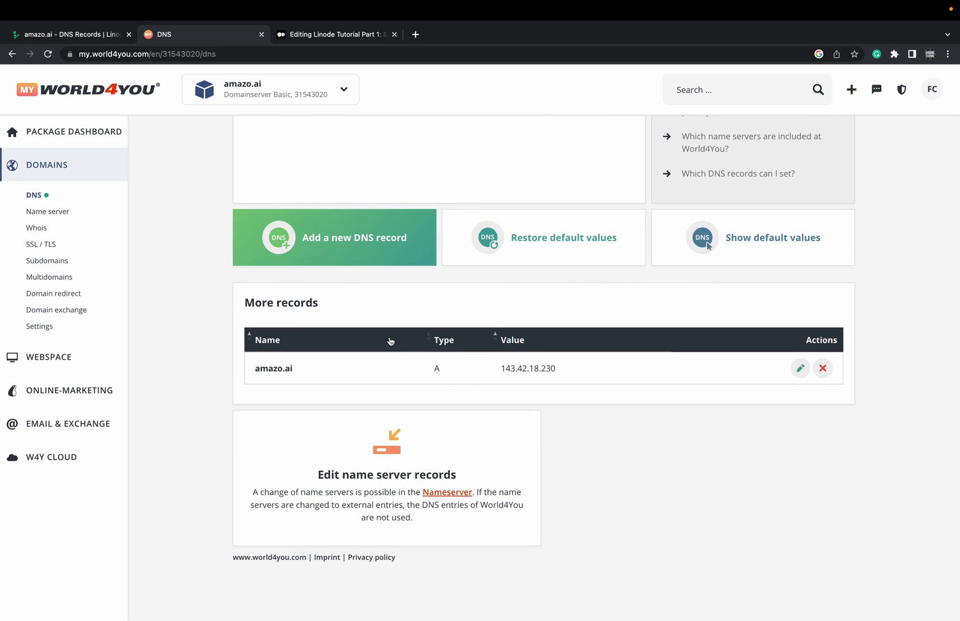
{"action": "left_click", "coordinate": [333, 238]}
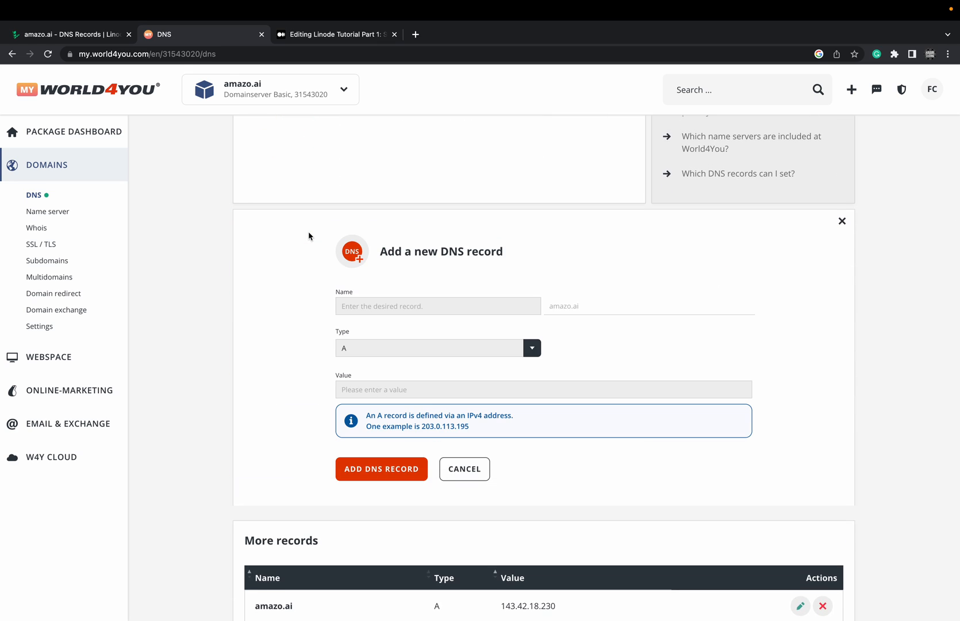
{"action": "left_click", "coordinate": [437, 306]}
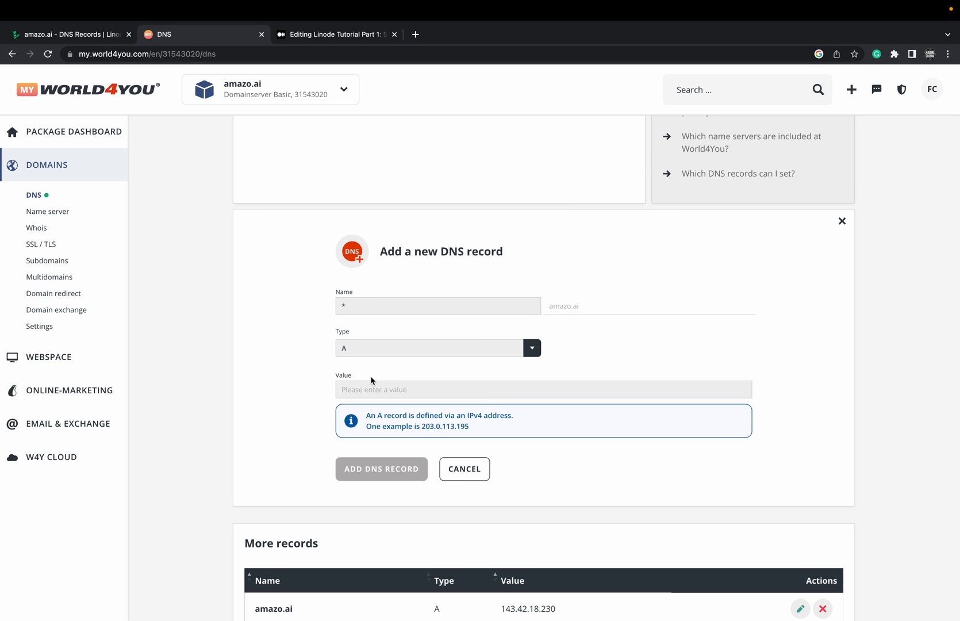
{"action": "type", "text": "143.42.18.230"}
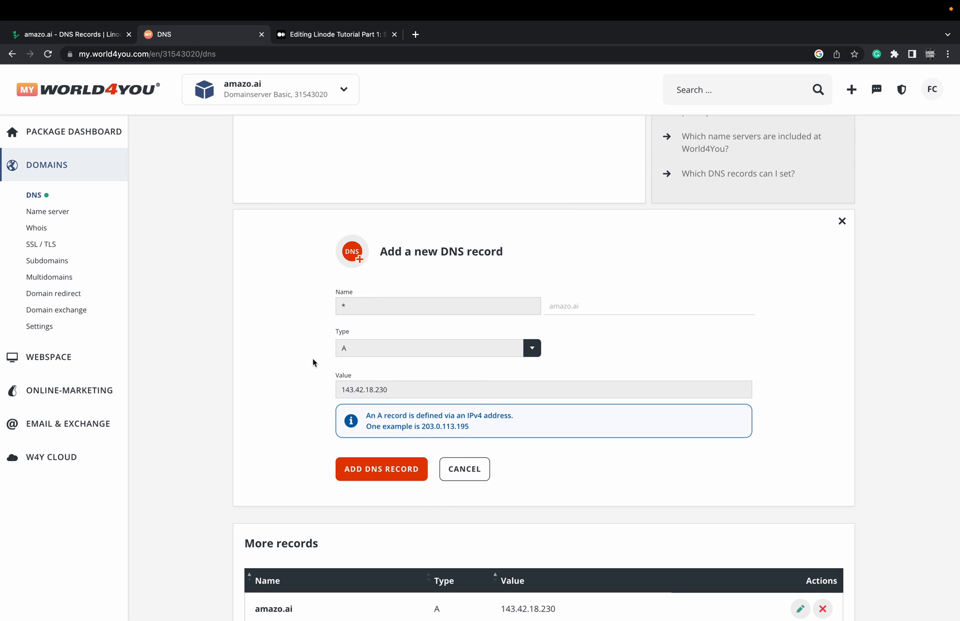
{"action": "left_click", "coordinate": [381, 468]}
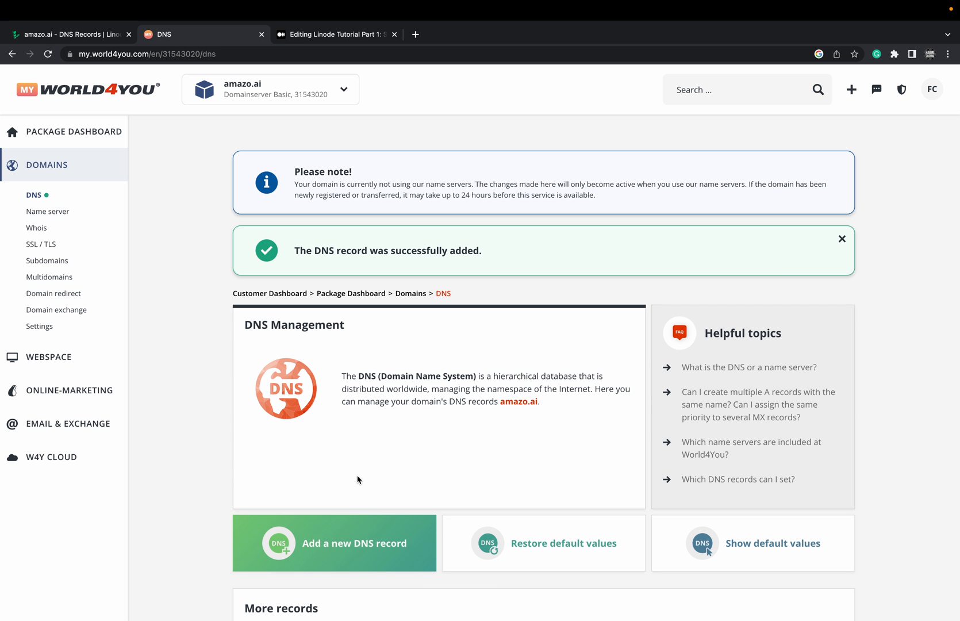
{"action": "scroll", "scroll_direction": "down", "scroll_amount": 3}
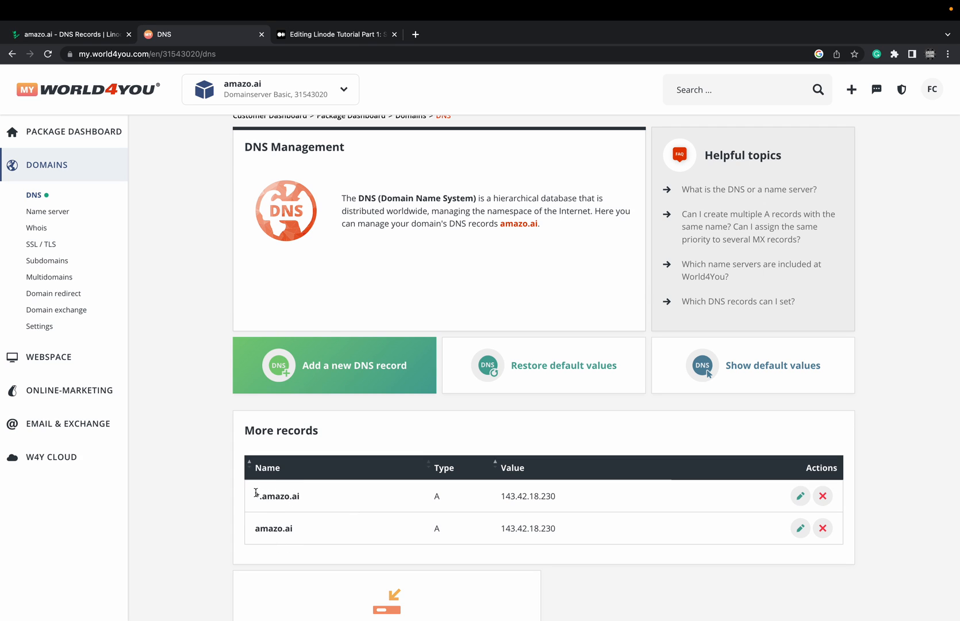
{"action": "double_click", "coordinate": [280, 496]}
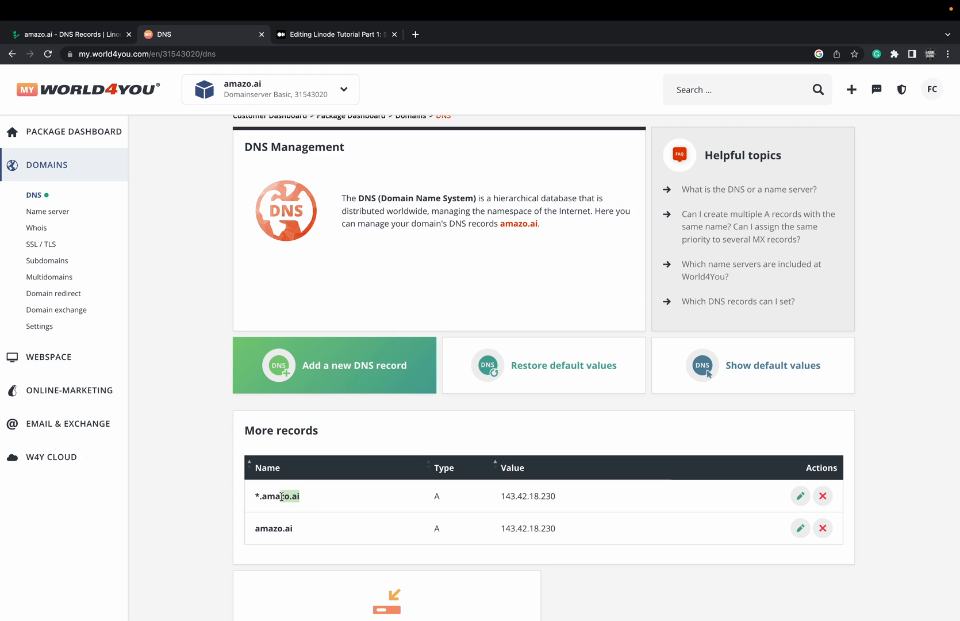
{"action": "scroll", "scroll_direction": "down", "scroll_amount": 3}
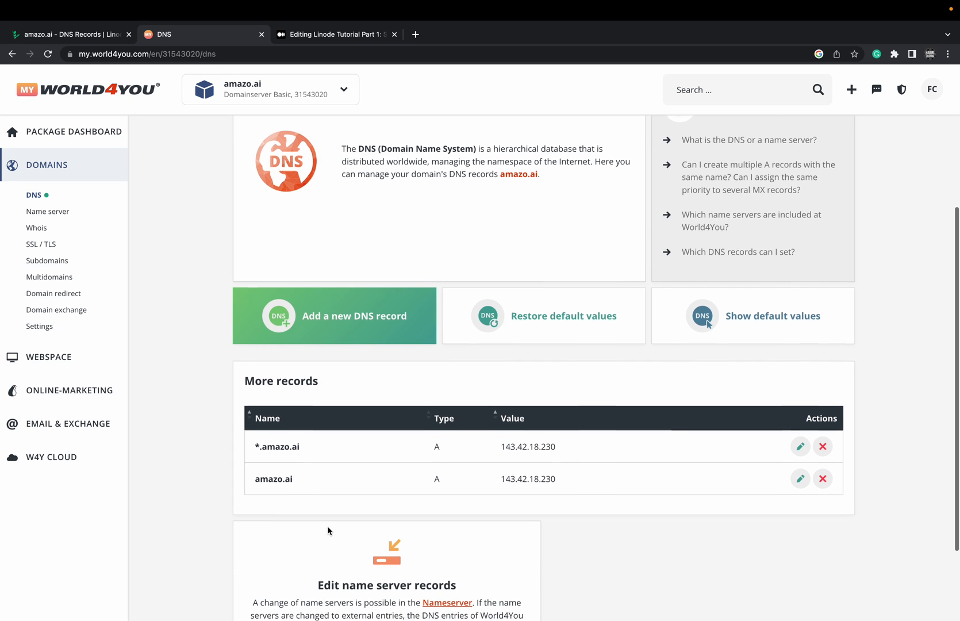
{"action": "scroll", "scroll_direction": "down", "scroll_amount": 3}
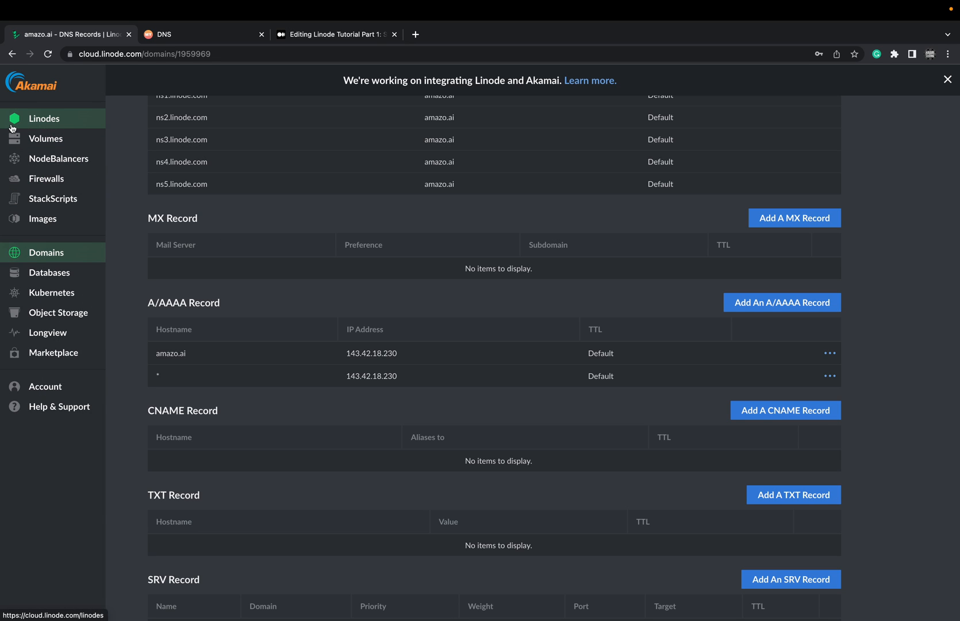
- Open habibicoding-ubuntu from the Linodes list and show its Network tab
{"action": "left_click", "coordinate": [44, 118]}
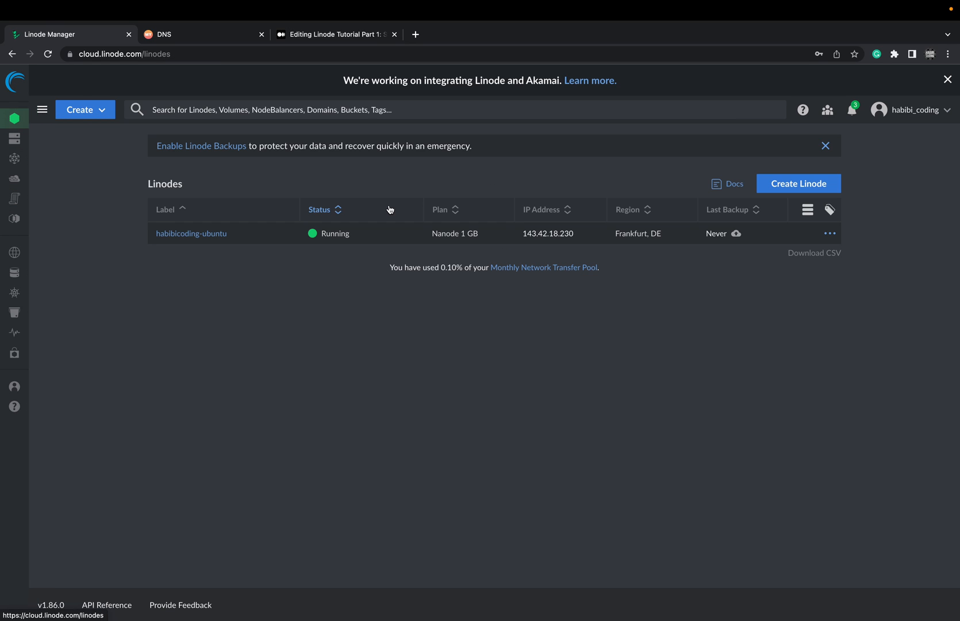
{"action": "left_click", "coordinate": [191, 233]}
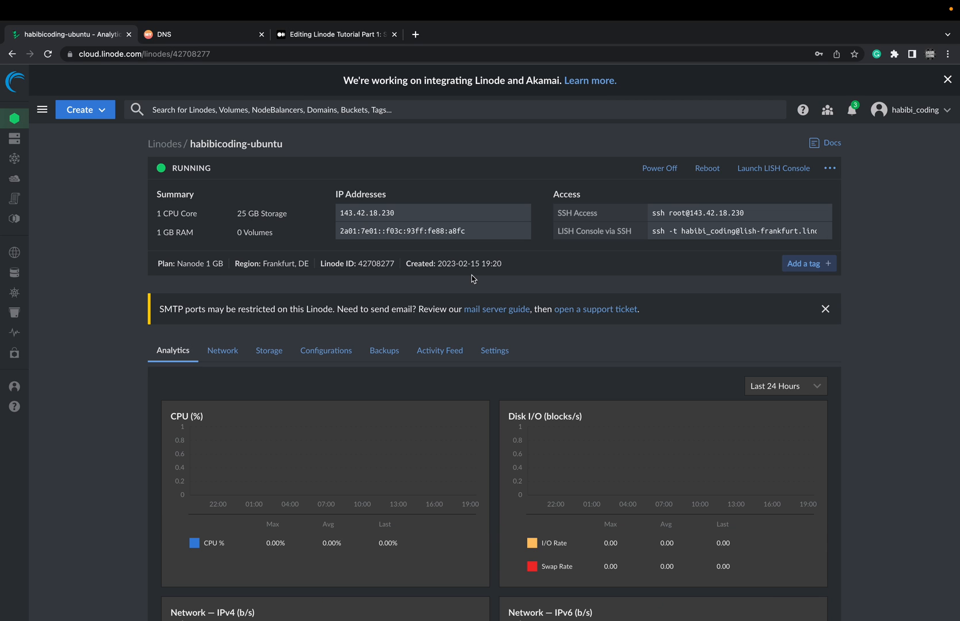
{"action": "scroll", "scroll_direction": "down", "scroll_amount": 3}
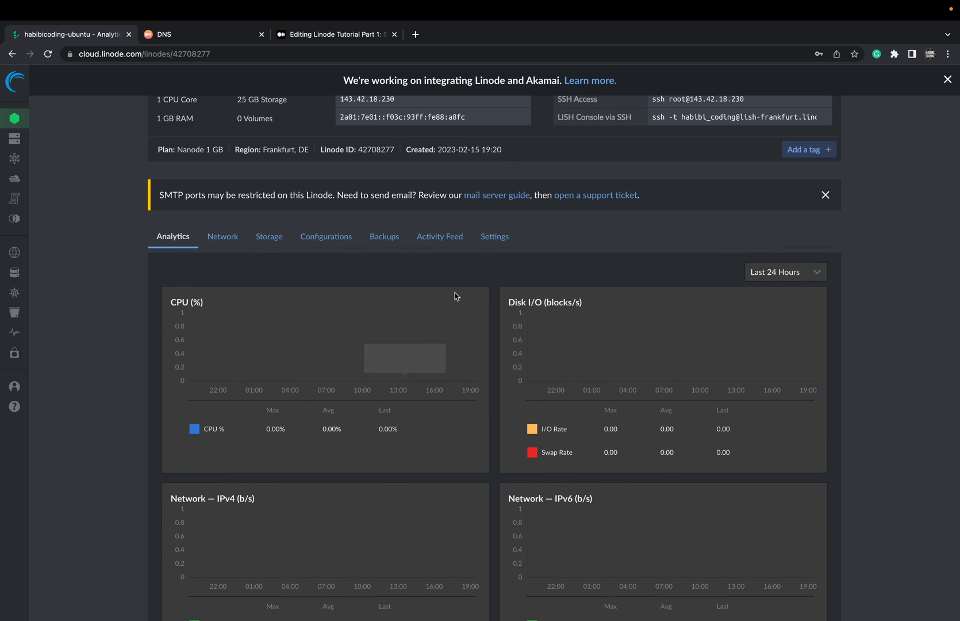
{"action": "left_click", "coordinate": [495, 236]}
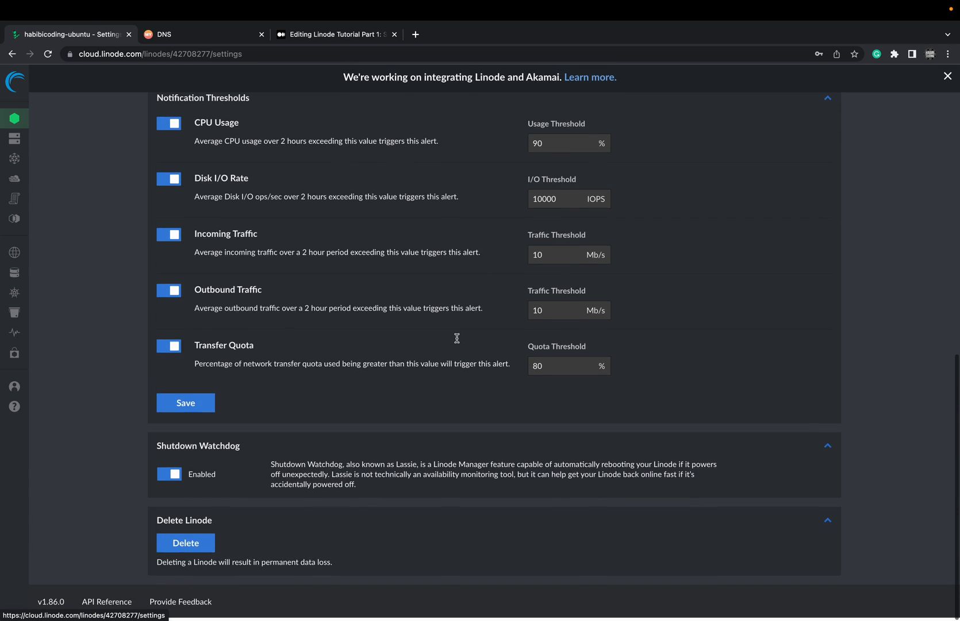
{"action": "left_click", "coordinate": [222, 350]}
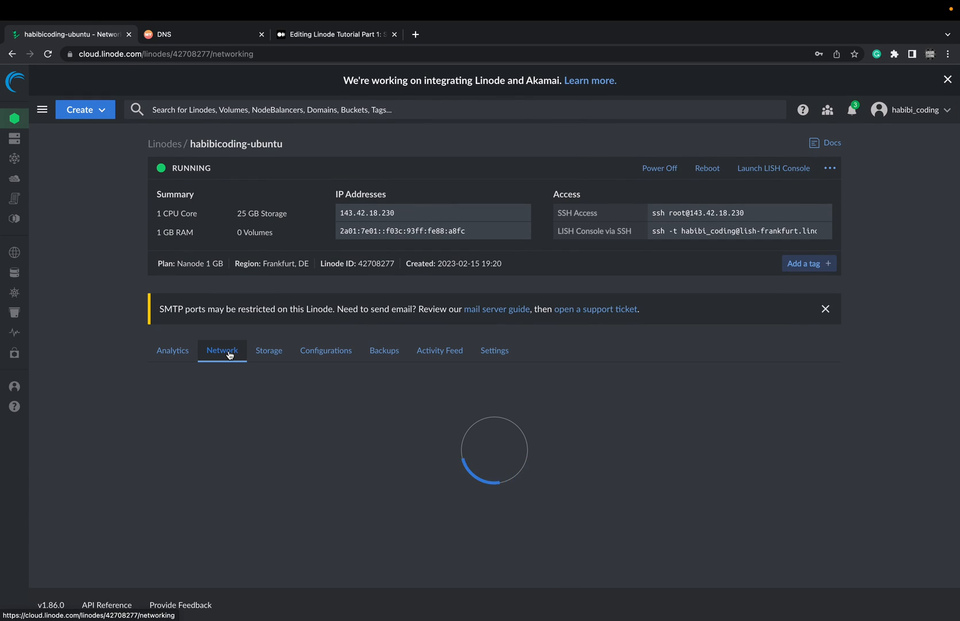
{"action": "left_click", "coordinate": [44, 119]}
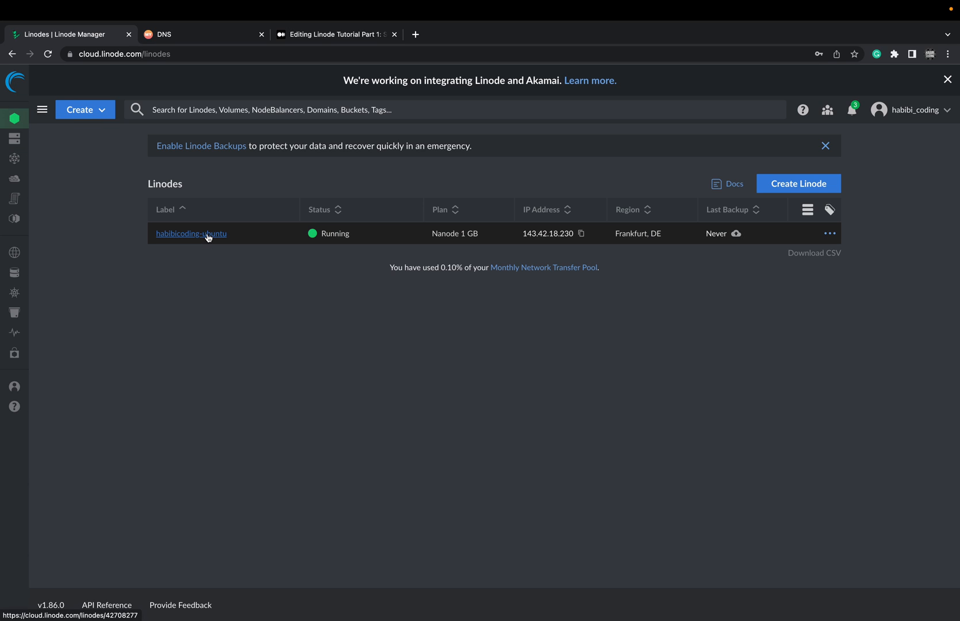
{"action": "left_click", "coordinate": [191, 233]}
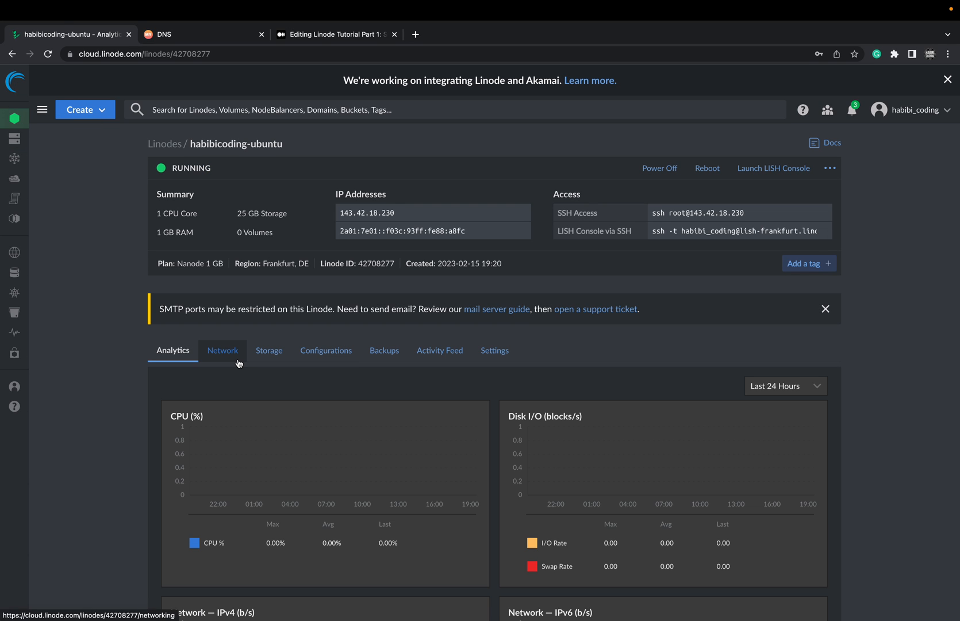
{"action": "left_click", "coordinate": [222, 350]}
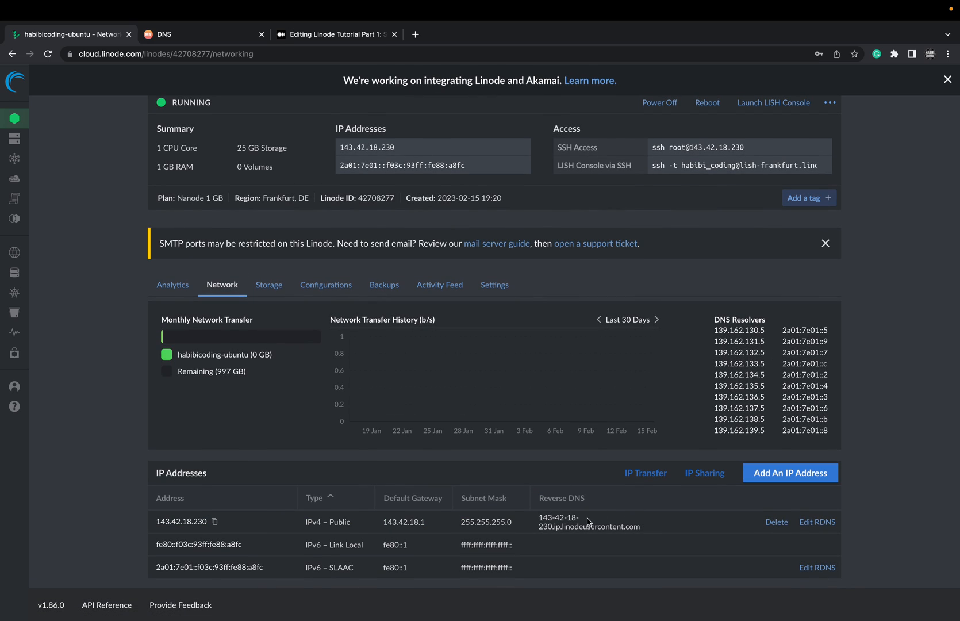
{"action": "mouse_move", "coordinate": [730, 526]}
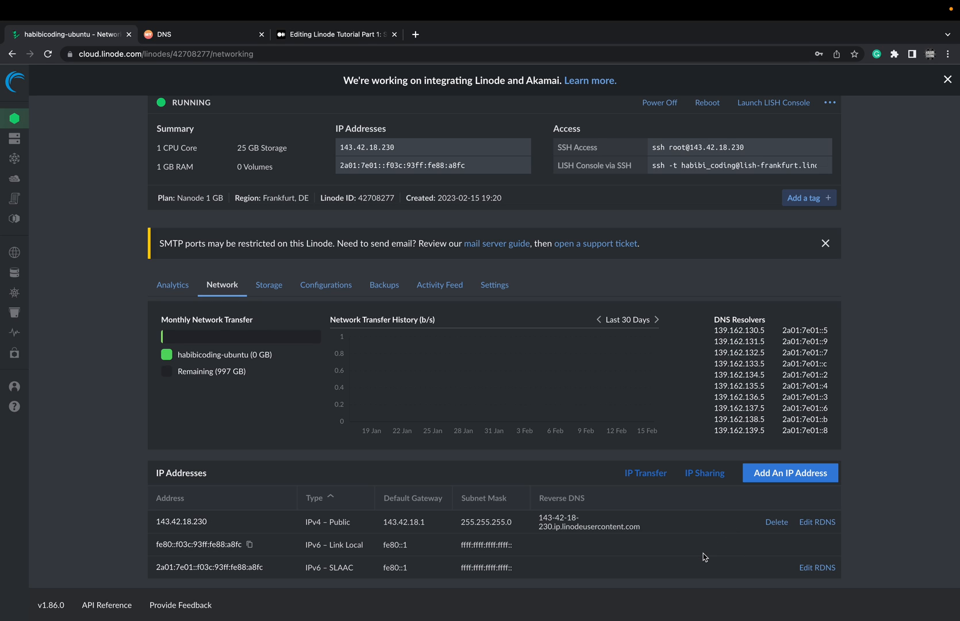
- Replace the default reverse DNS hostname of 143.42.18.230 with amazo.ai and save
{"action": "left_click", "coordinate": [817, 522]}
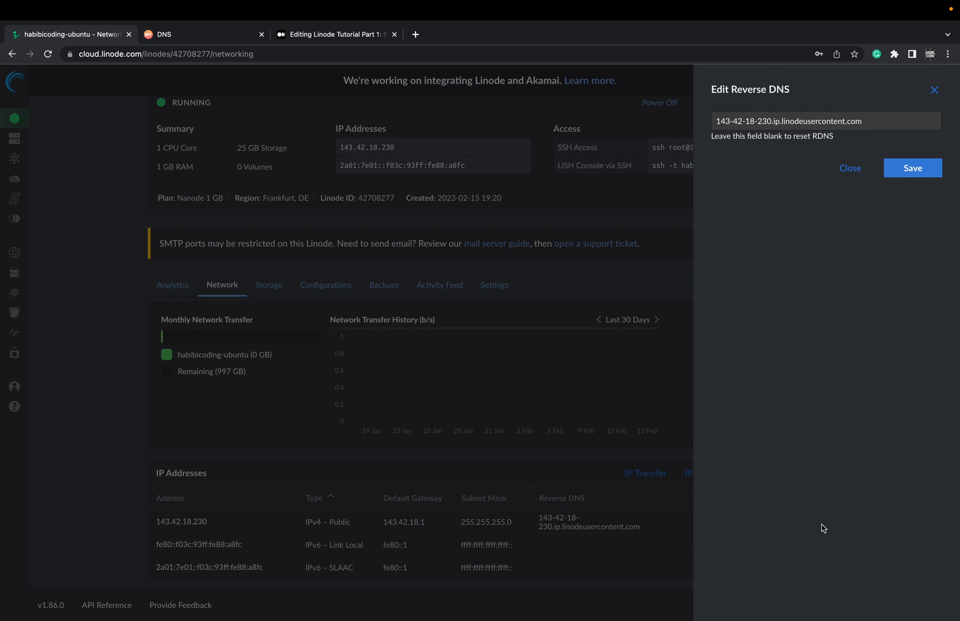
{"action": "triple_click", "coordinate": [789, 121]}
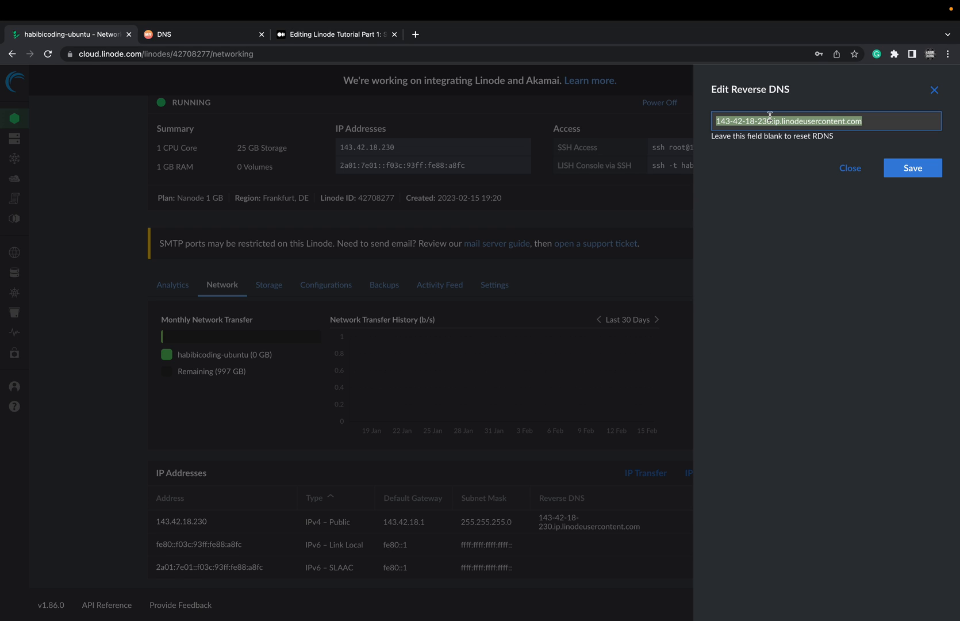
{"action": "key", "text": "Delete"}
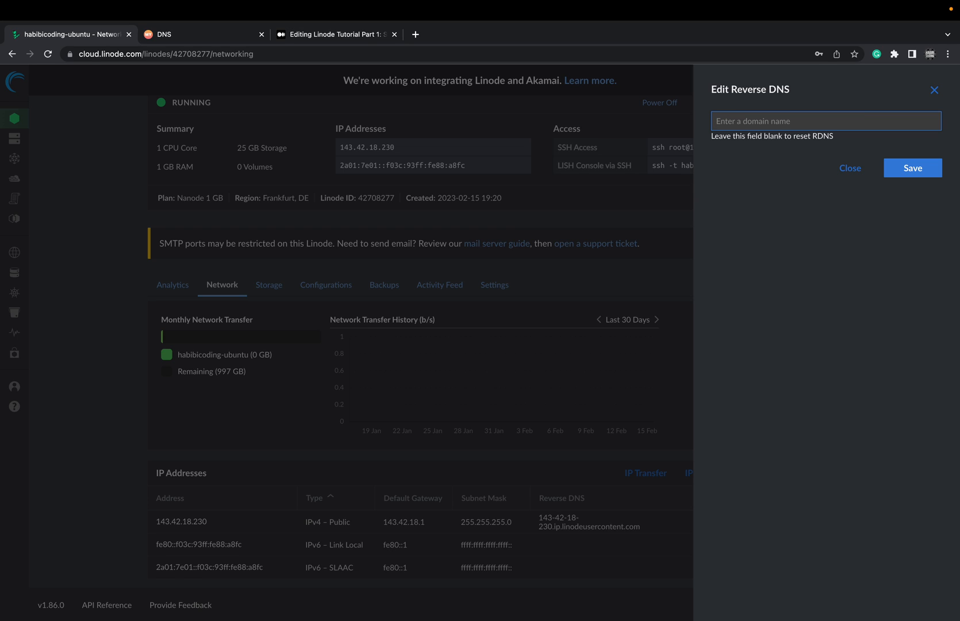
{"action": "type", "text": "amazo.ai"}
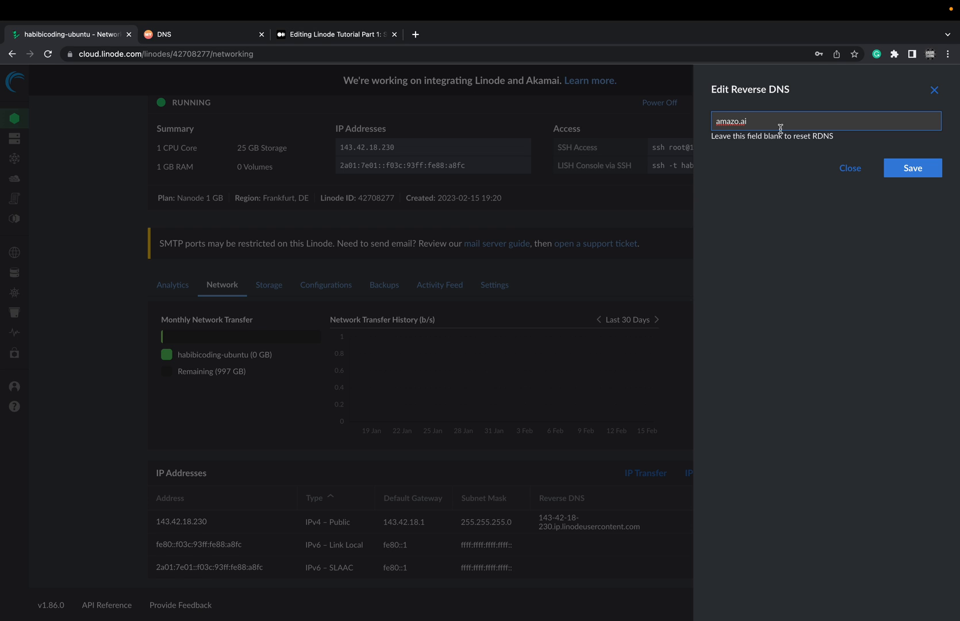
{"action": "left_click", "coordinate": [912, 168]}
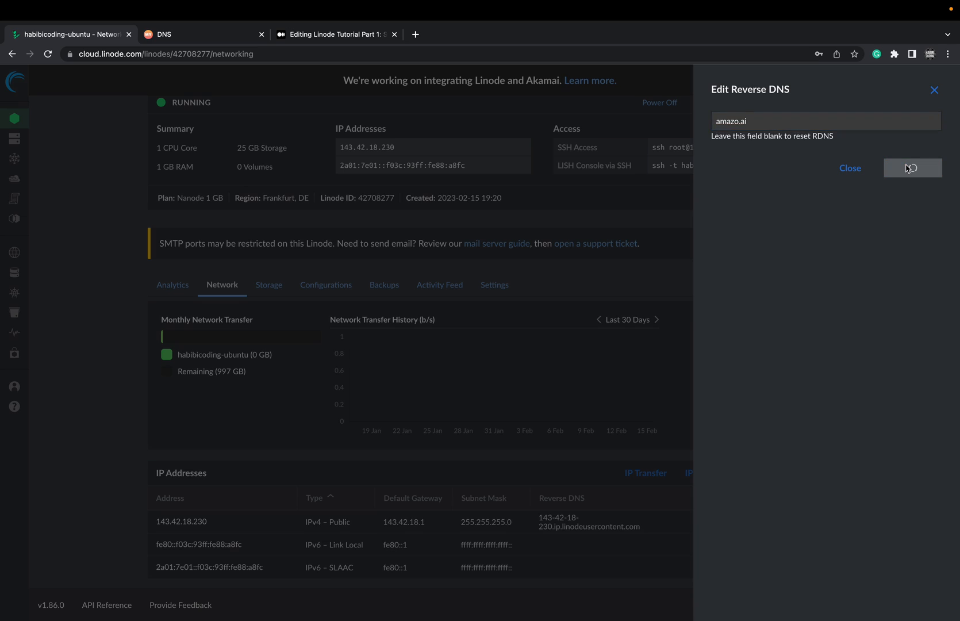
{"action": "left_click", "coordinate": [912, 168]}
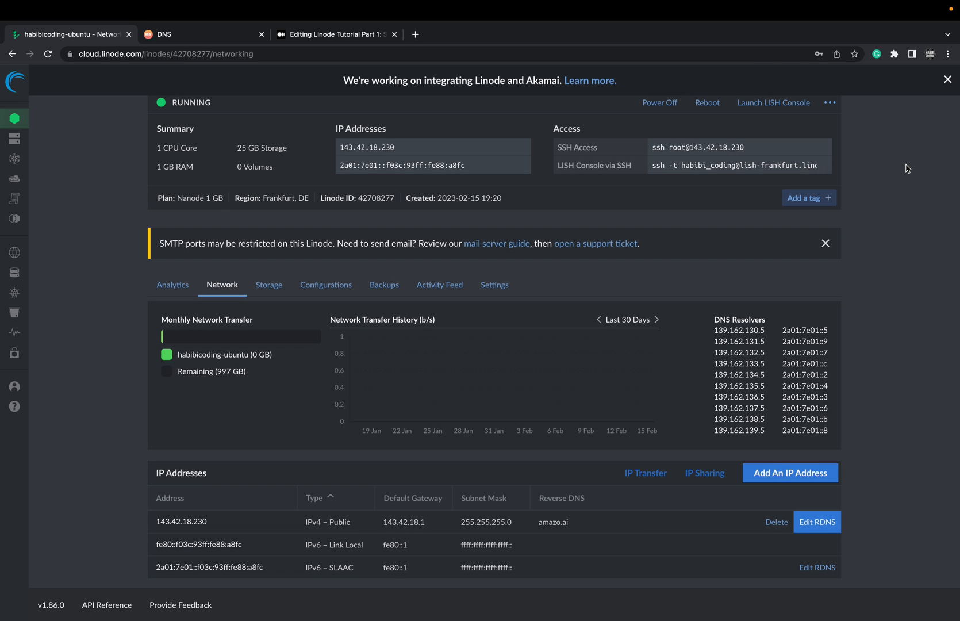
{"action": "mouse_move", "coordinate": [568, 532]}
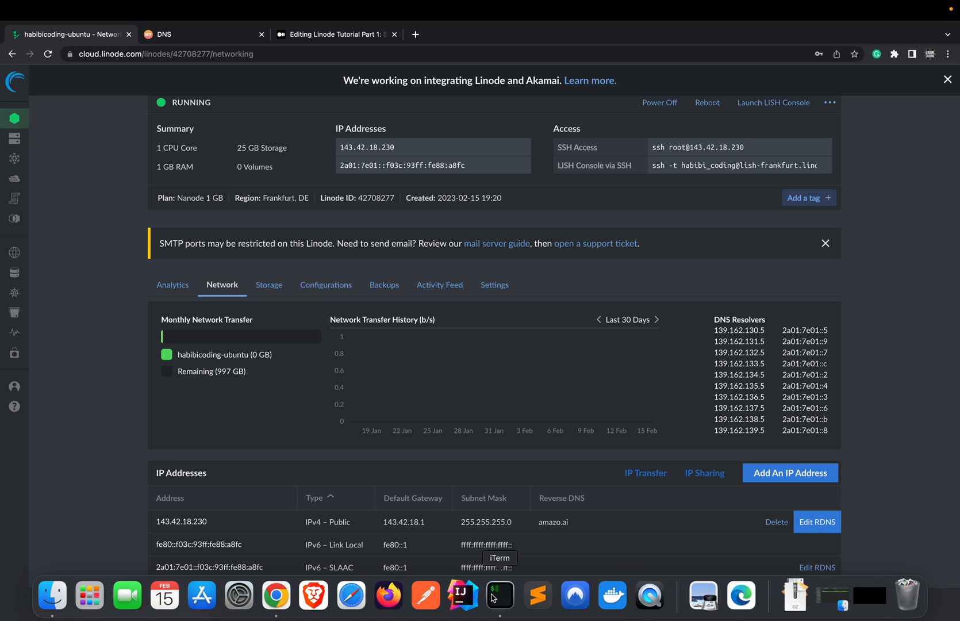
- Check the Reverse DNS column reads amazo.ai, then open World4You's Name server settings
{"action": "left_click", "coordinate": [499, 594]}
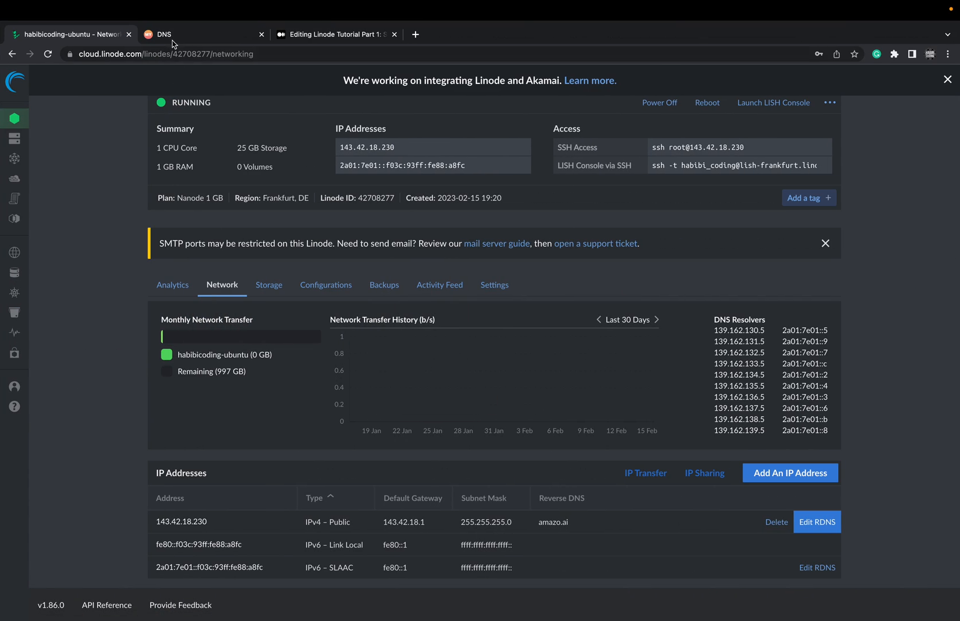
{"action": "left_click", "coordinate": [190, 35]}
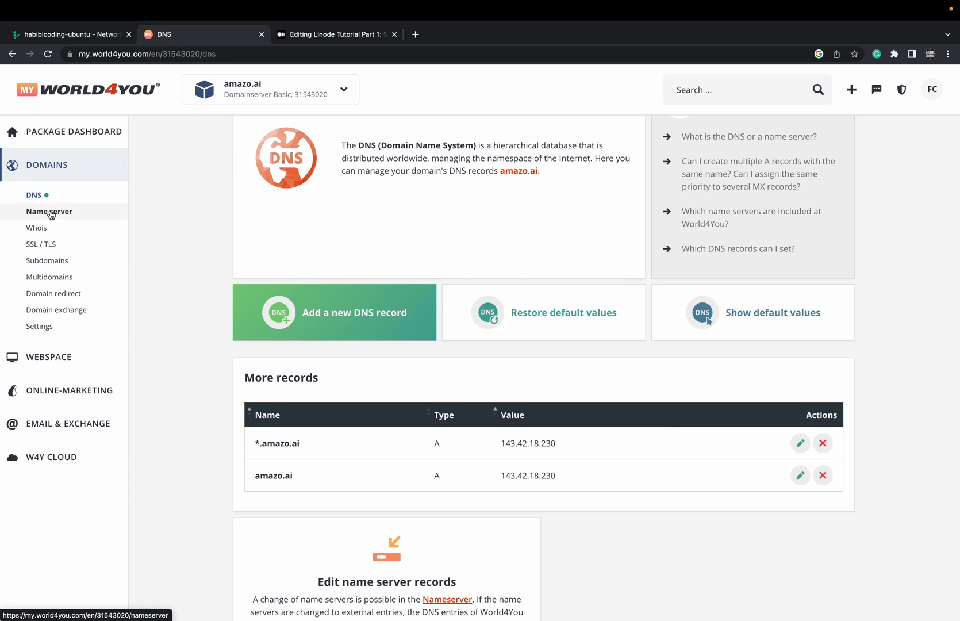
{"action": "left_click", "coordinate": [49, 211]}
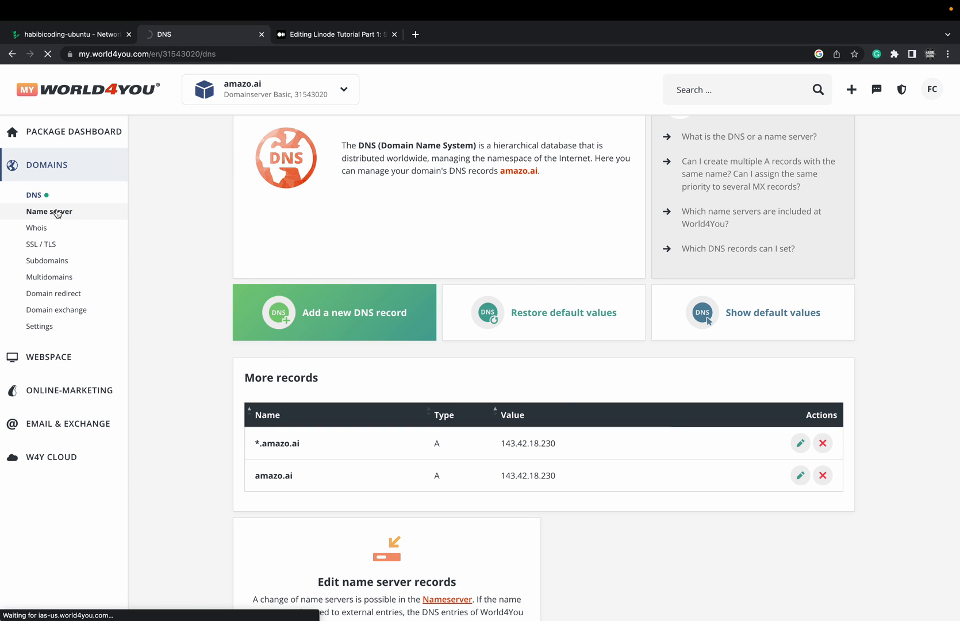
{"action": "left_click", "coordinate": [49, 211]}
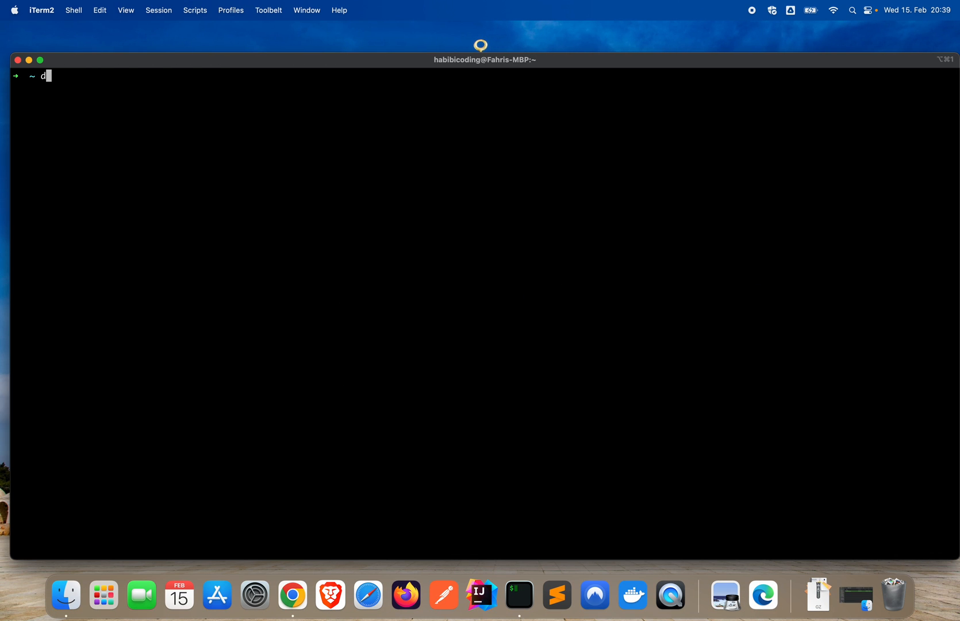
{"action": "type", "text": "ig"}
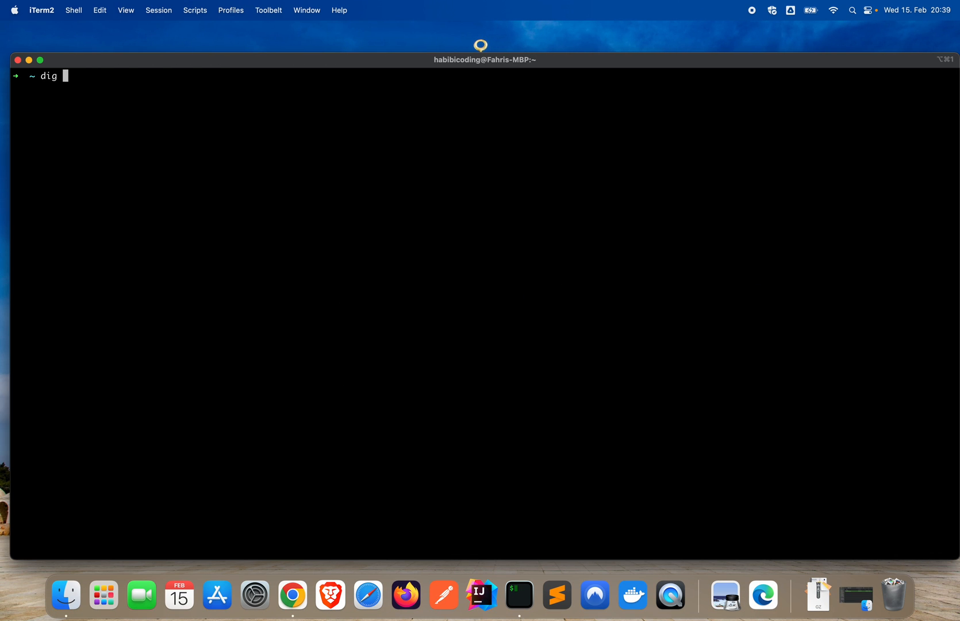
{"action": "type", "text": "@"}
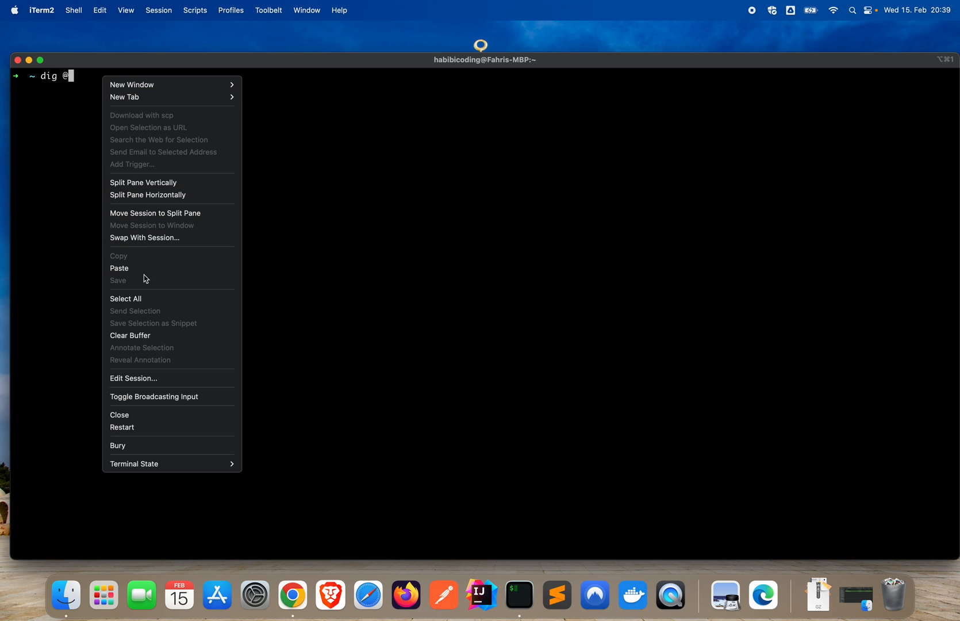
{"action": "left_click", "coordinate": [120, 268]}
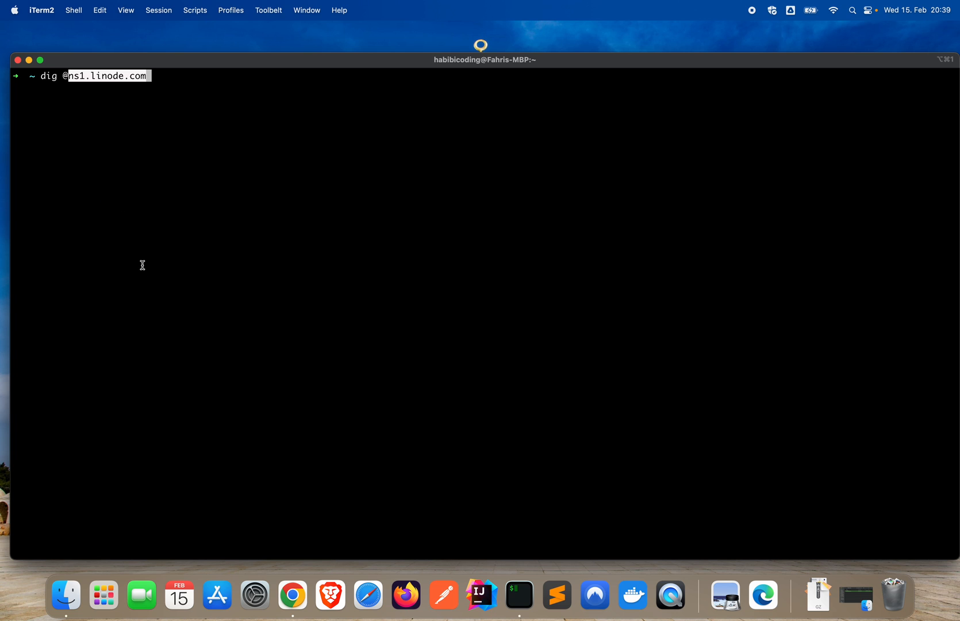
{"action": "type", "text": "n"}
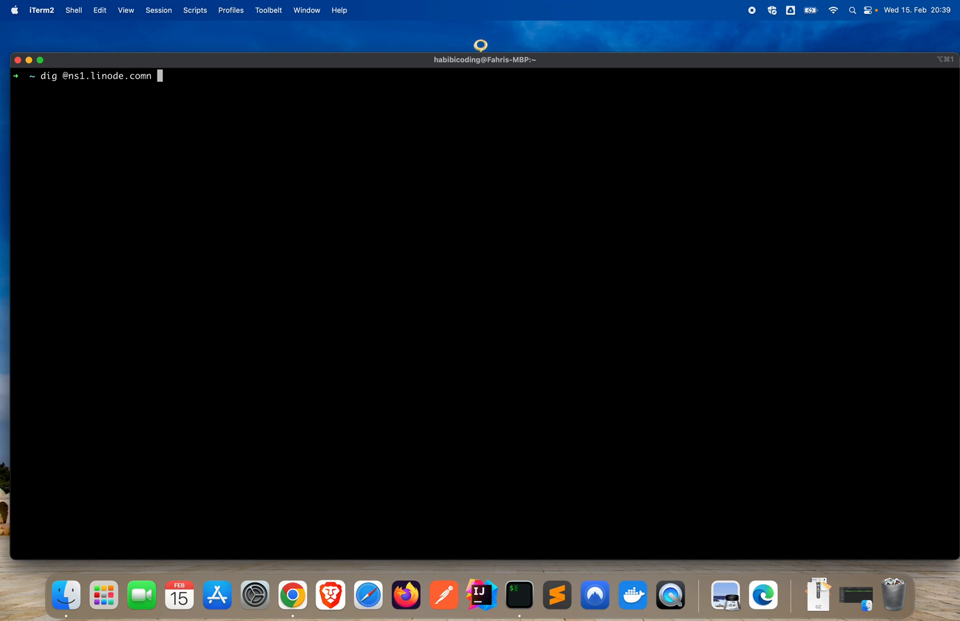
{"action": "type", "text": "ama"}
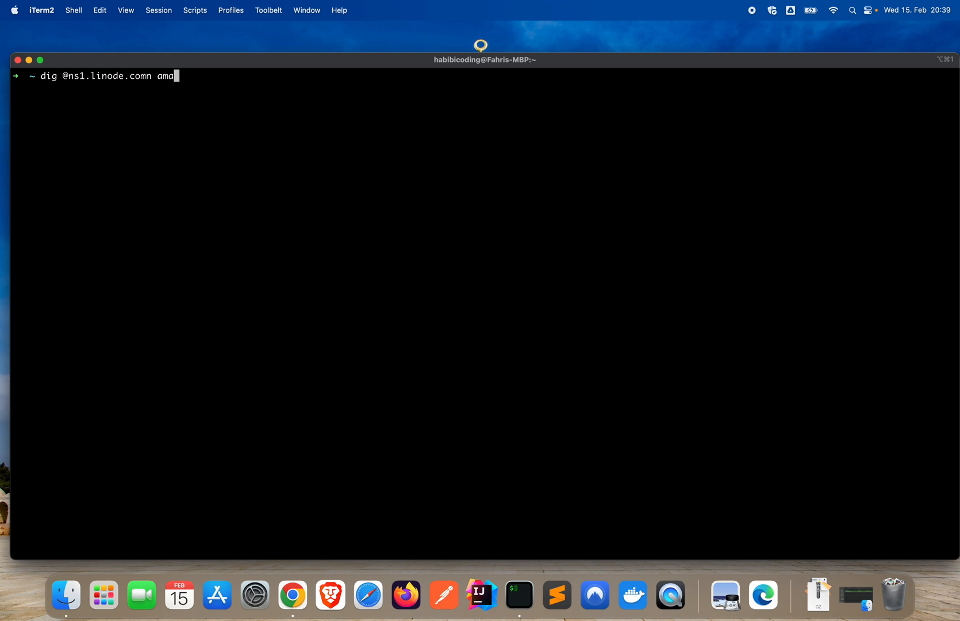
{"action": "type", "text": "zo.ai"}
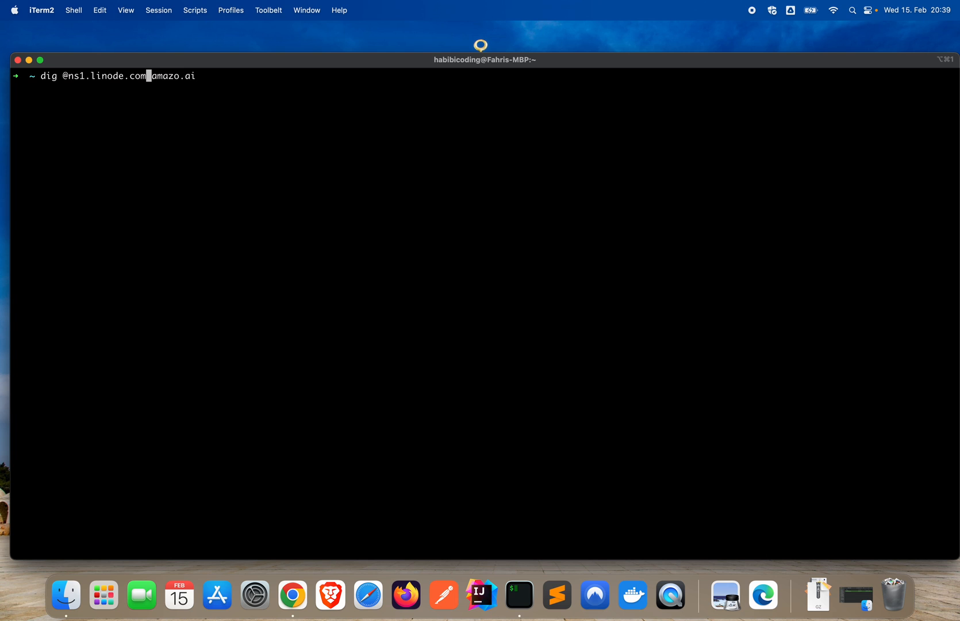
{"action": "key", "text": "cmd+tab"}
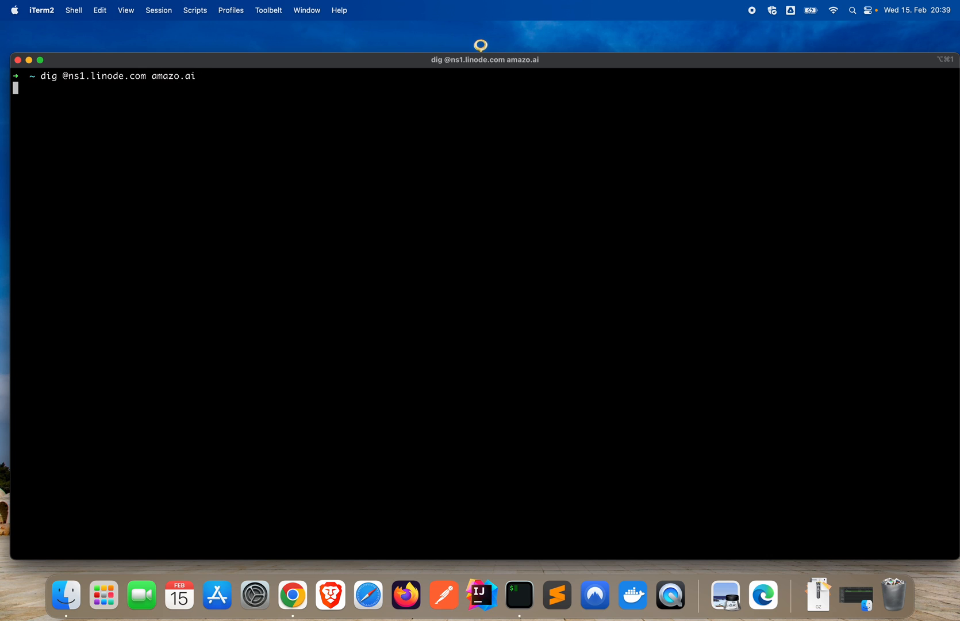
{"action": "key", "text": "Return"}
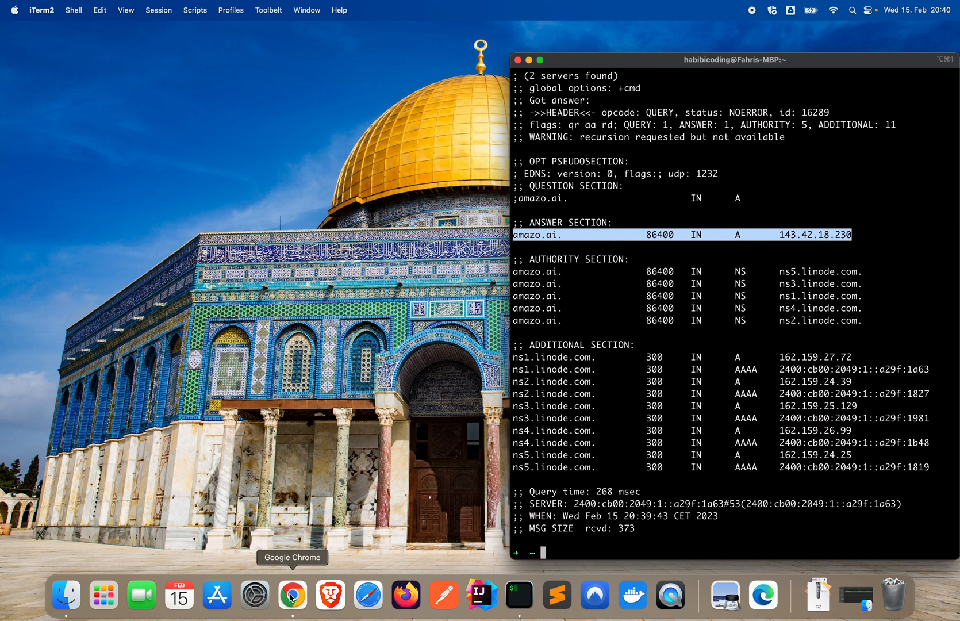
- Bring the Chrome window with the Linode network page forward
{"action": "left_click", "coordinate": [292, 595]}
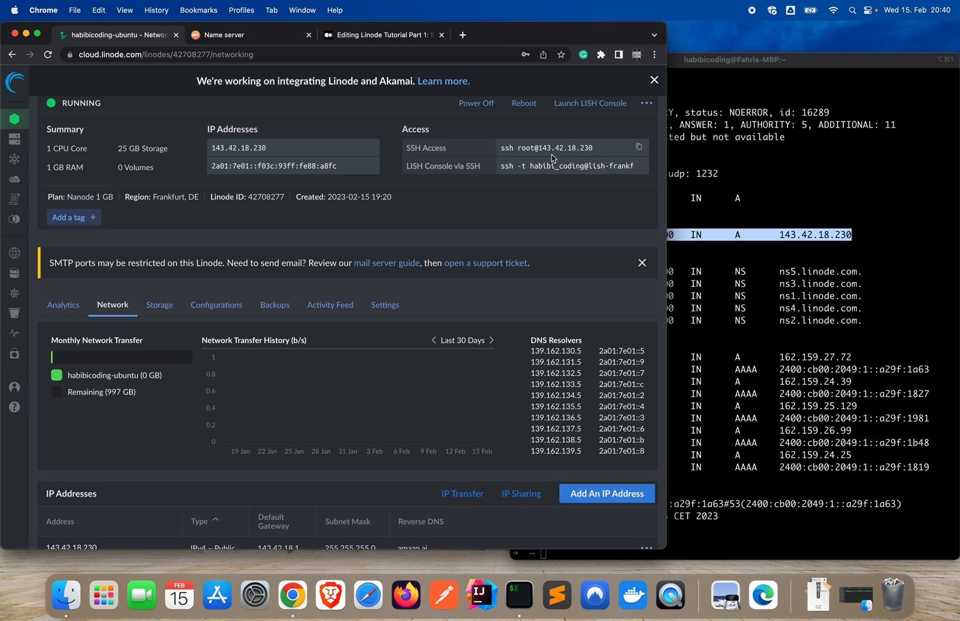
{"action": "mouse_move", "coordinate": [579, 182]}
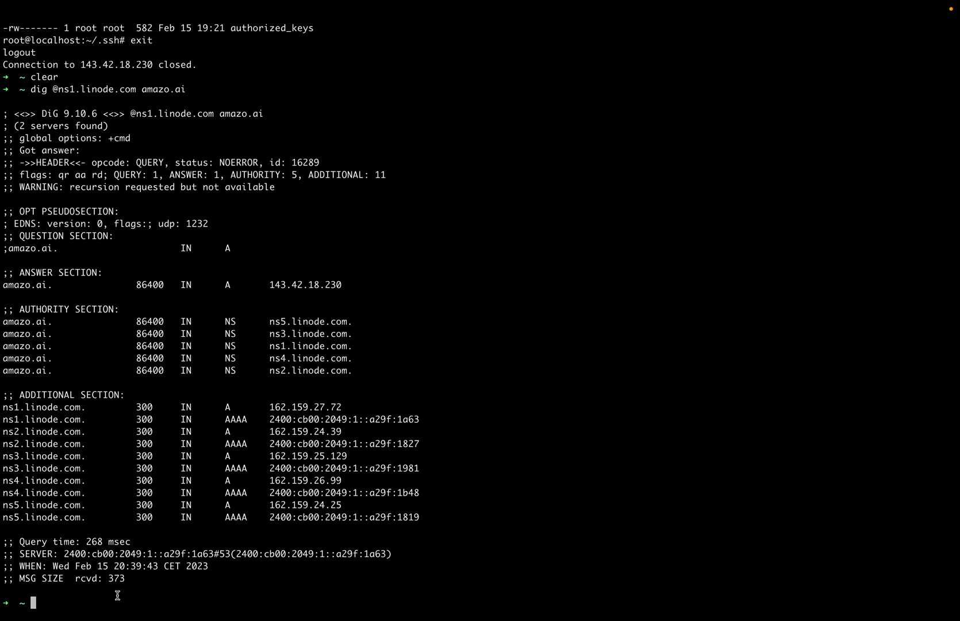
{"action": "mouse_move", "coordinate": [95, 597]}
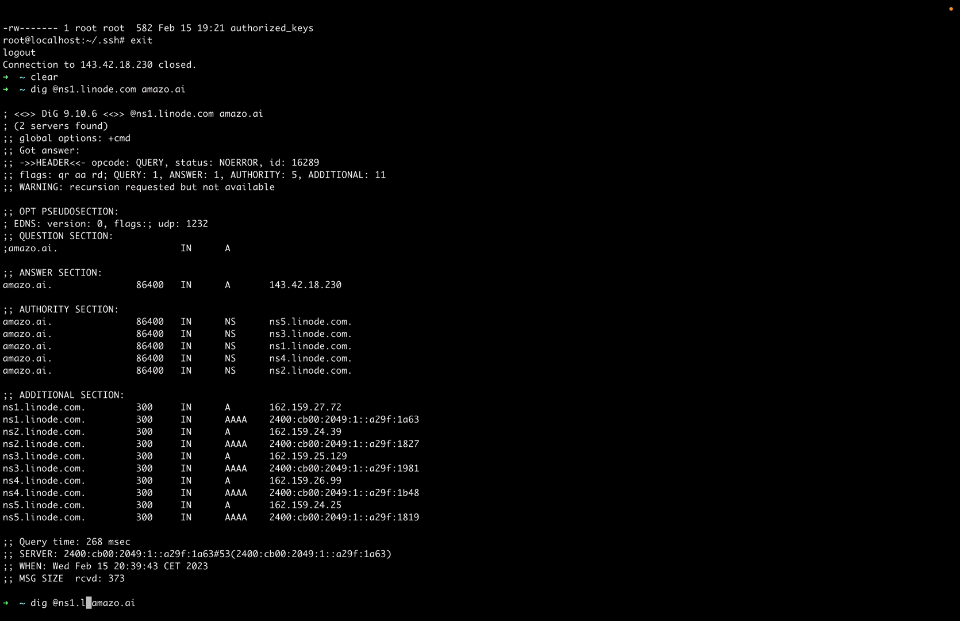
- Run 'dig @1.1.1.1 amazo.ai' and drag the iTerm2 window to the screen centre
{"action": "type", "text": "11"}
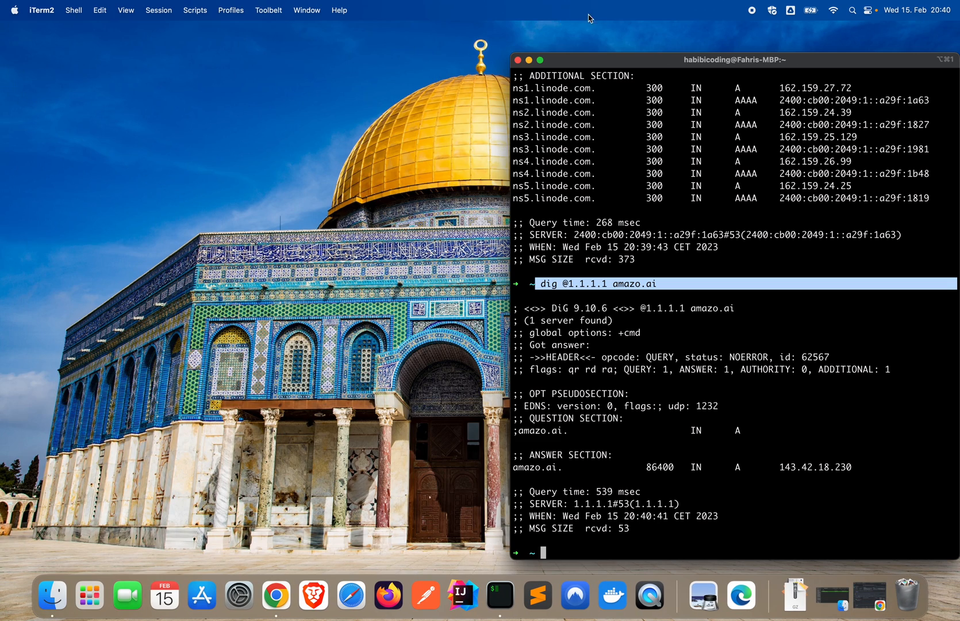
{"action": "left_click_drag", "start_coordinate": [733, 59], "coordinate": [425, 28]}
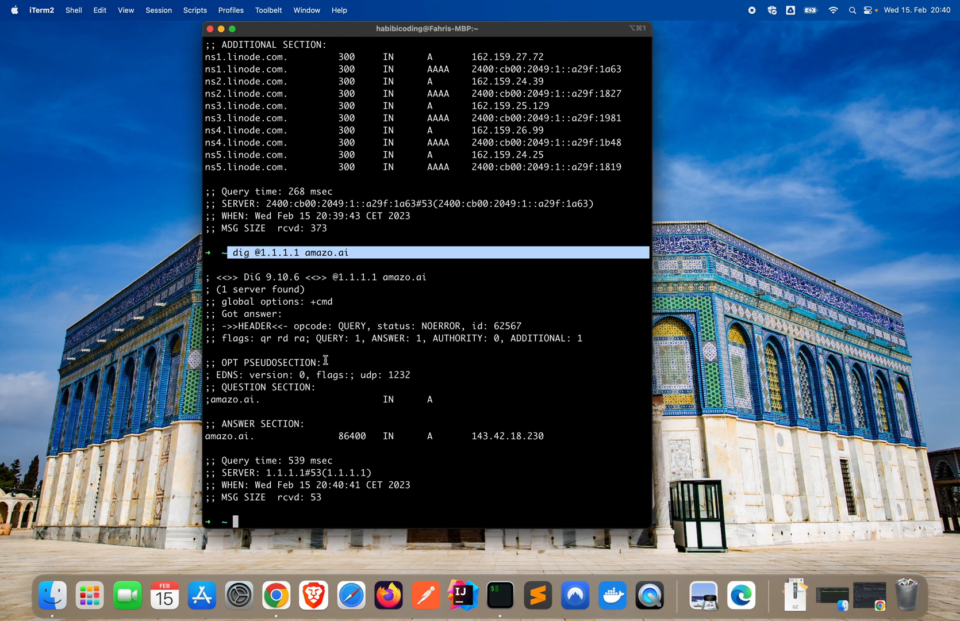
{"action": "mouse_move", "coordinate": [350, 392]}
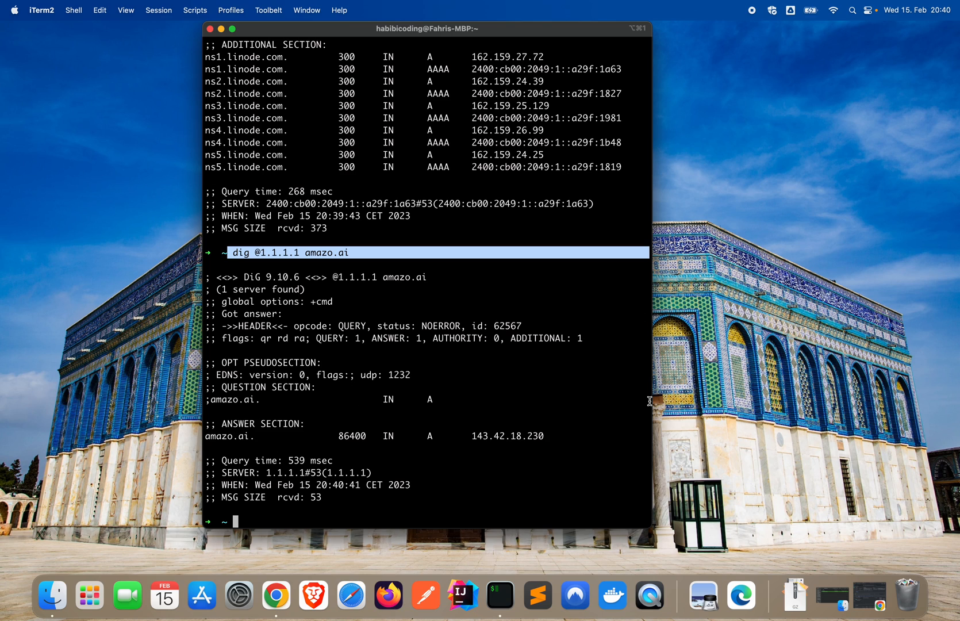
{"action": "mouse_move", "coordinate": [311, 501]}
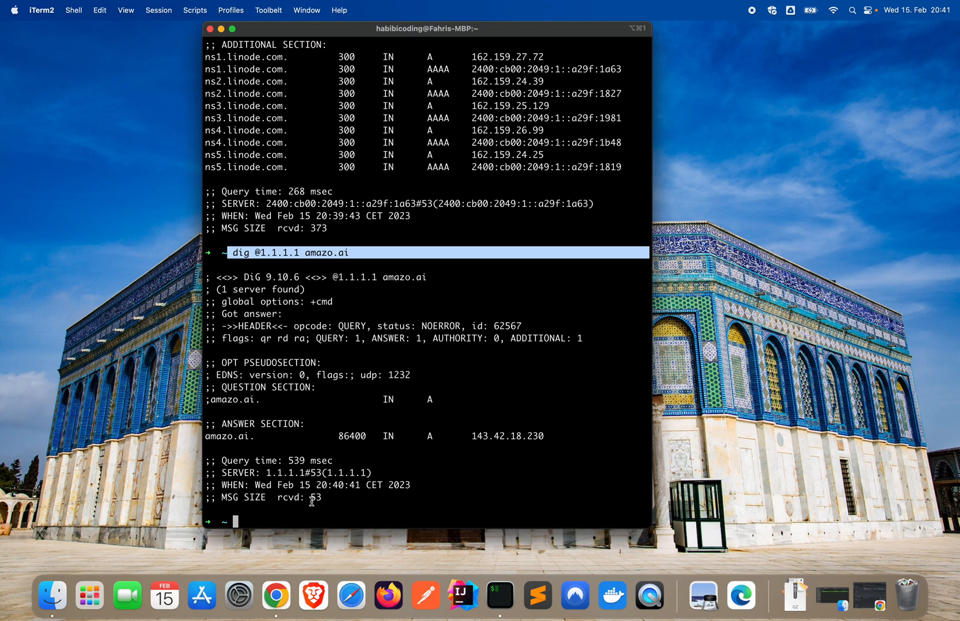
- Clear the terminal and run 'dig @8.8.8.8 amazo.ai', resolving to 143.42.18.230
{"action": "type", "text": "dig @1.1.1.1 amazo.ai"}
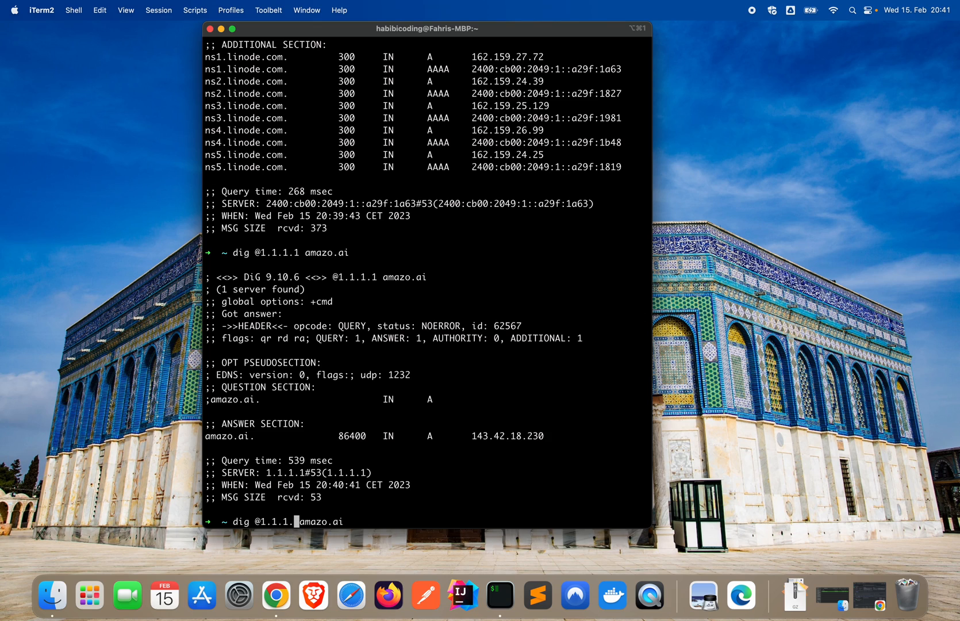
{"action": "key", "text": "Backspace"}
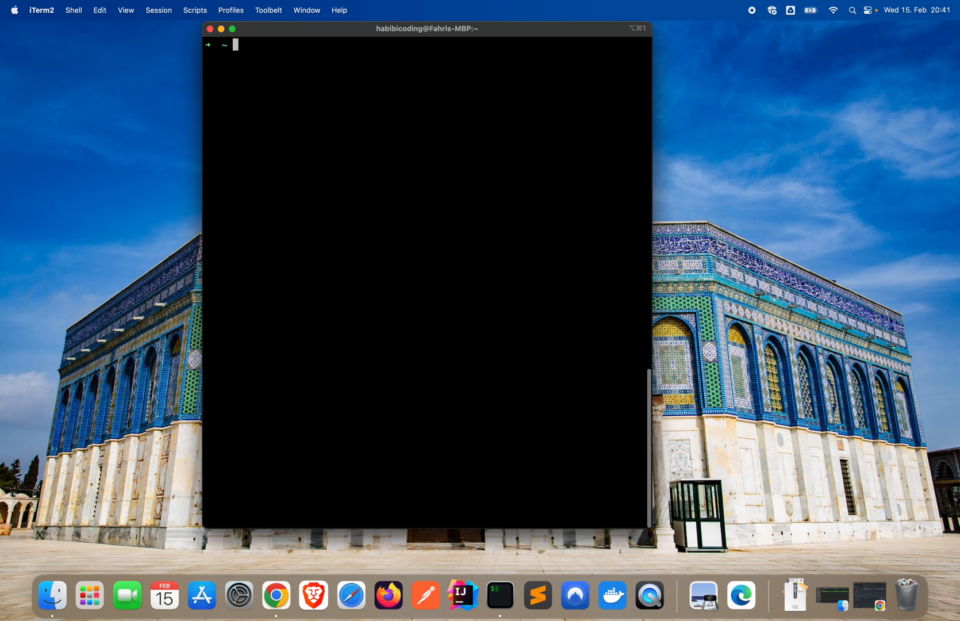
{"action": "mouse_move", "coordinate": [651, 527]}
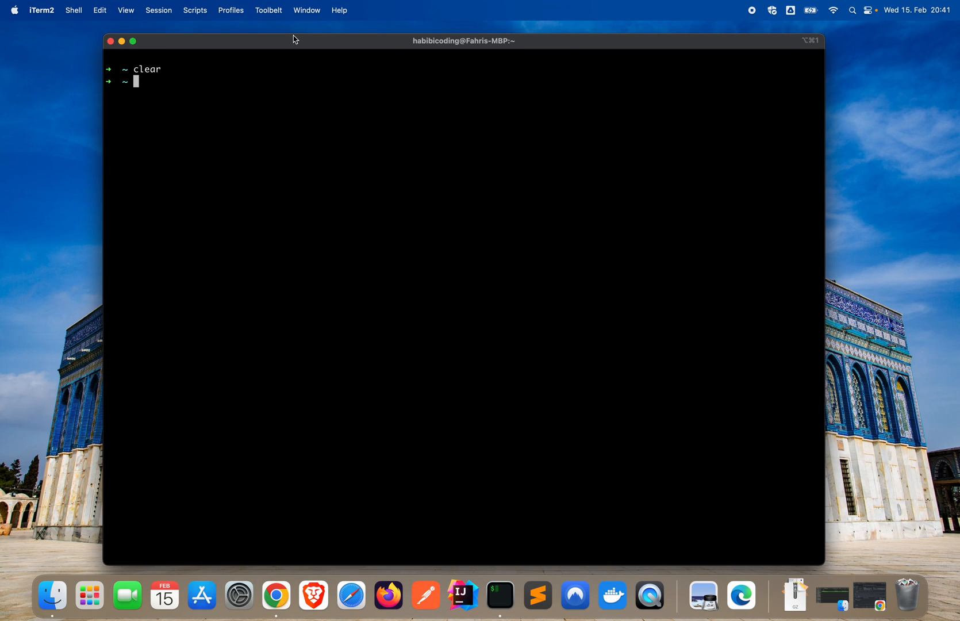
{"action": "type", "text": "dig @1.1.1.1 amazo.a"}
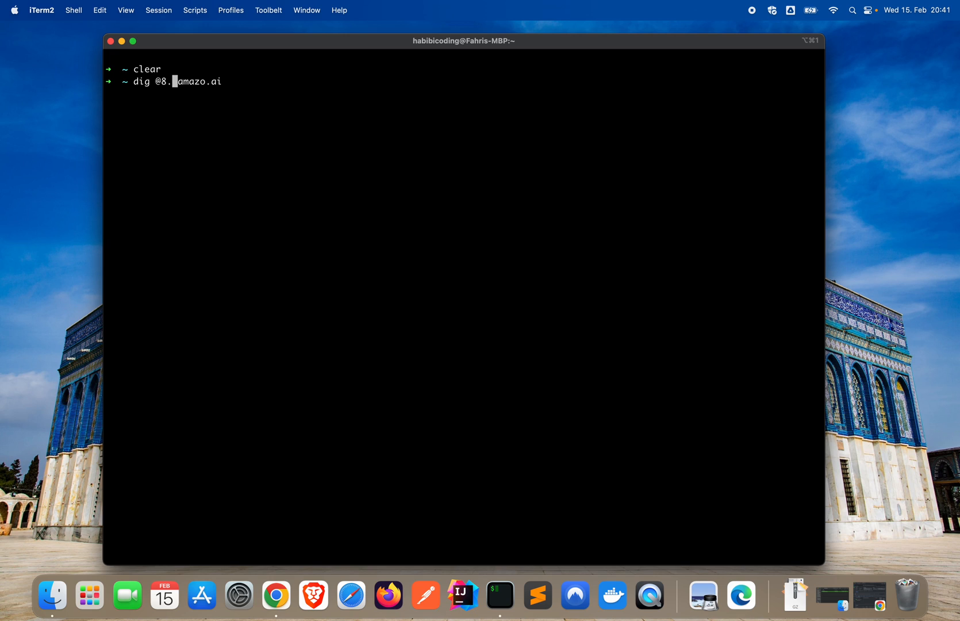
{"action": "type", "text": "8.8.8"}
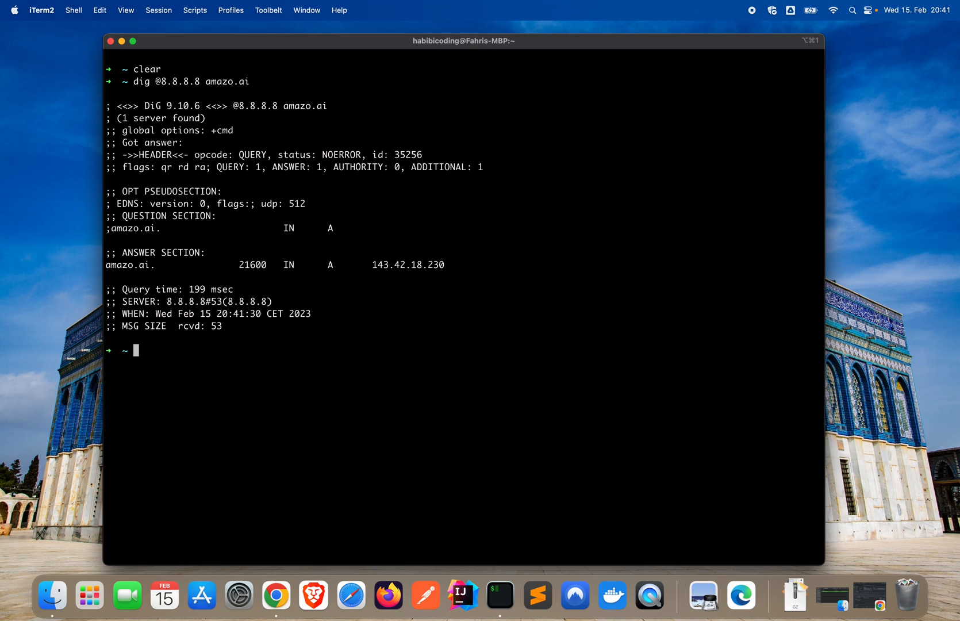
{"action": "mouse_move", "coordinate": [341, 153]}
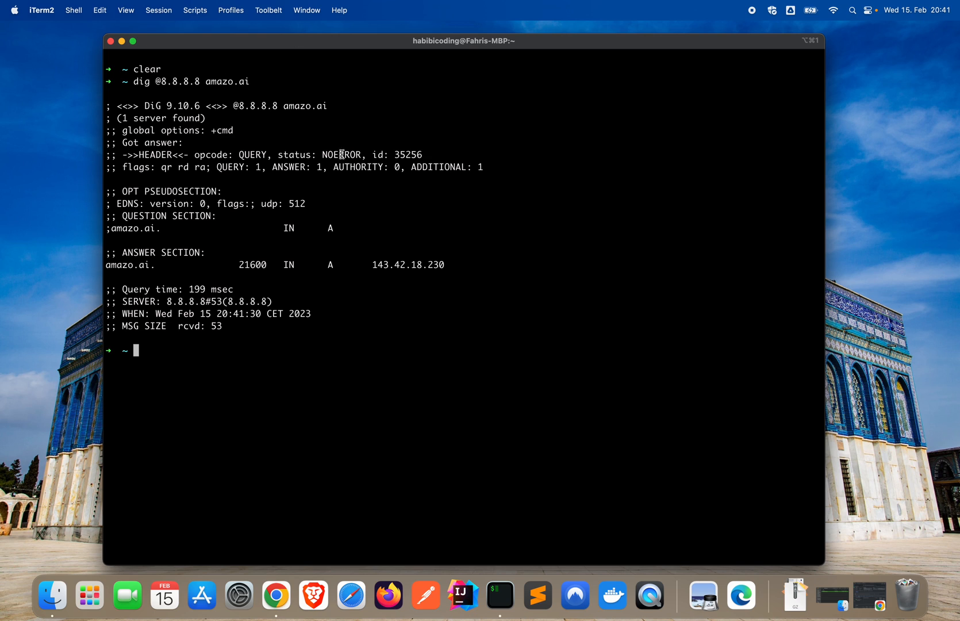
{"action": "mouse_move", "coordinate": [461, 271]}
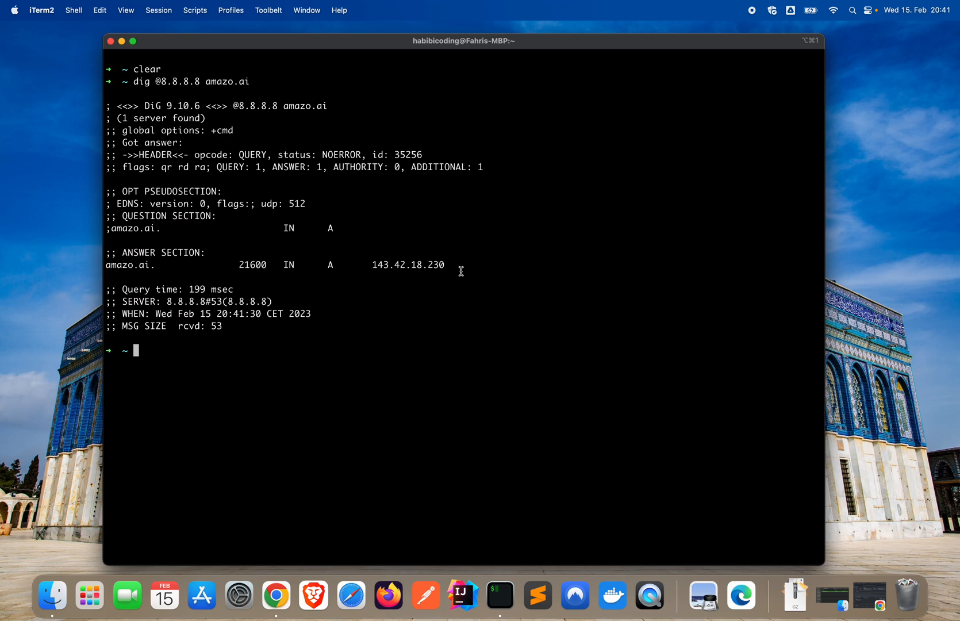